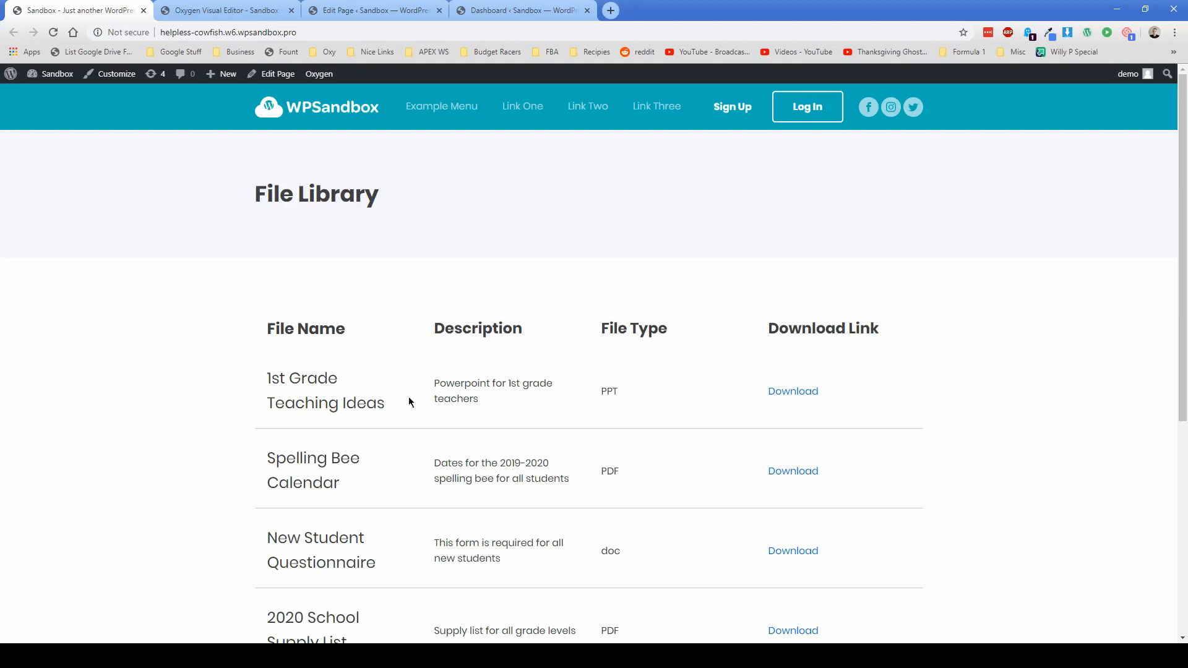
pyautogui.moveTo(361, 277)
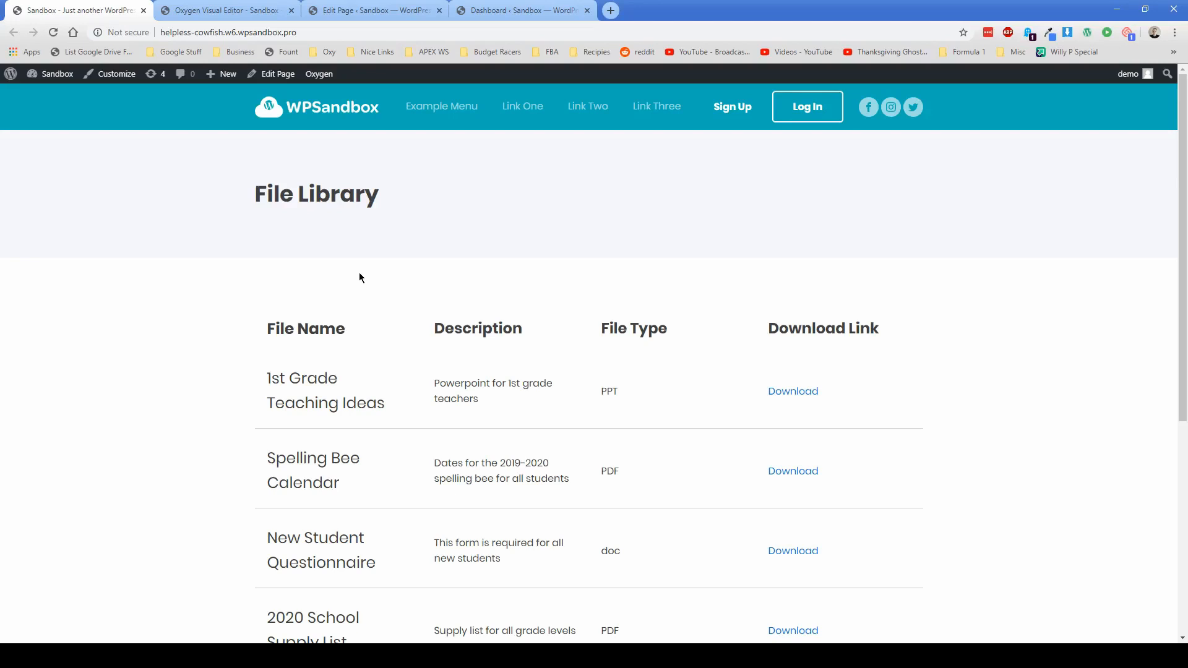
pyautogui.moveTo(309, 195)
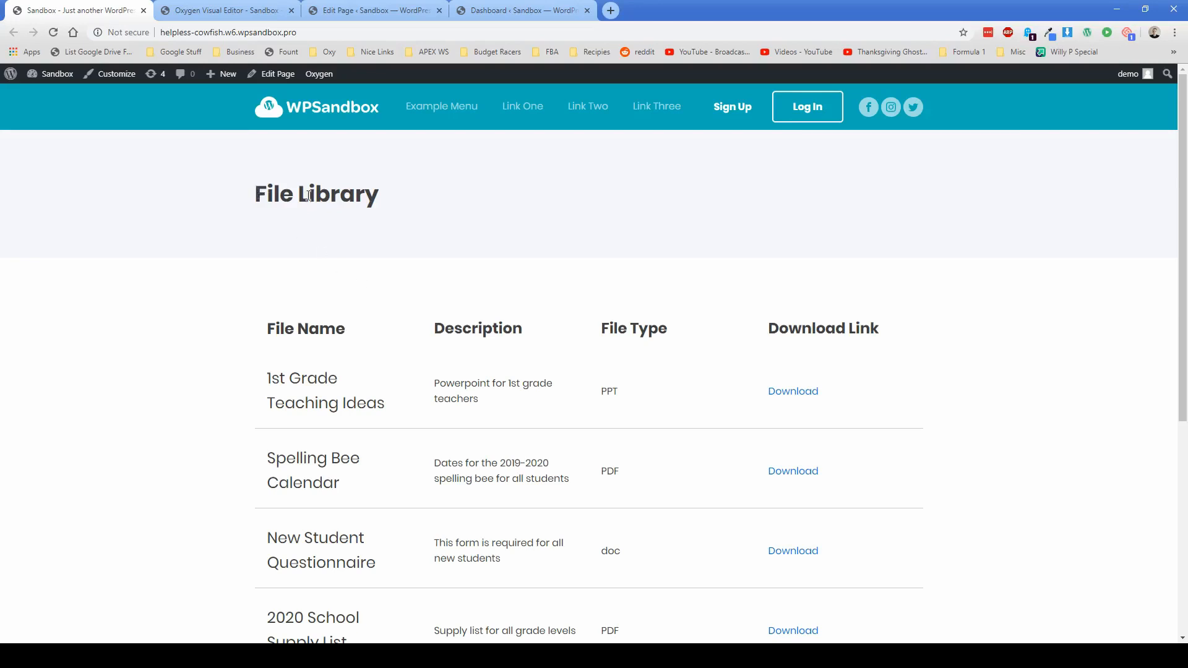
pyautogui.moveTo(263, 163)
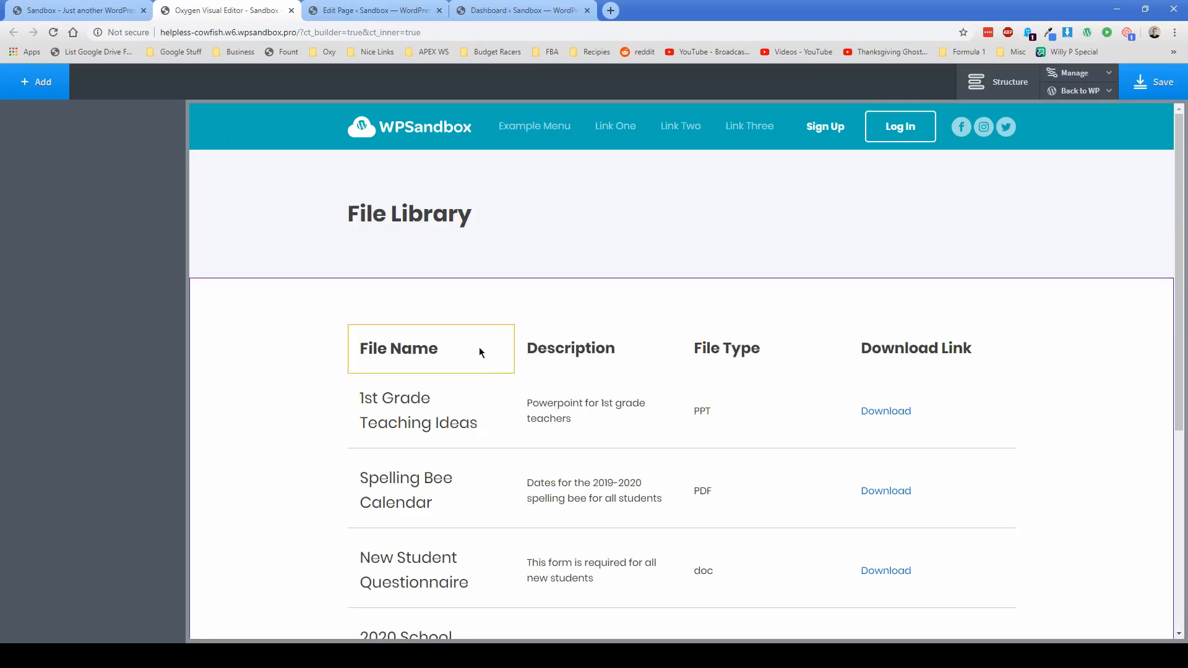
# Review the File Library table in the Oxygen visual editor
pyautogui.click(418, 410)
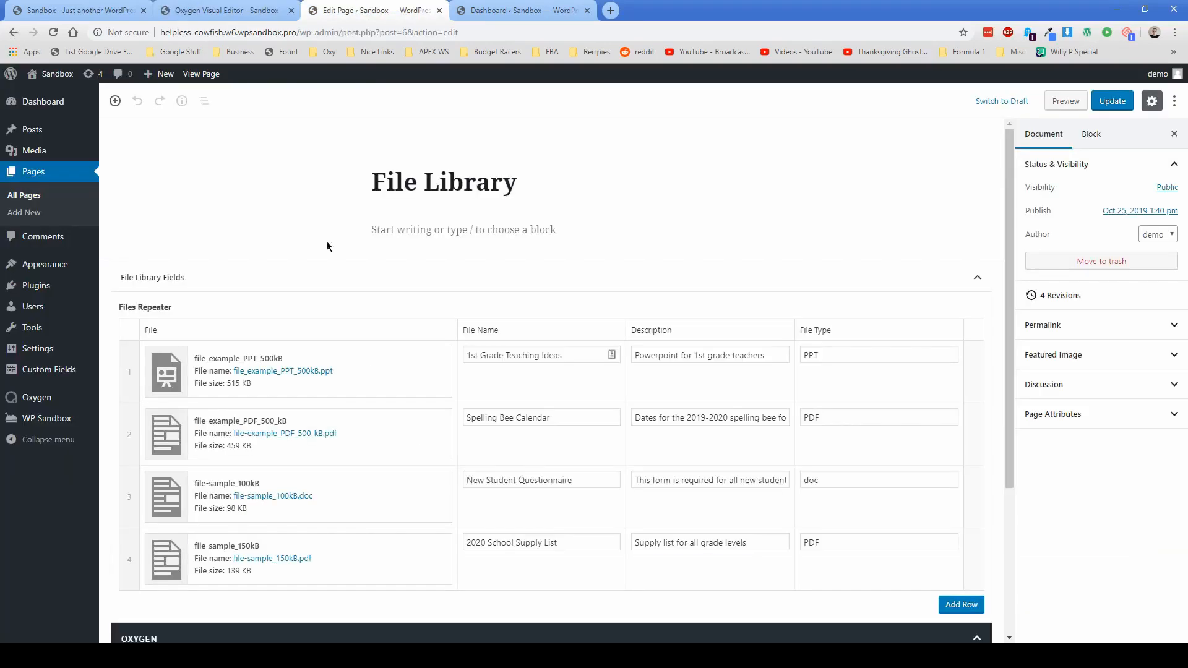
pyautogui.moveTo(342, 327)
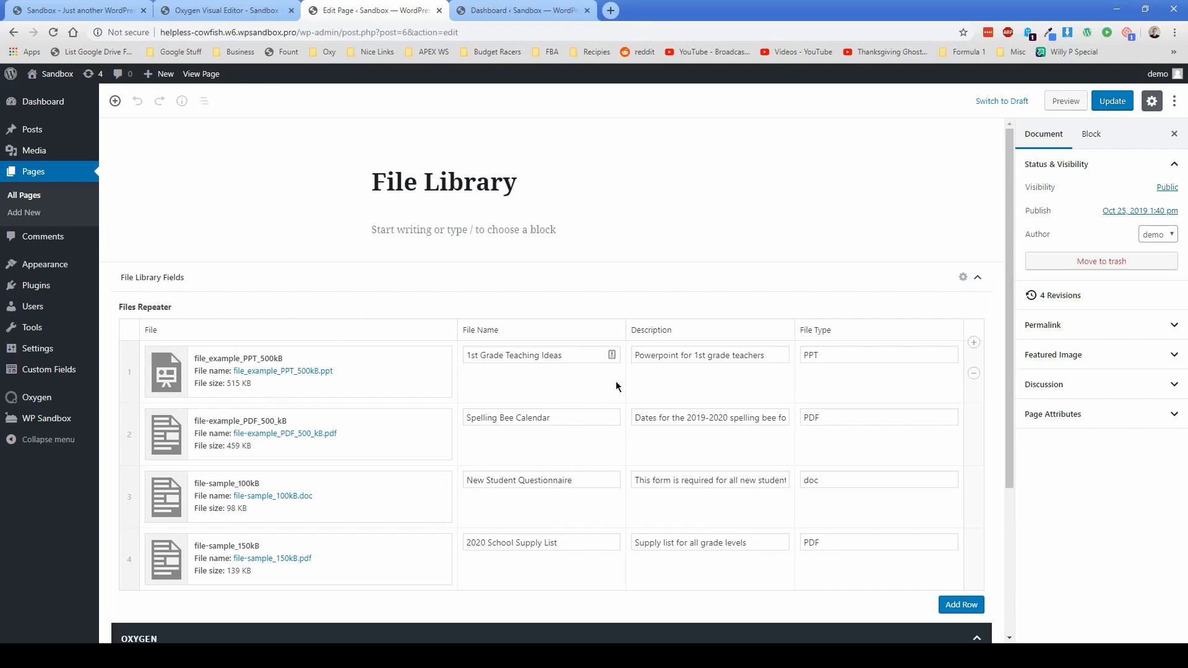
pyautogui.moveTo(541, 398)
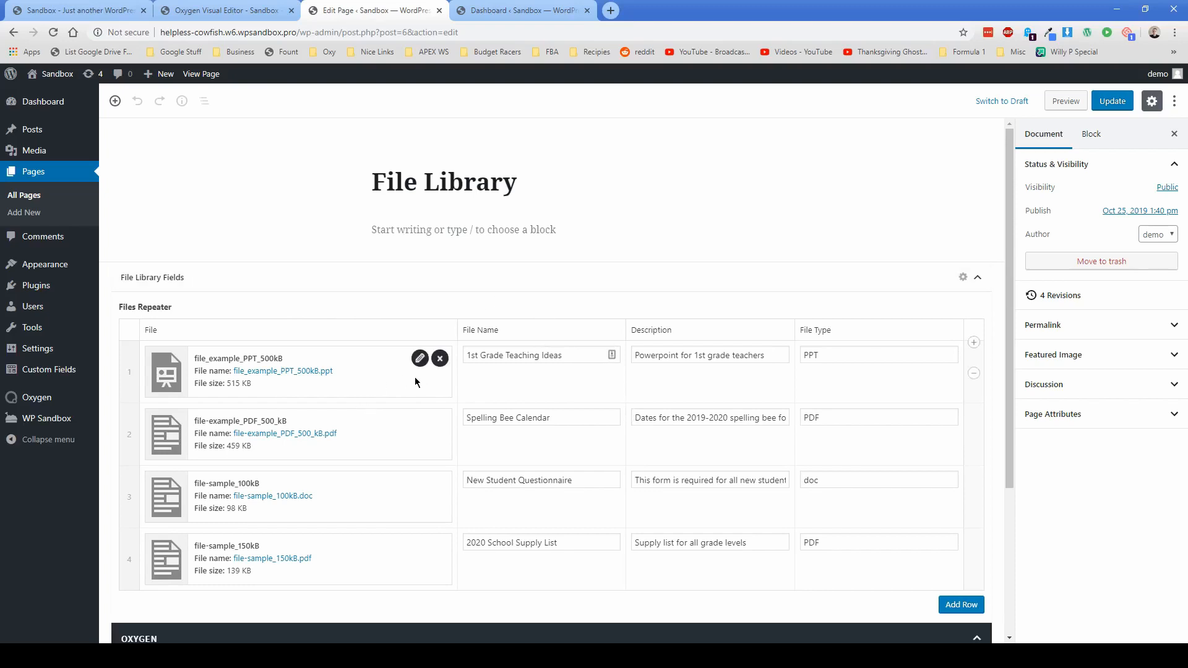
# Remove the 1st Grade Teaching Ideas row from the Files Repeater, then view the front-end page
pyautogui.click(440, 359)
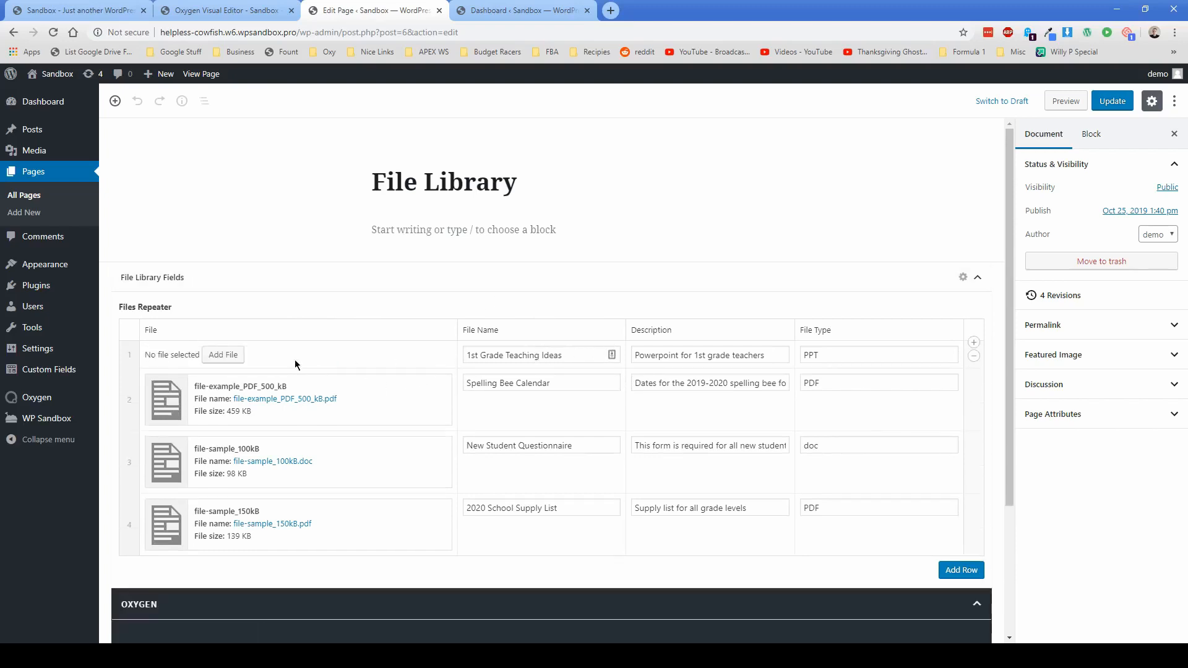
pyautogui.click(973, 356)
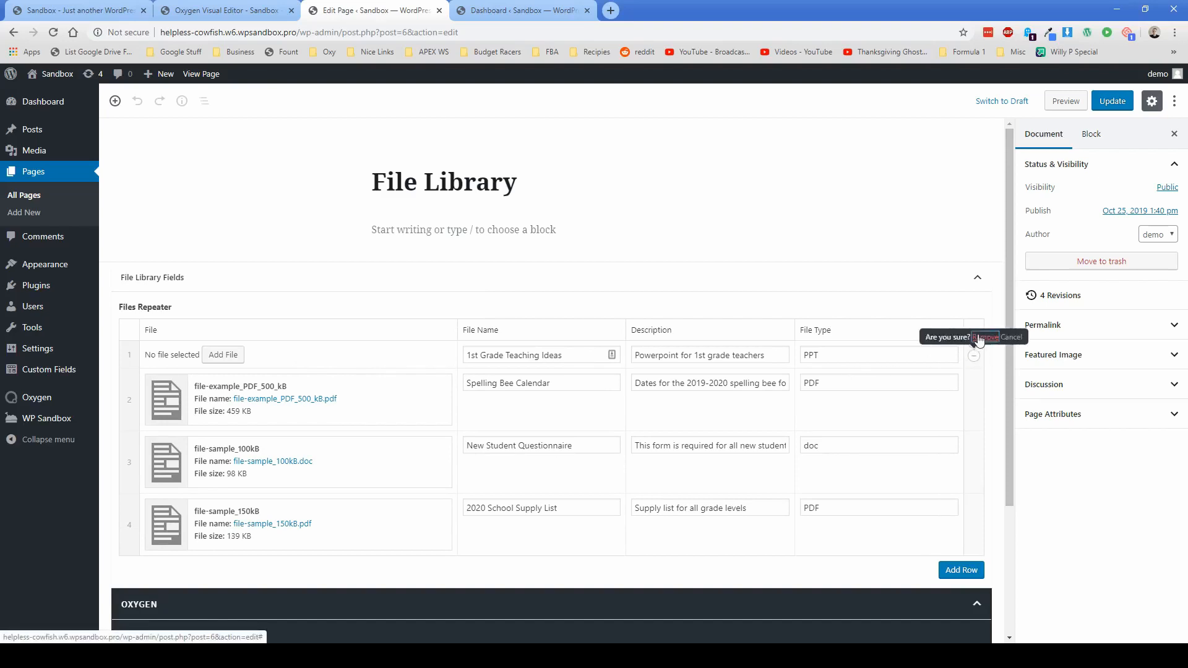
pyautogui.click(985, 337)
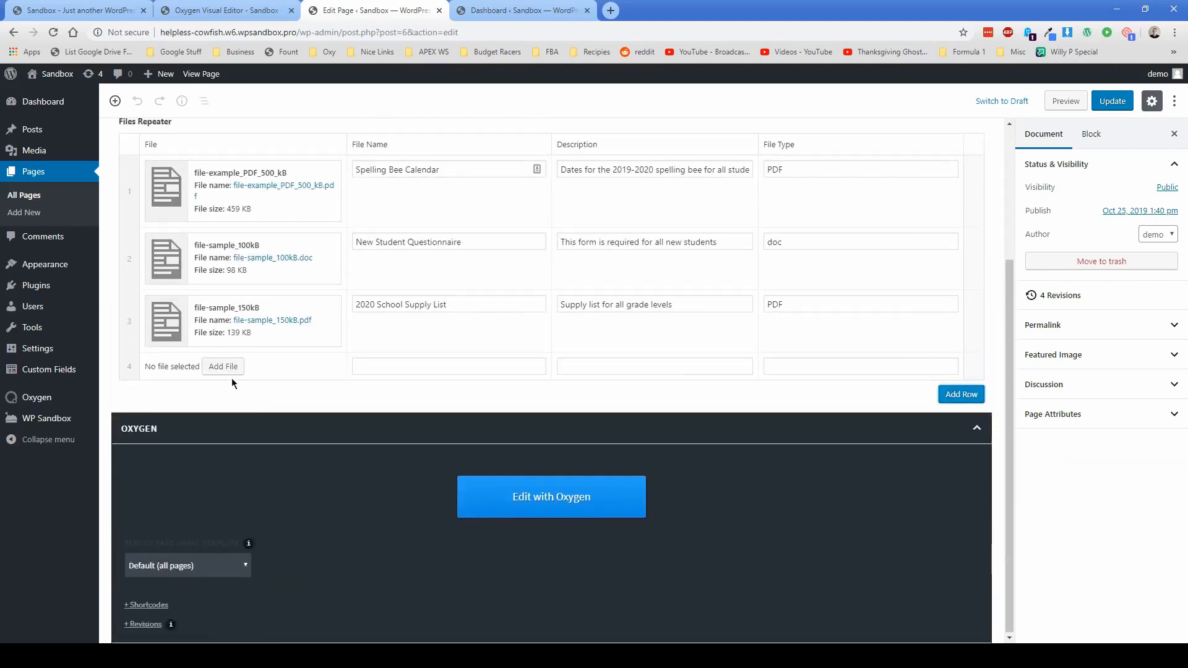
pyautogui.scroll(3)
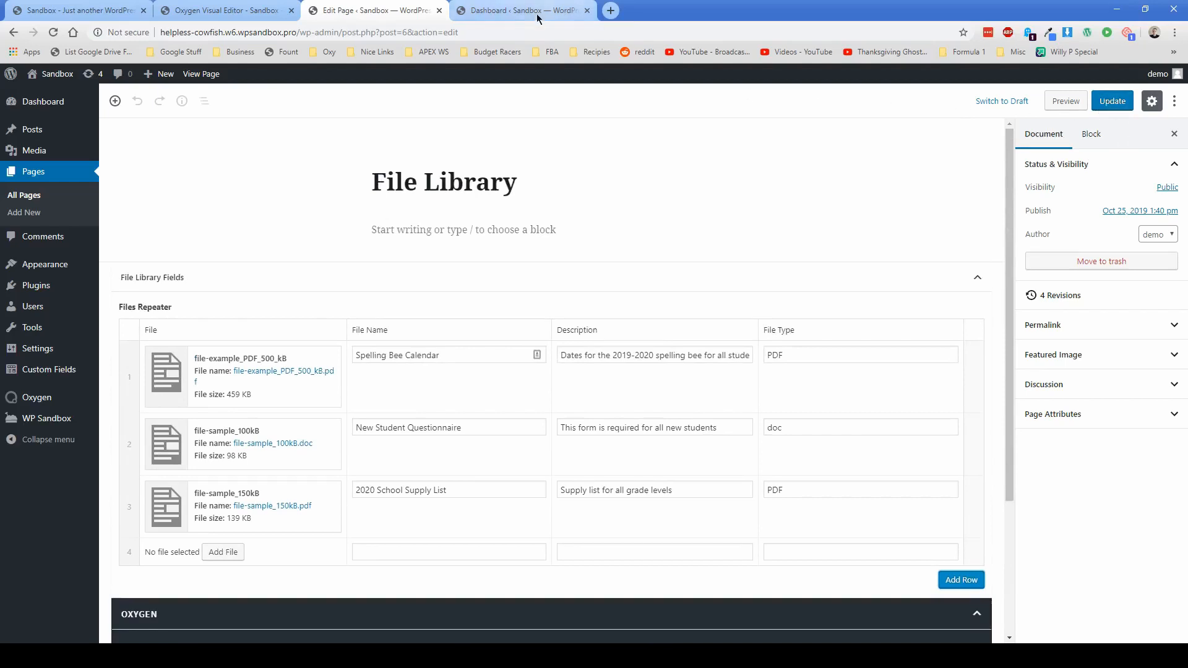
pyautogui.click(74, 10)
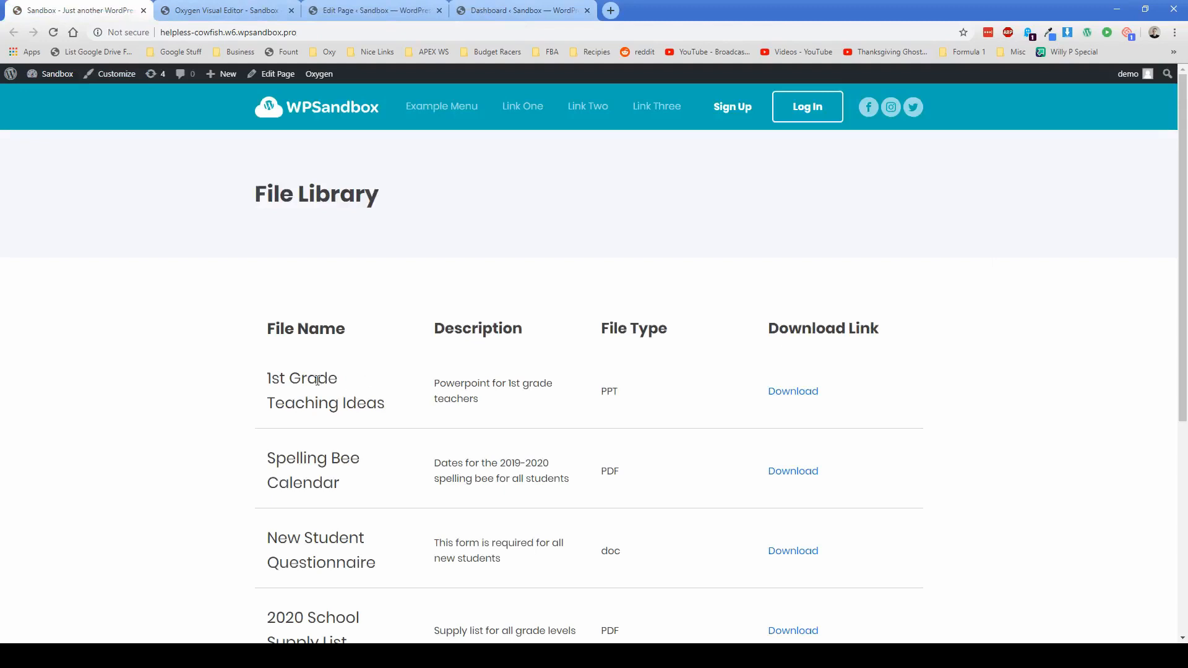
pyautogui.moveTo(656, 401)
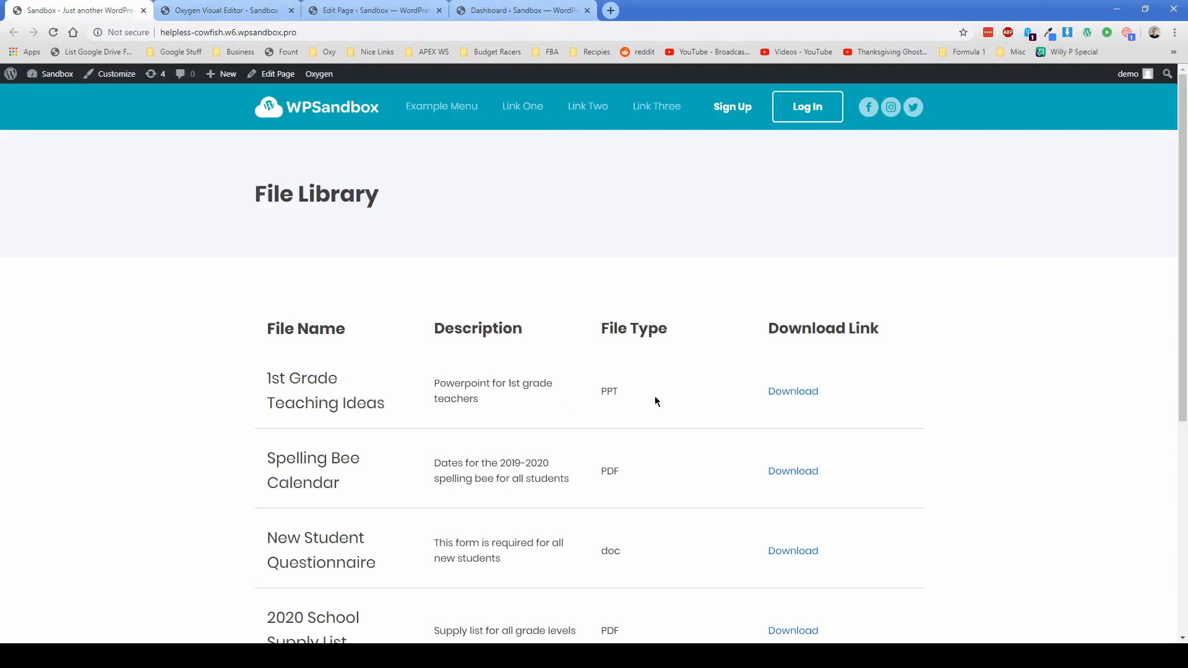
pyautogui.moveTo(507, 14)
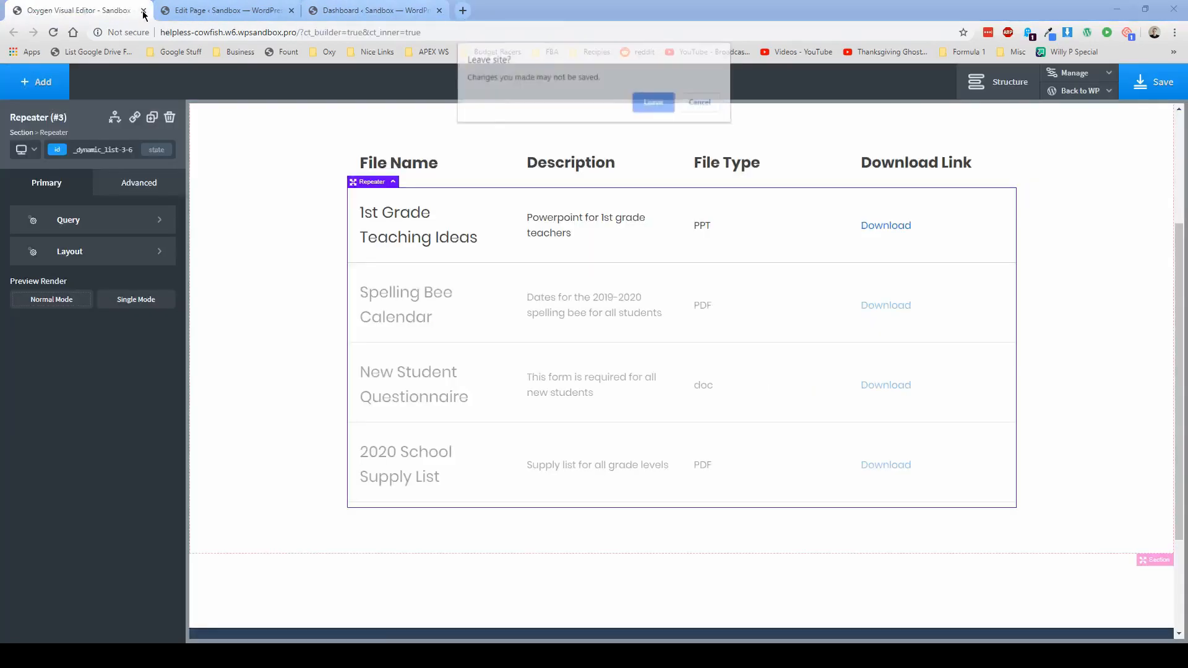
# Close the Oxygen editor without saving and close the page editor tab
pyautogui.click(653, 102)
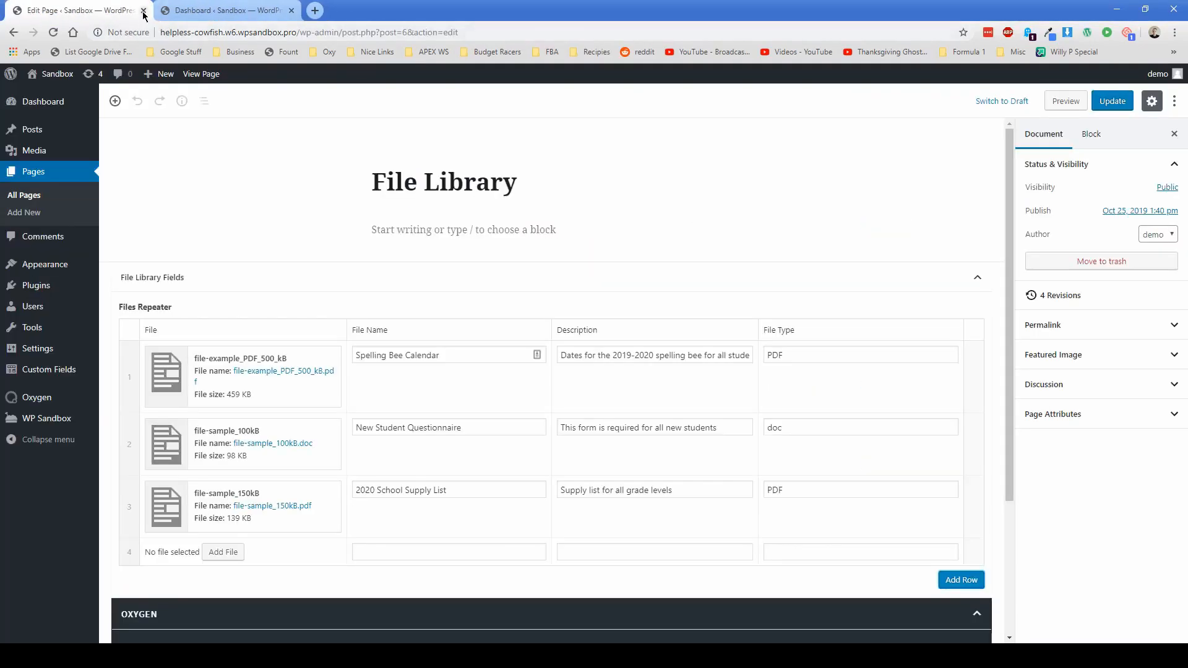
pyautogui.click(149, 11)
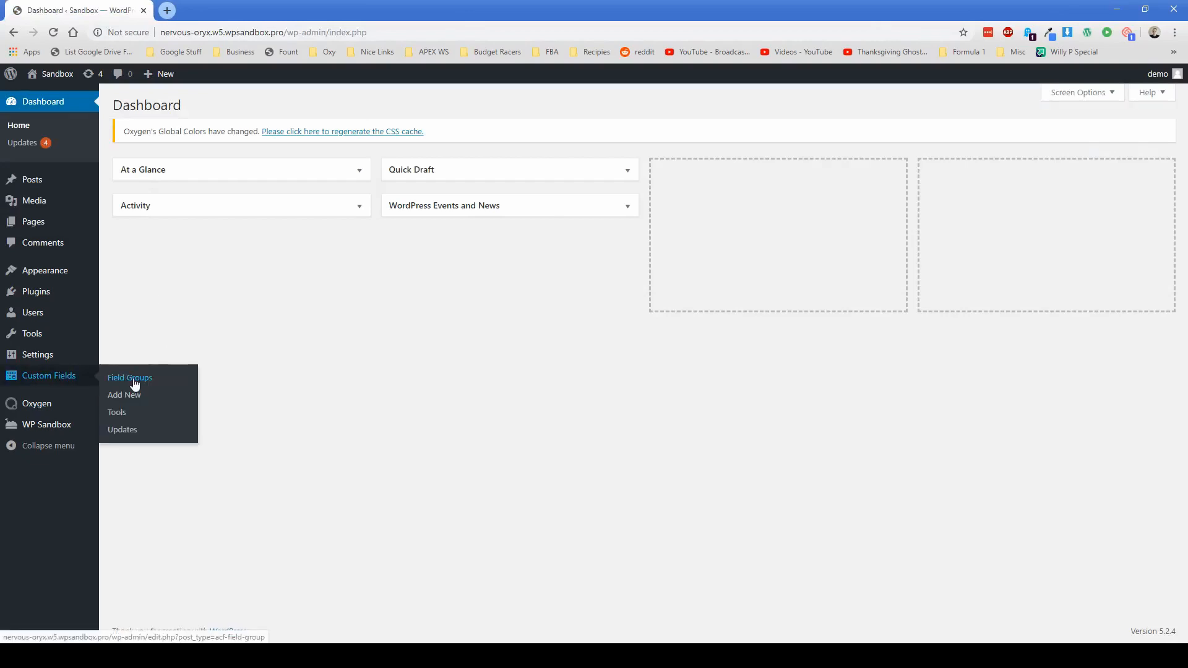
# Create a new ACF field group titled 'Document Library'
pyautogui.click(129, 377)
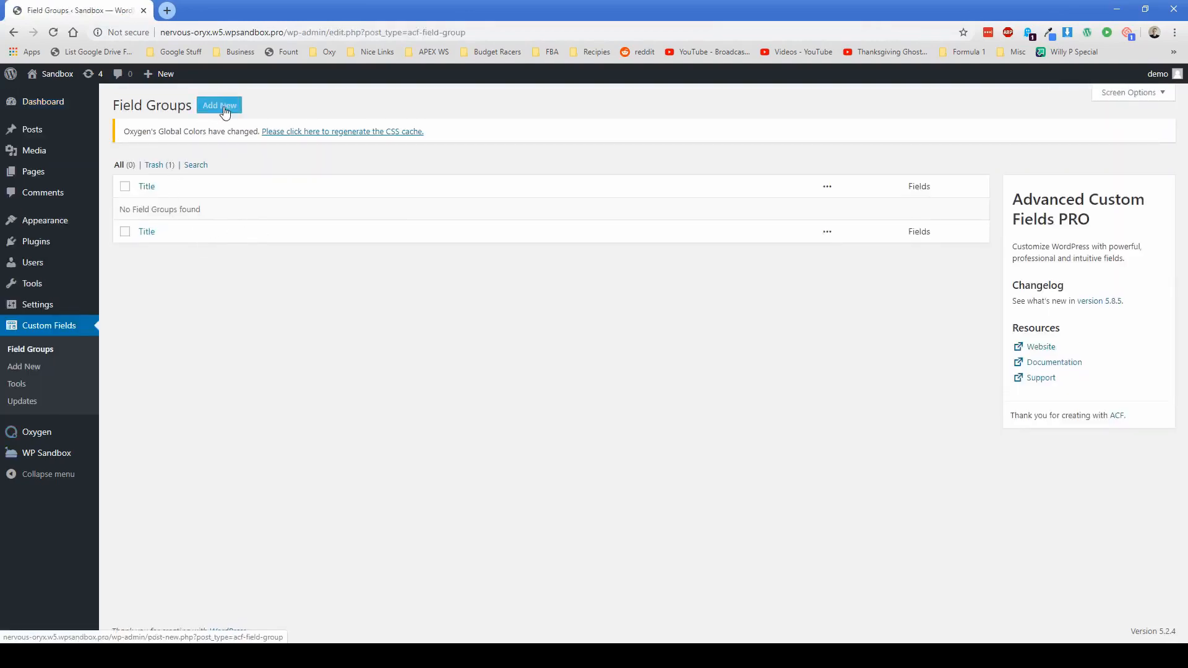
pyautogui.click(218, 104)
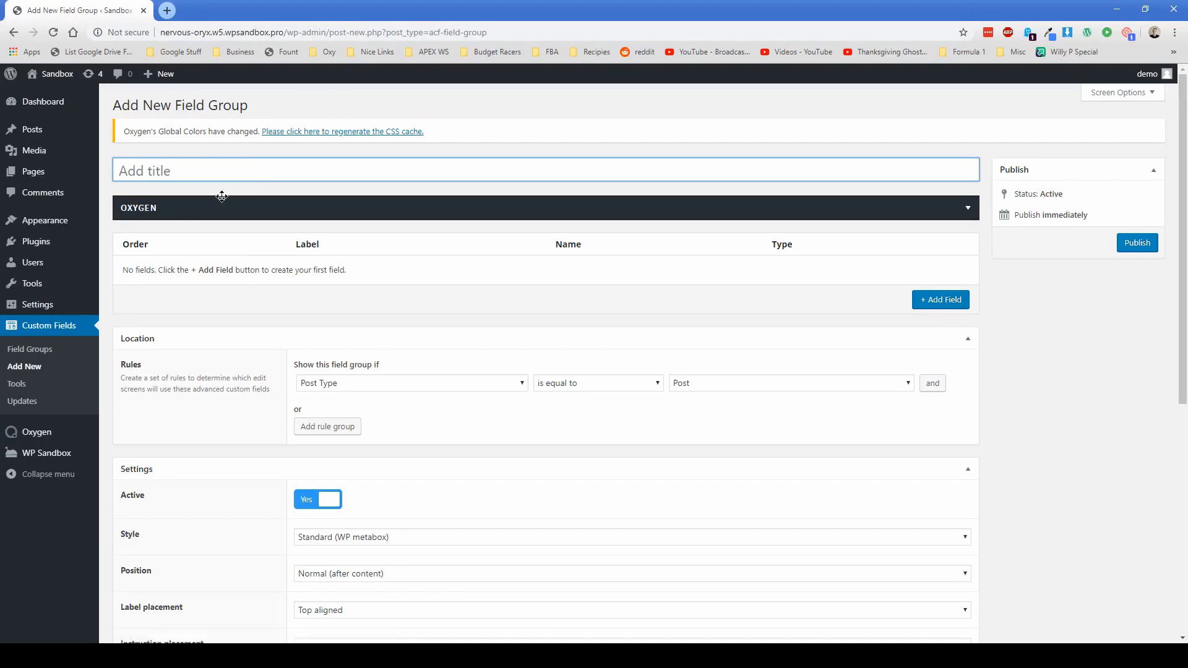
pyautogui.write('Document Lib')
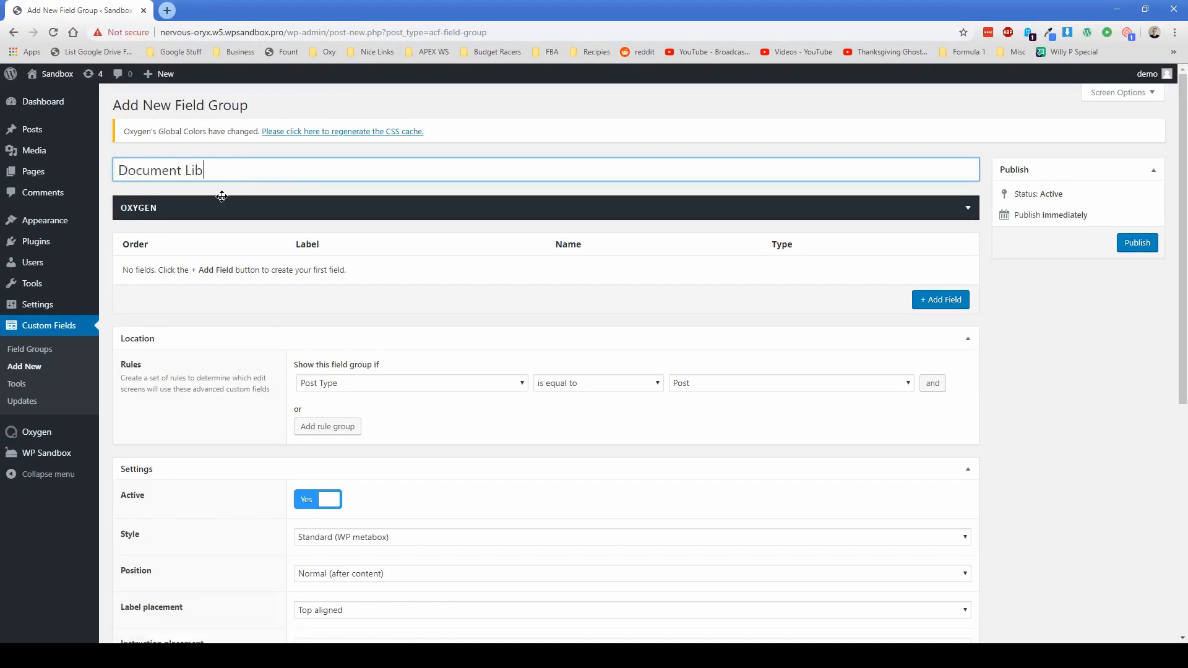
pyautogui.write('rary')
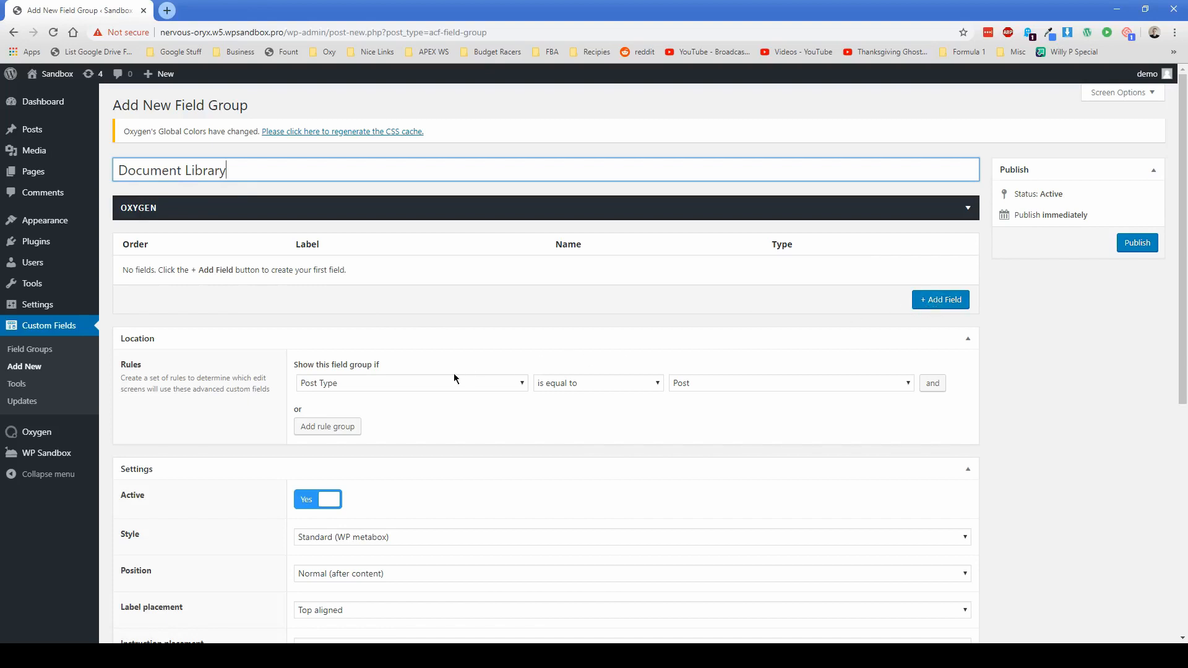
# Set the location rule to Page is equal to File Library
pyautogui.click(791, 384)
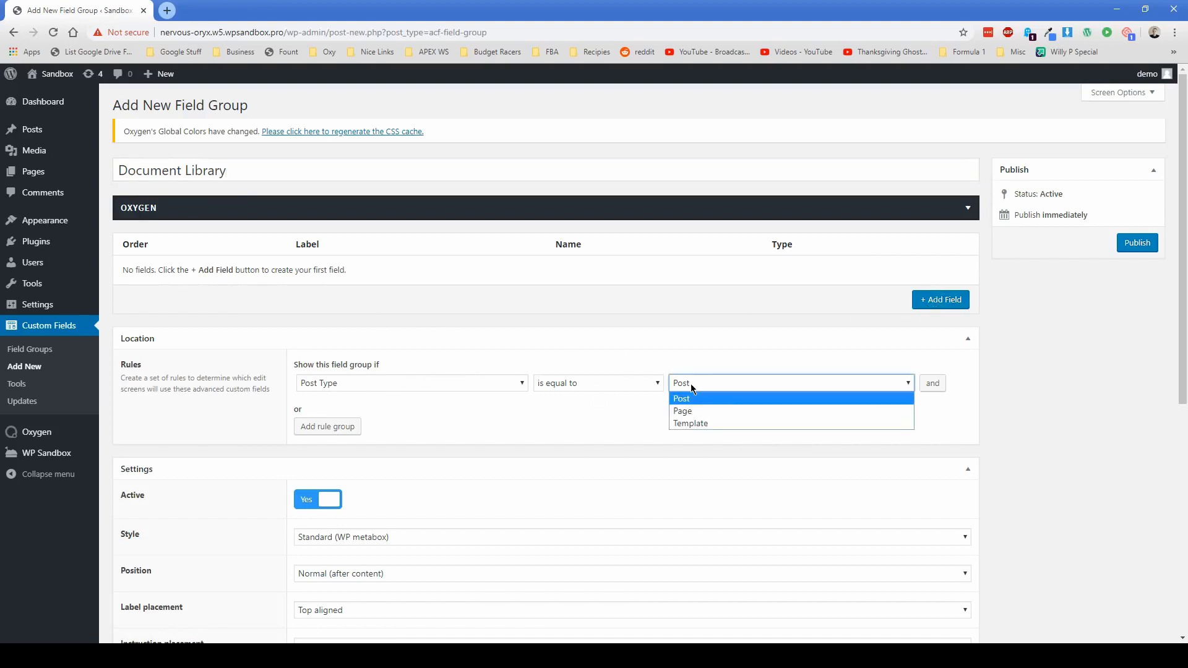
pyautogui.click(684, 411)
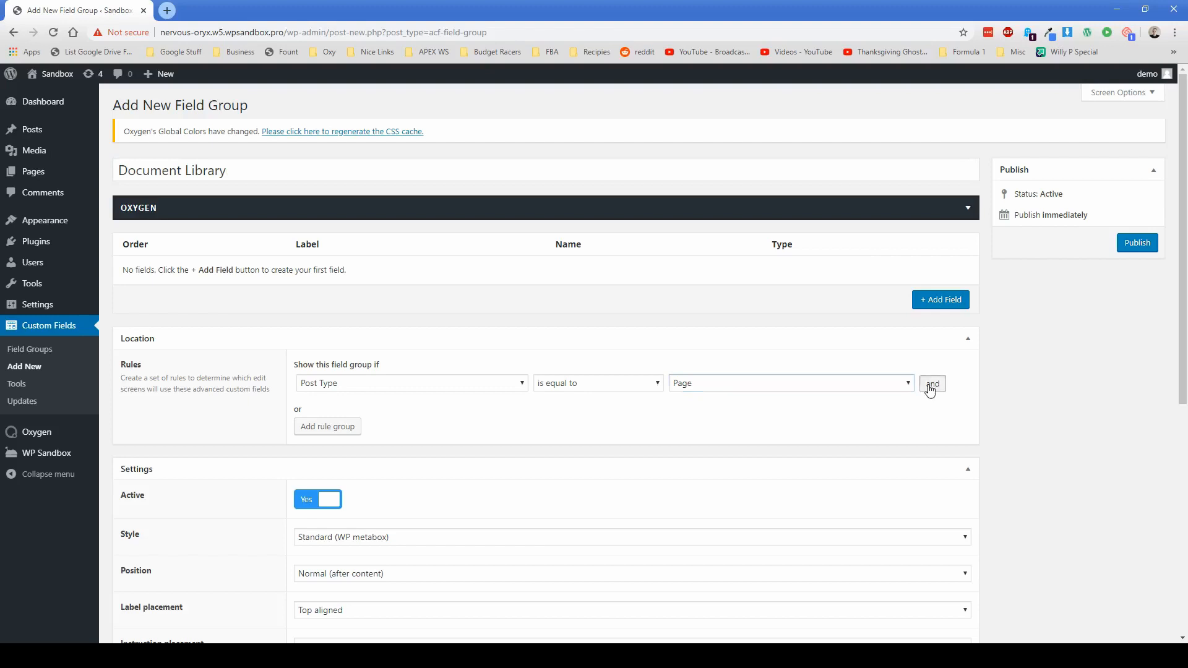
pyautogui.click(934, 384)
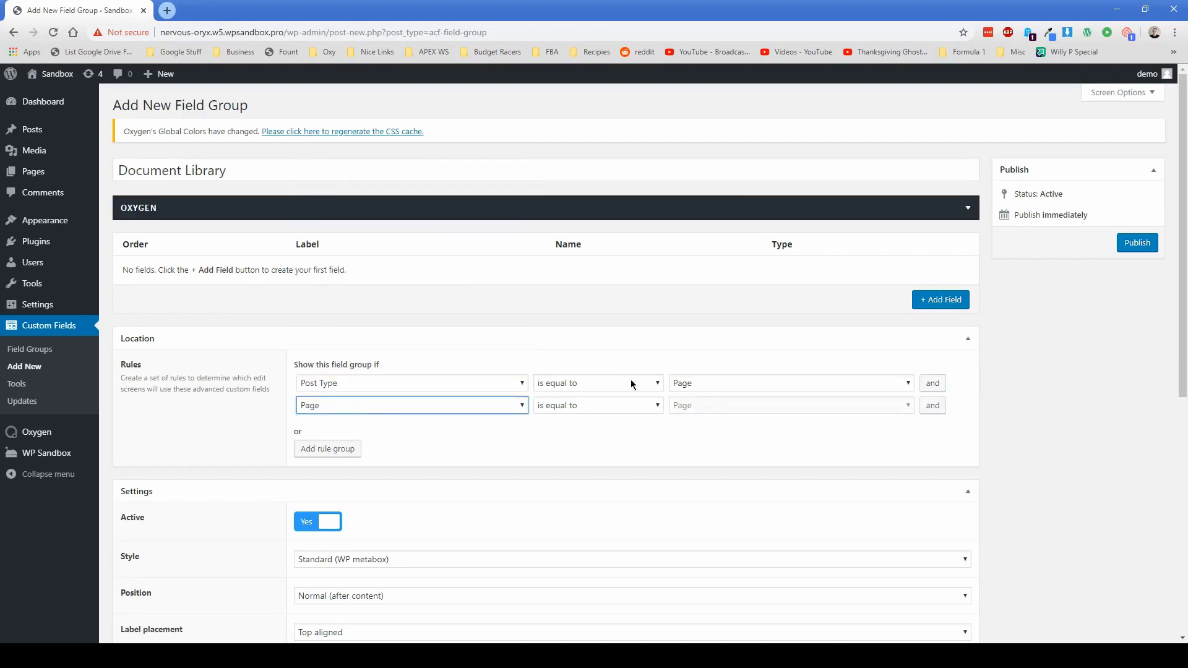
pyautogui.click(790, 405)
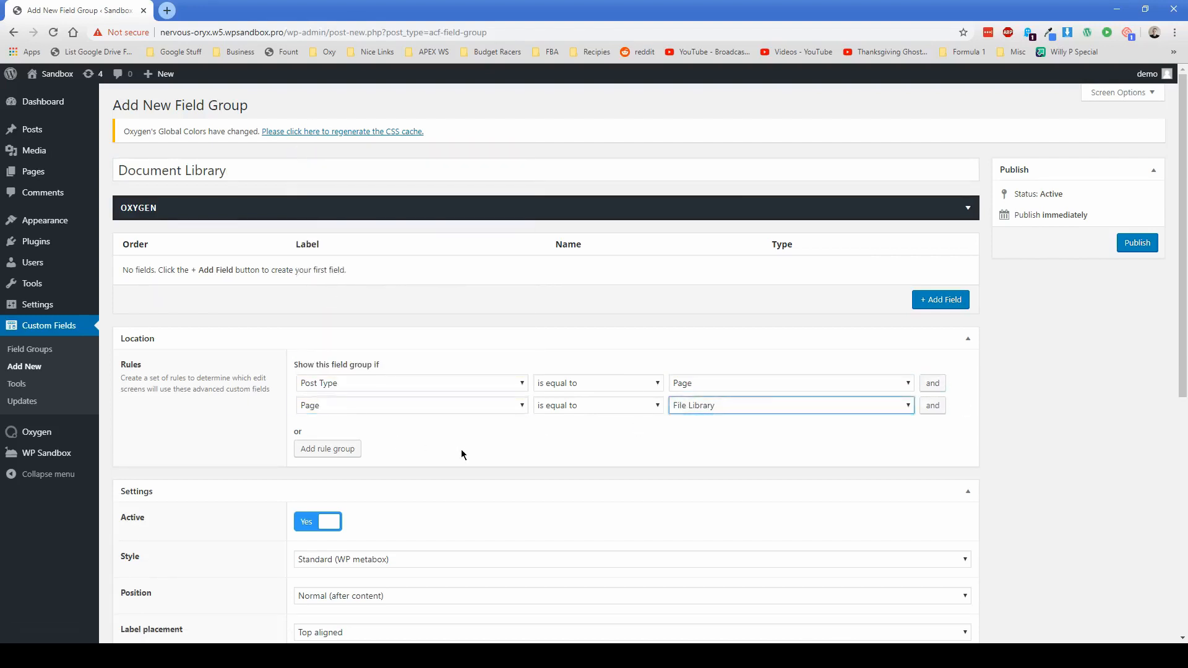
pyautogui.moveTo(638, 415)
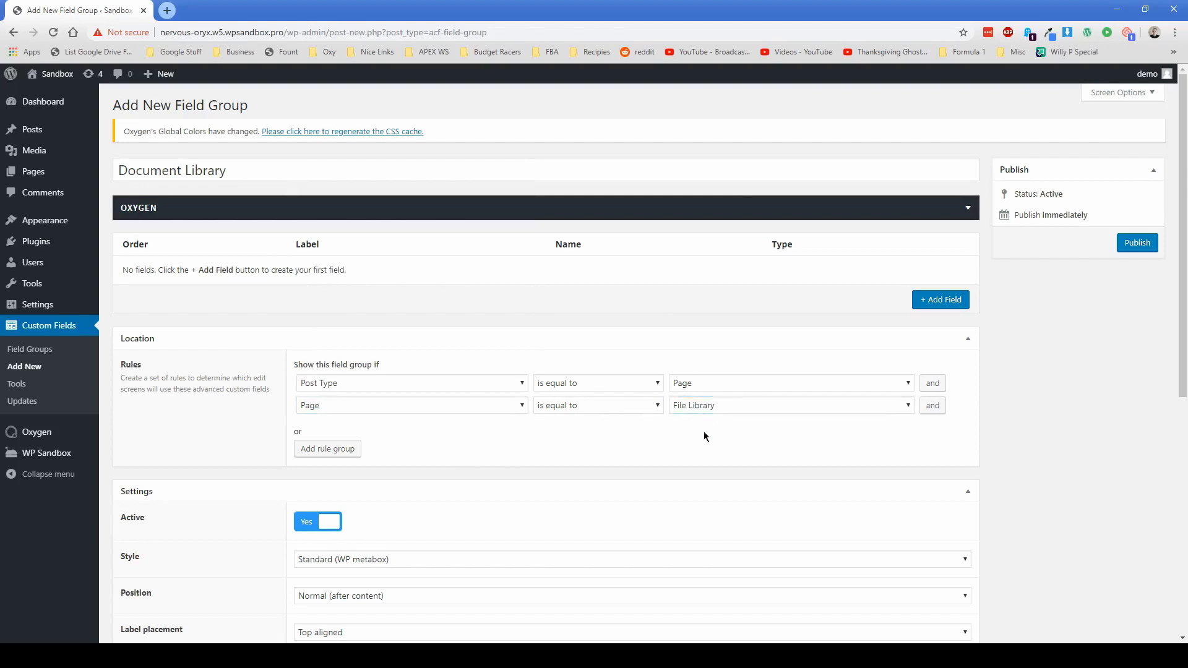
pyautogui.moveTo(515, 369)
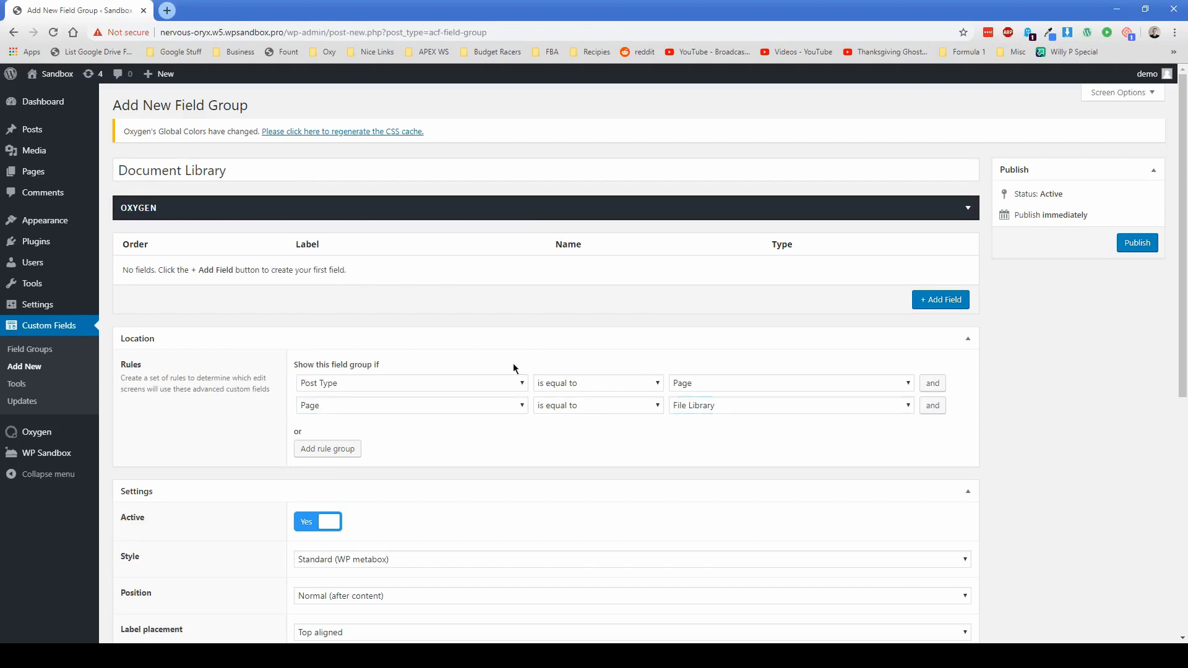
pyautogui.moveTo(486, 442)
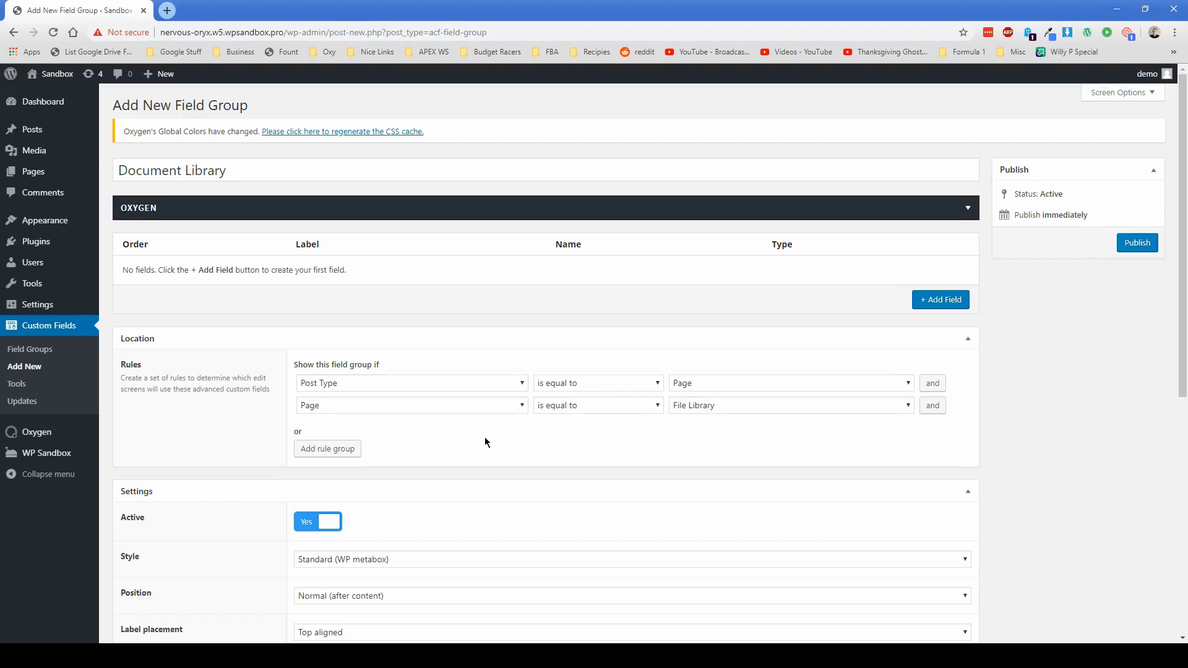
# Set Position to High (after title) and publish the field group
pyautogui.click(631, 423)
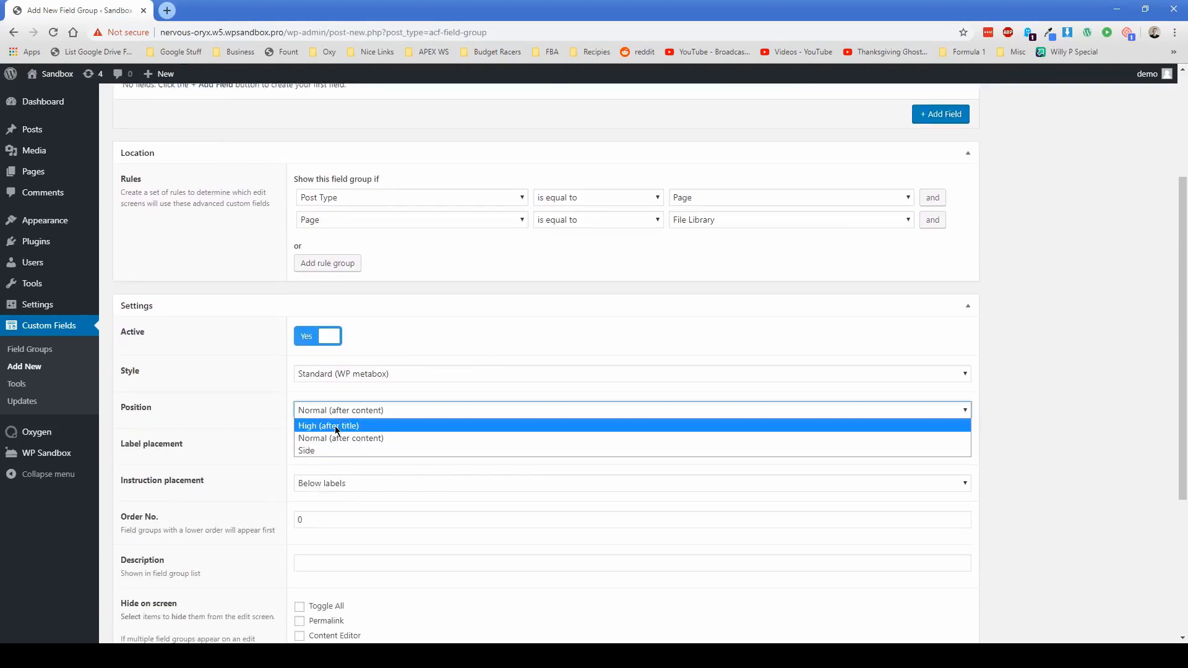
pyautogui.click(328, 426)
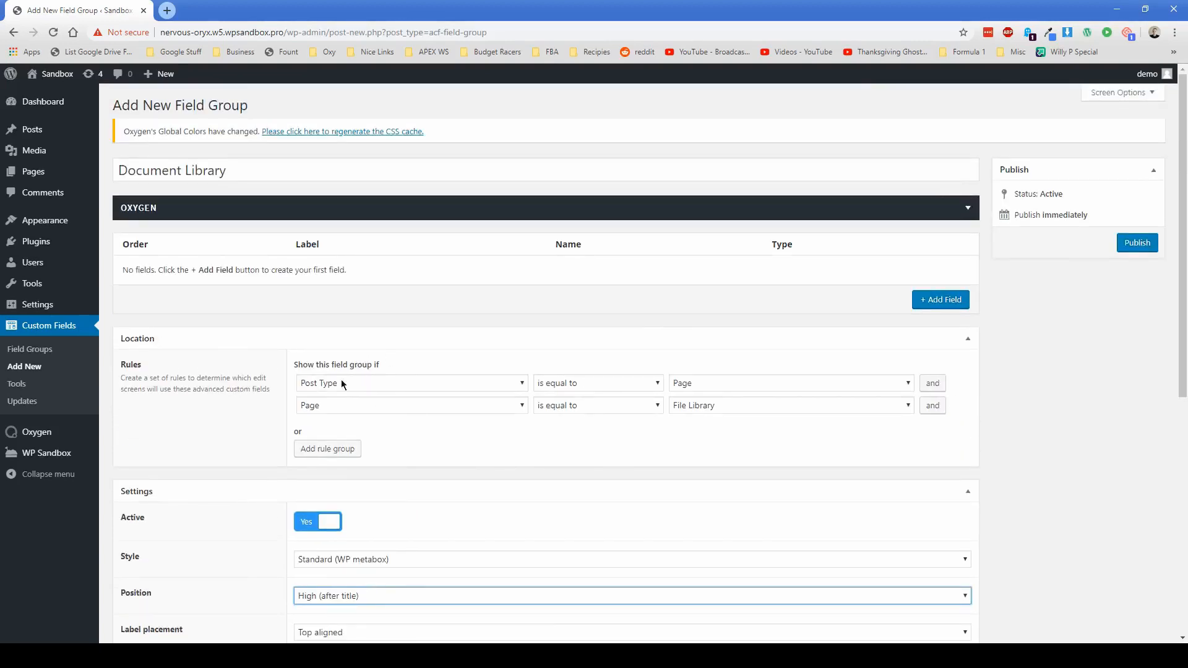
pyautogui.moveTo(1137, 242)
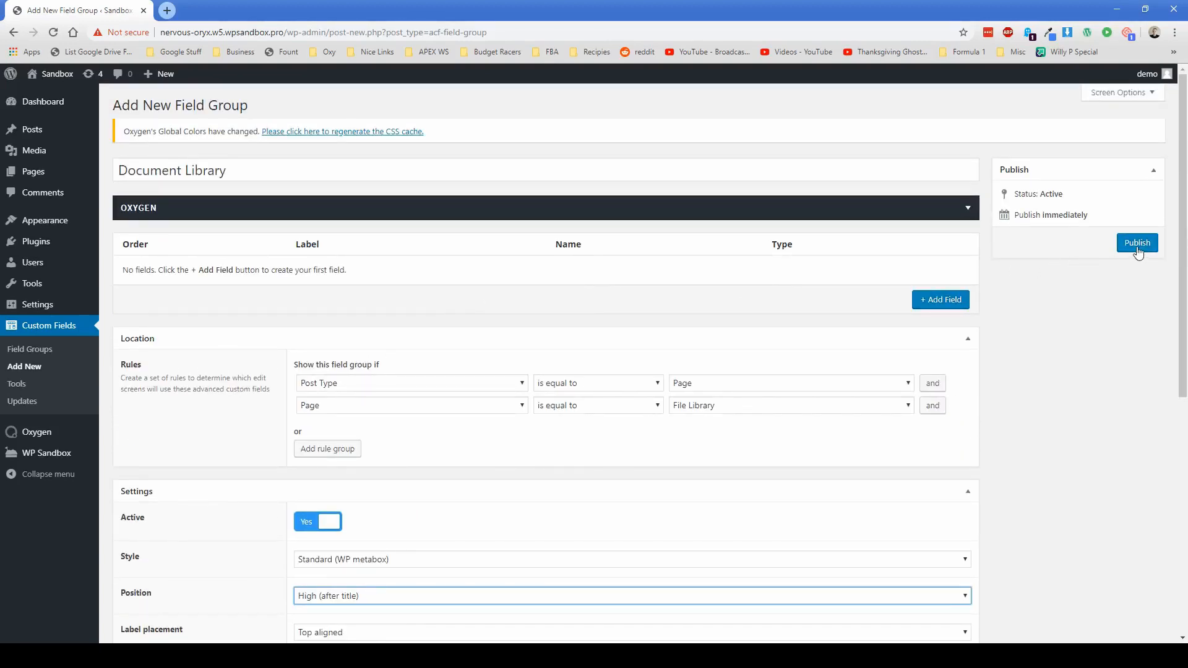
pyautogui.click(1136, 242)
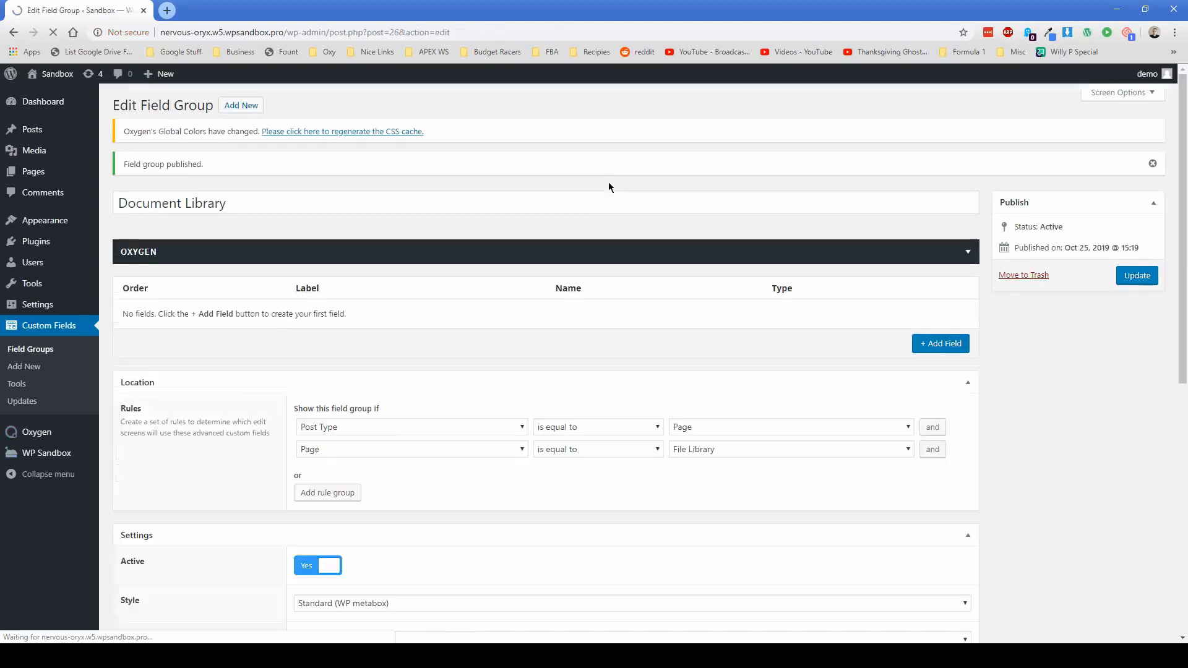
# Add a 'Files Library' field of type Repeater to the group
pyautogui.click(941, 344)
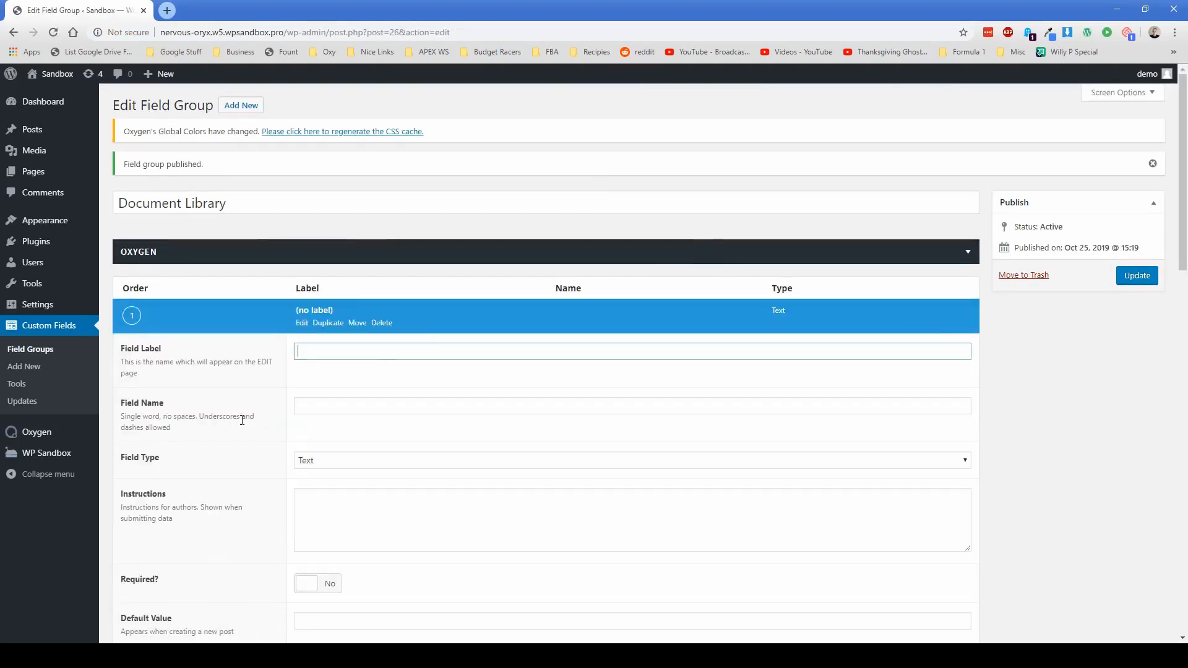
pyautogui.write('Files Library')
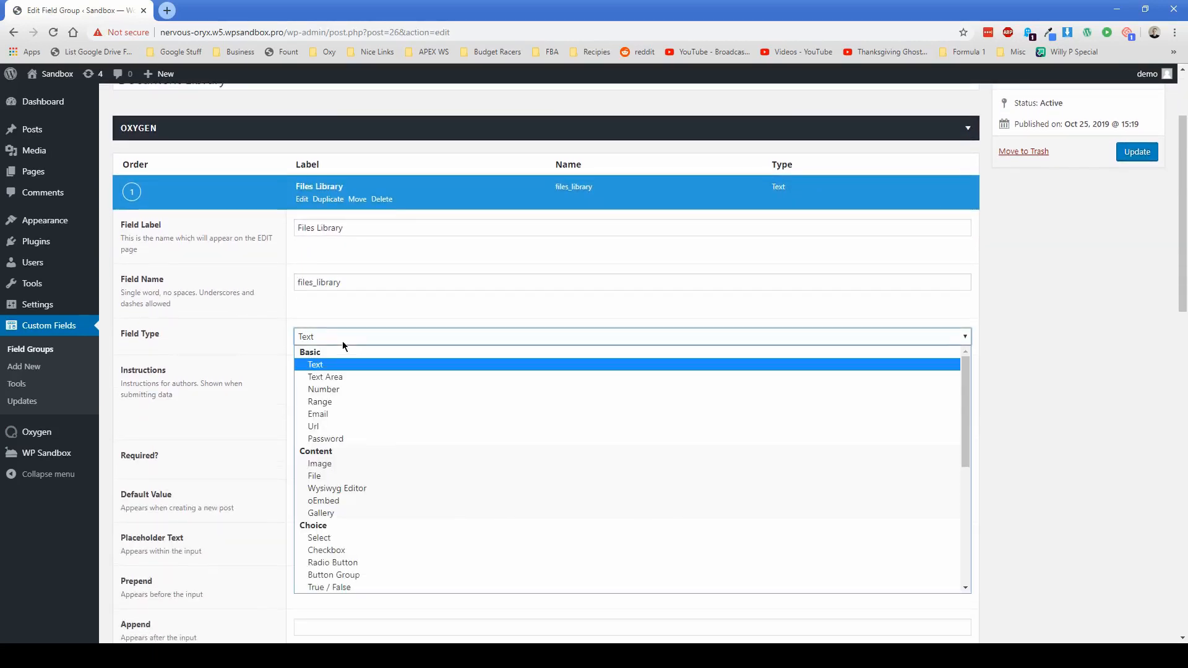
pyautogui.scroll(-3)
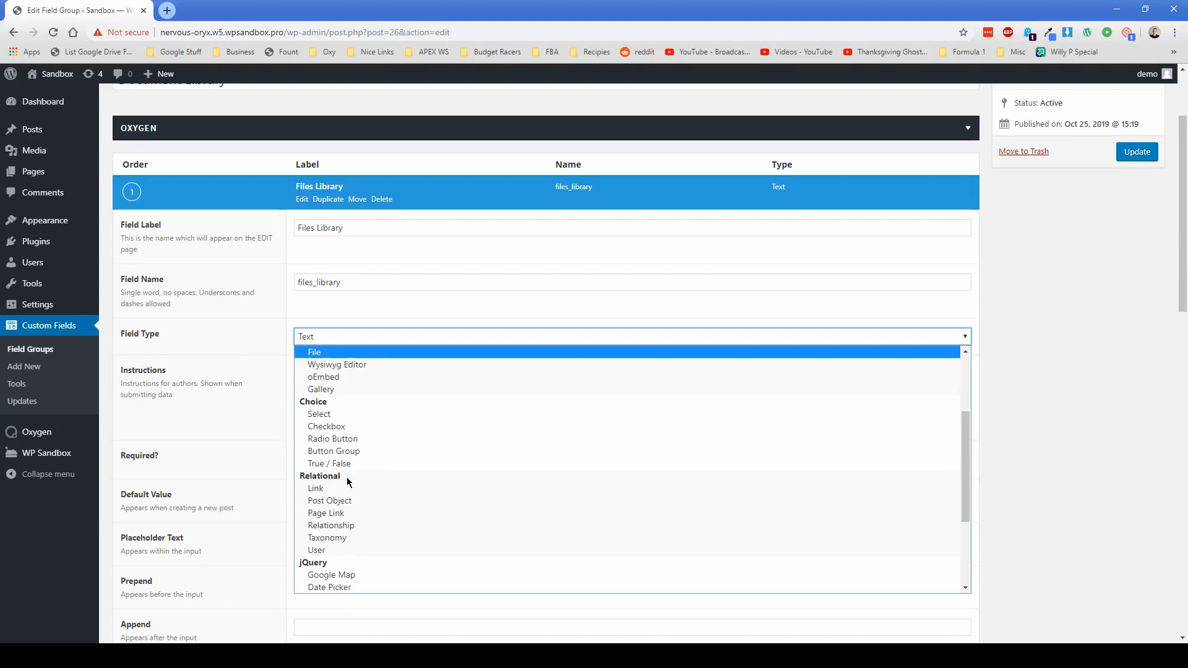
pyautogui.moveTo(375, 470)
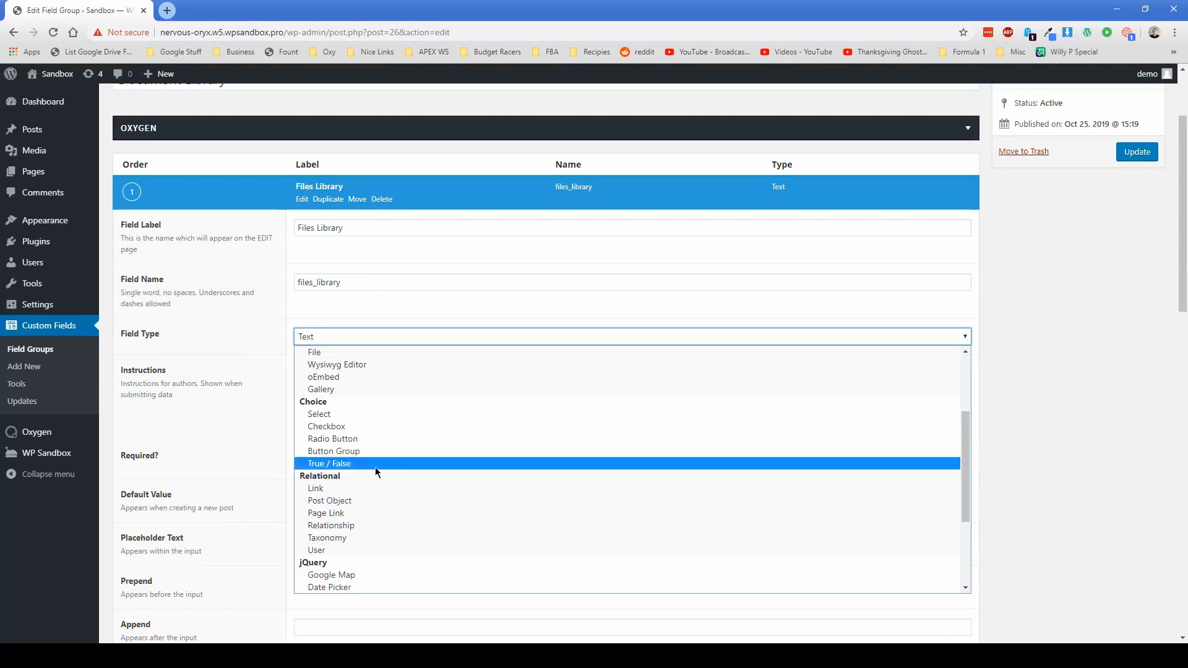
pyautogui.scroll(-3)
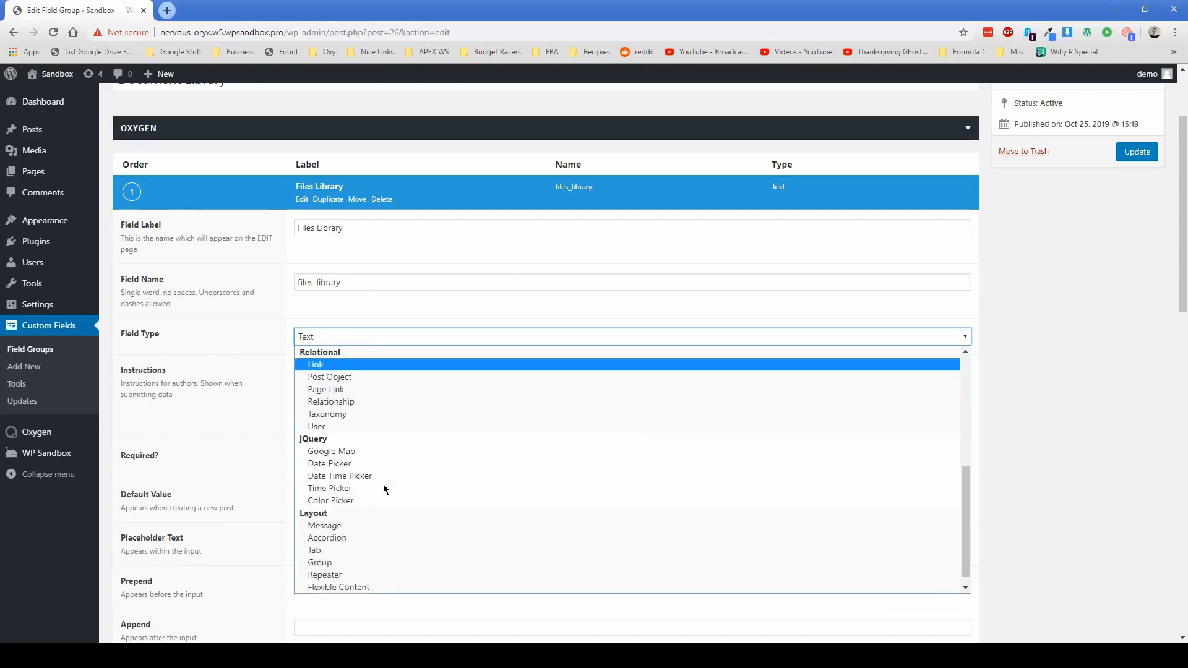
pyautogui.click(325, 575)
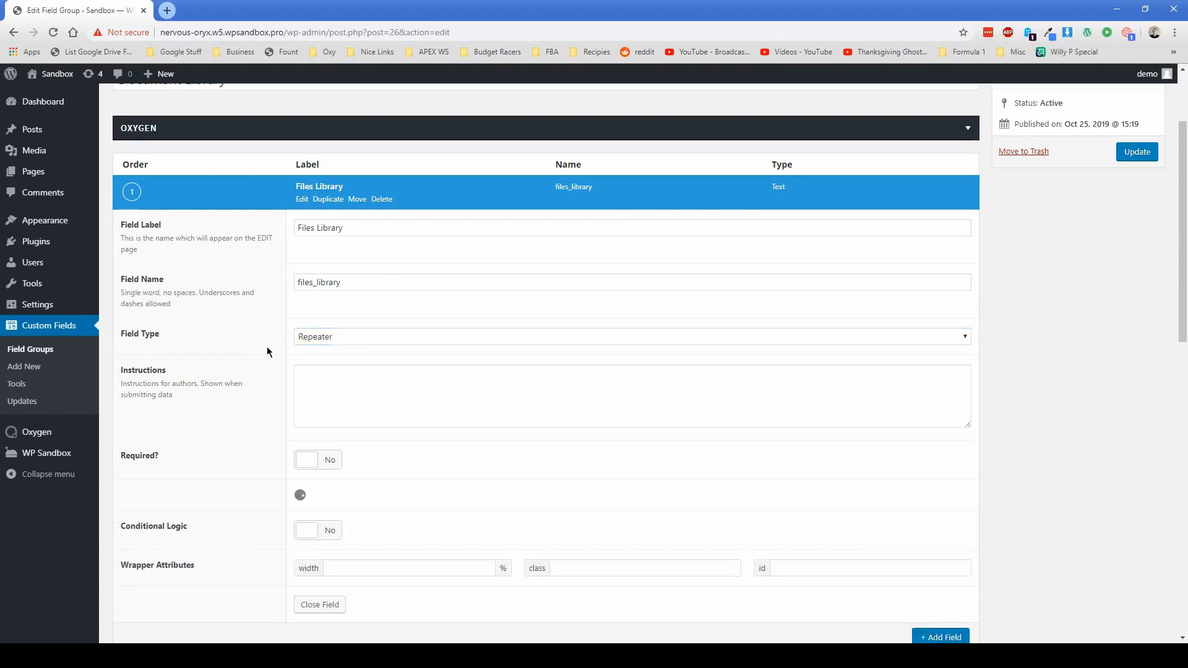
pyautogui.scroll(-3)
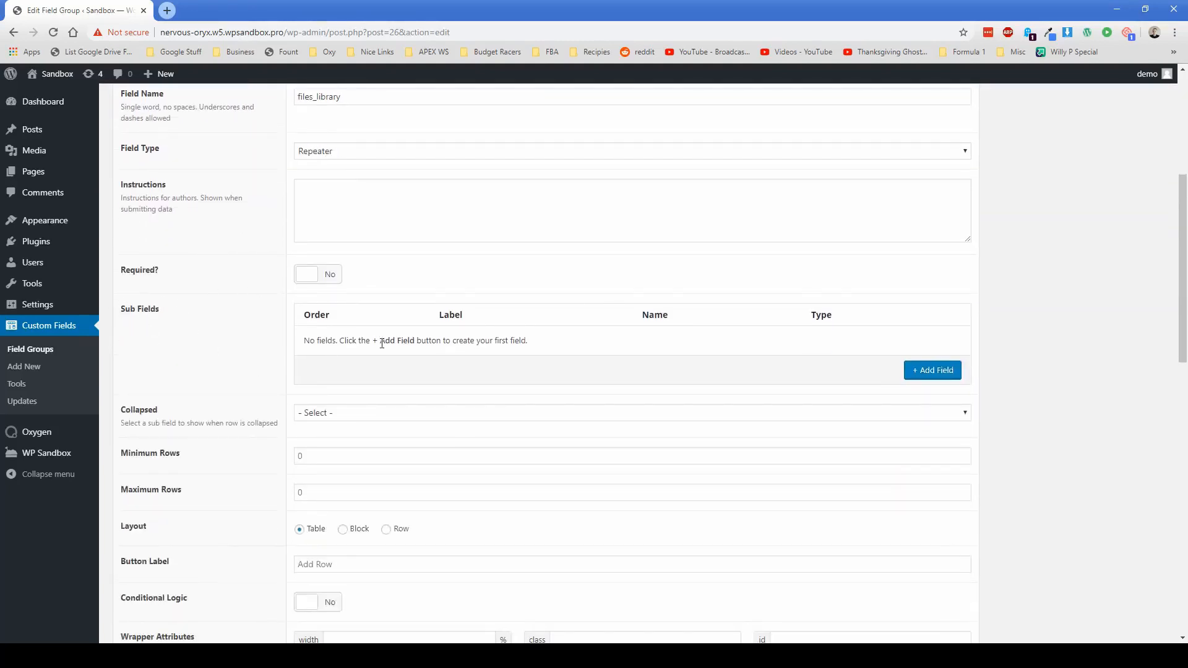
# Add a required 'File' sub field of type File returning the File URL
pyautogui.click(933, 370)
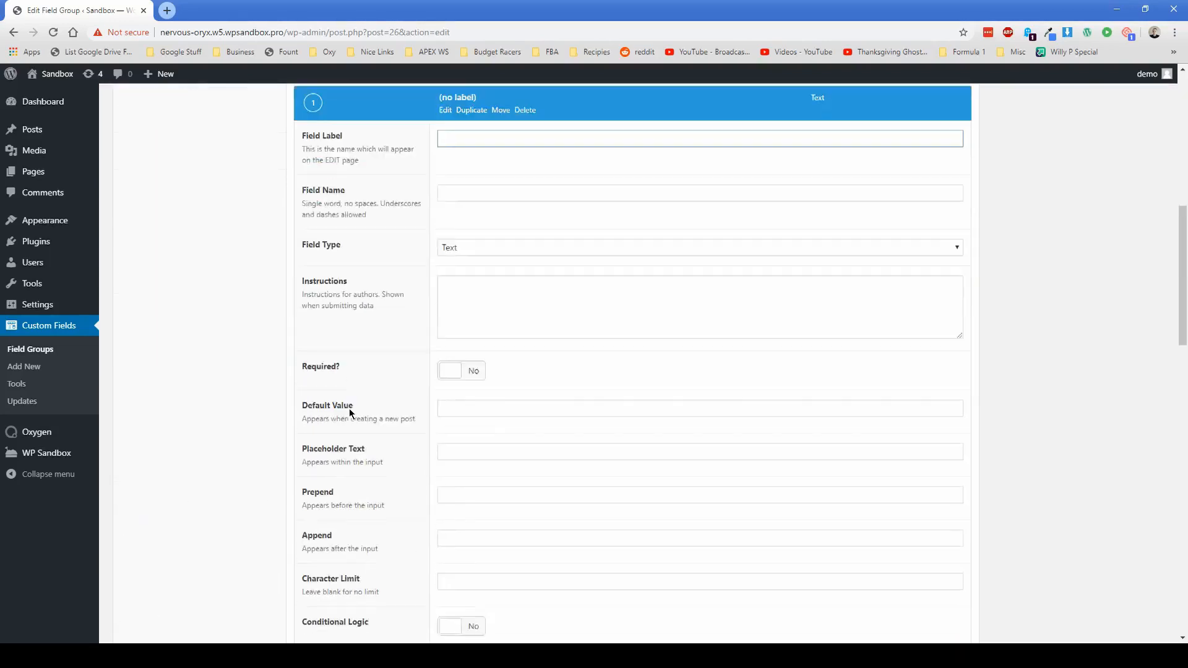
pyautogui.write('File')
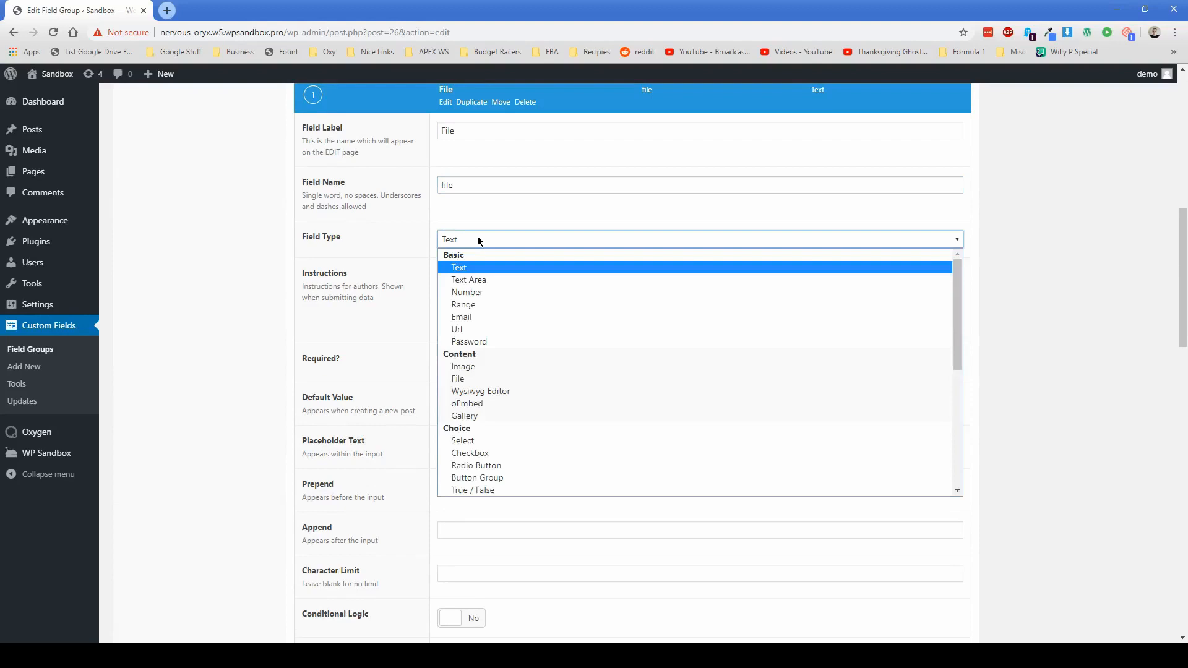
pyautogui.click(458, 379)
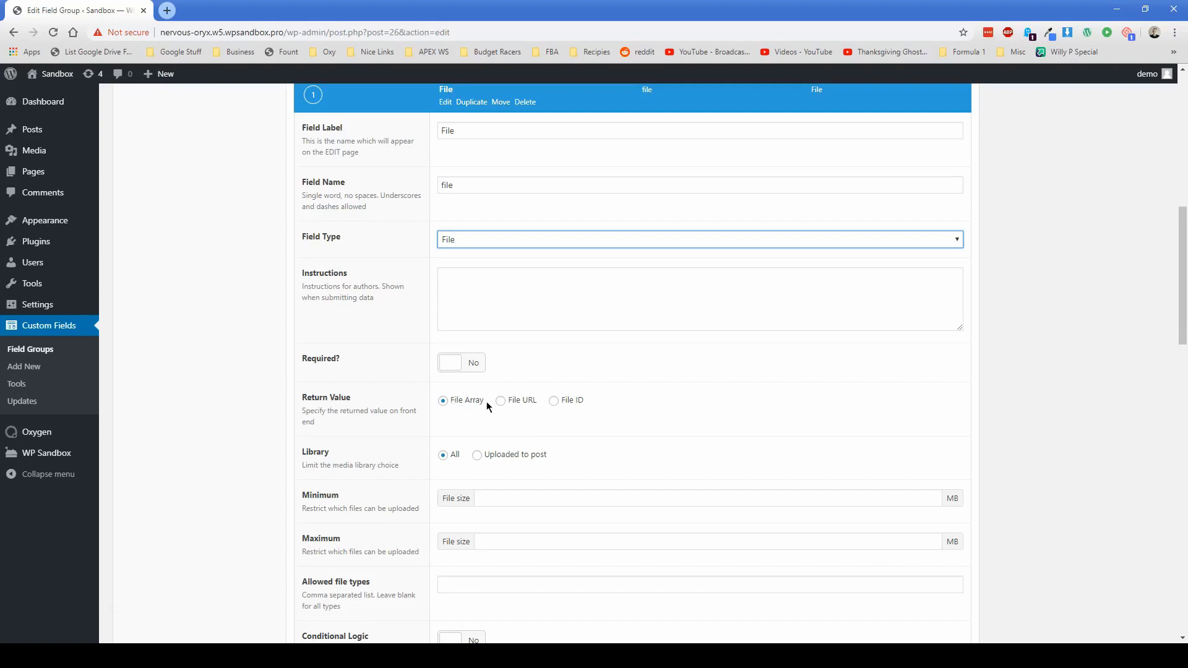
pyautogui.moveTo(500, 404)
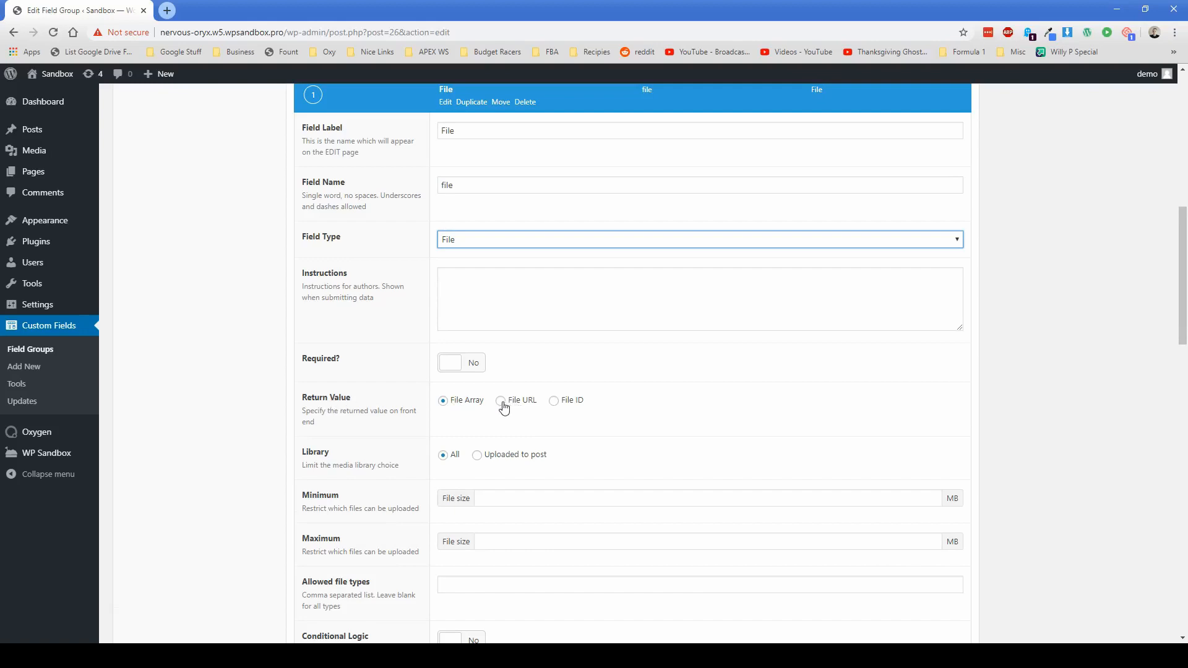
pyautogui.click(500, 401)
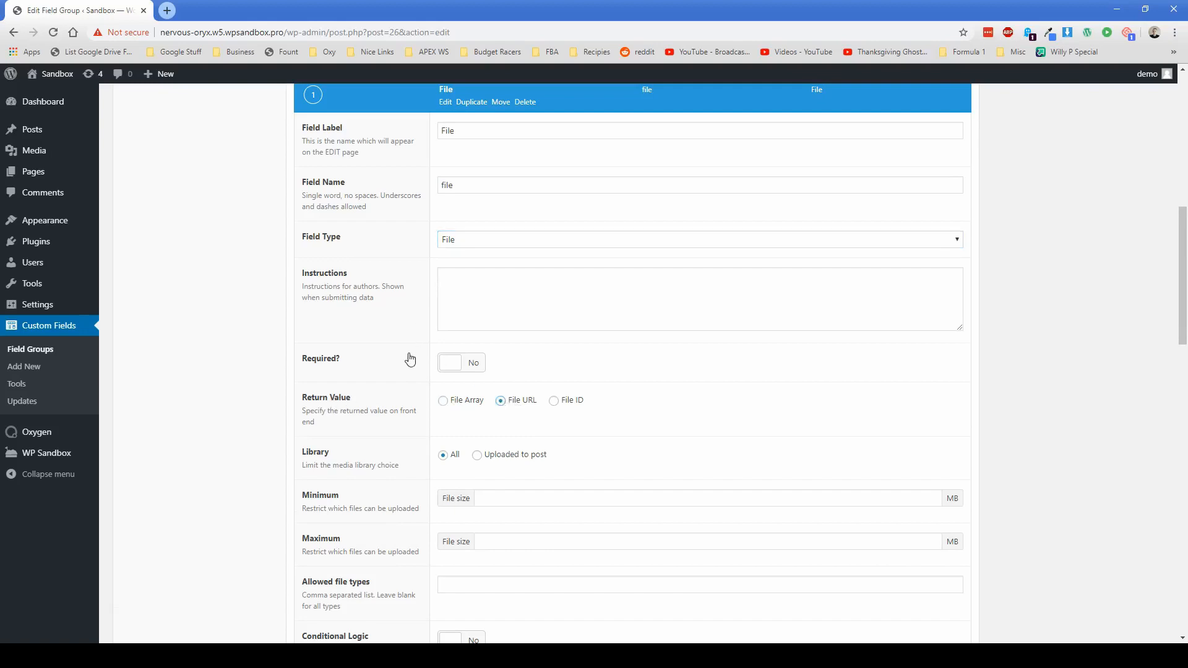
pyautogui.click(461, 363)
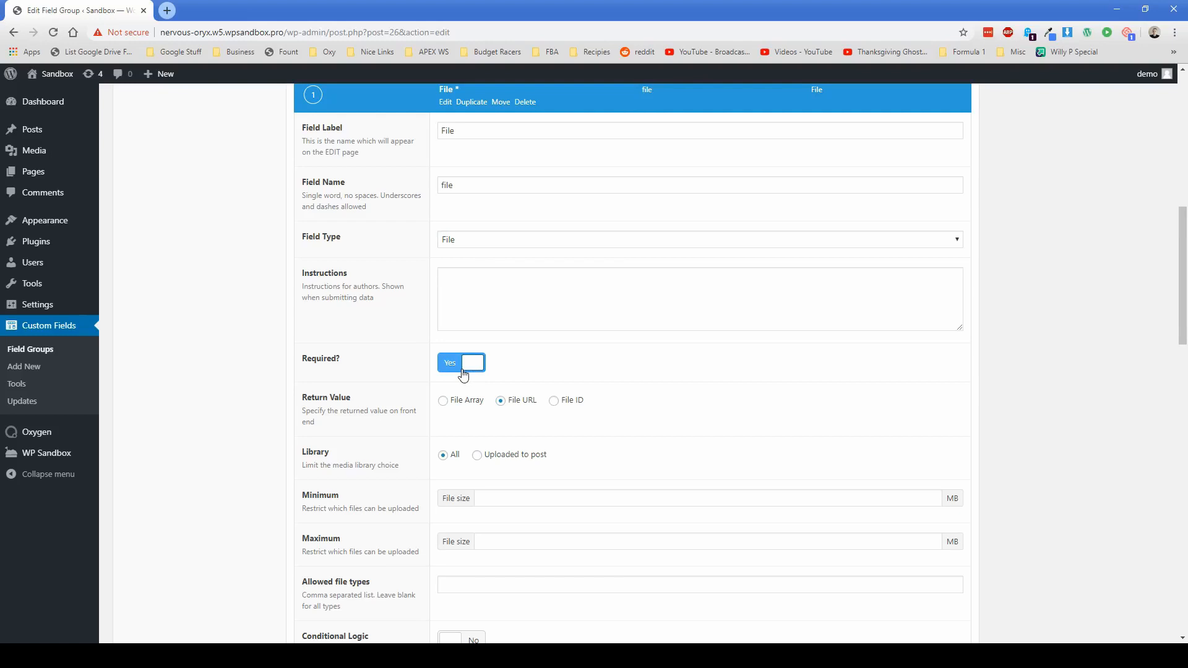
pyautogui.moveTo(425, 343)
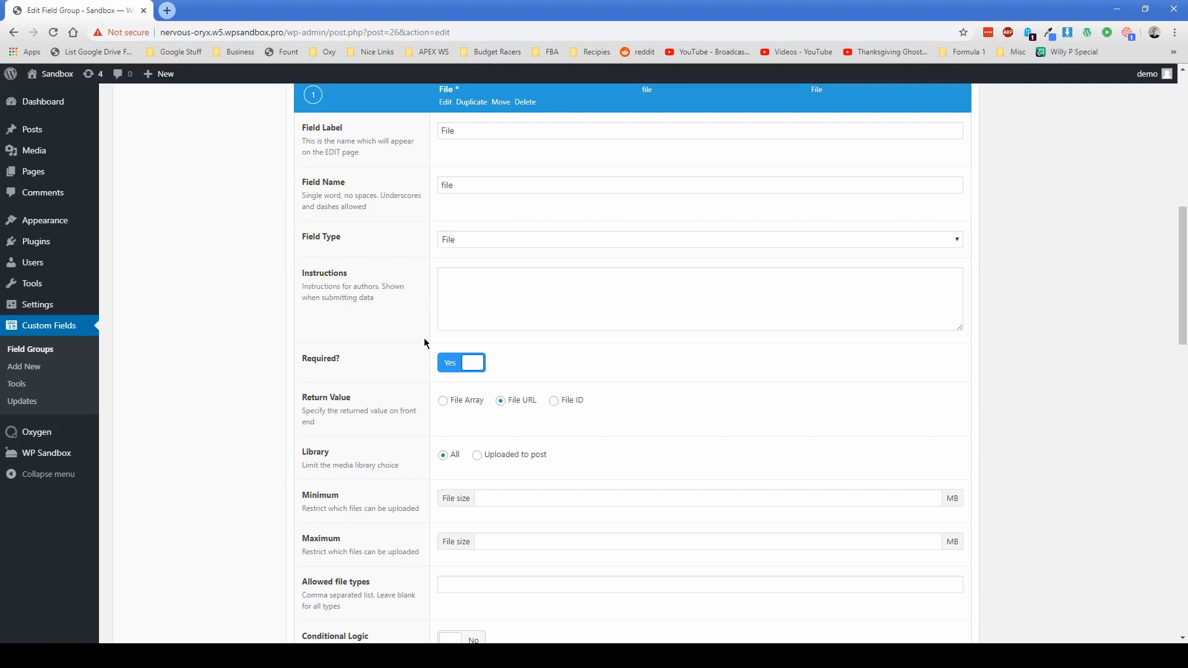
pyautogui.moveTo(390, 327)
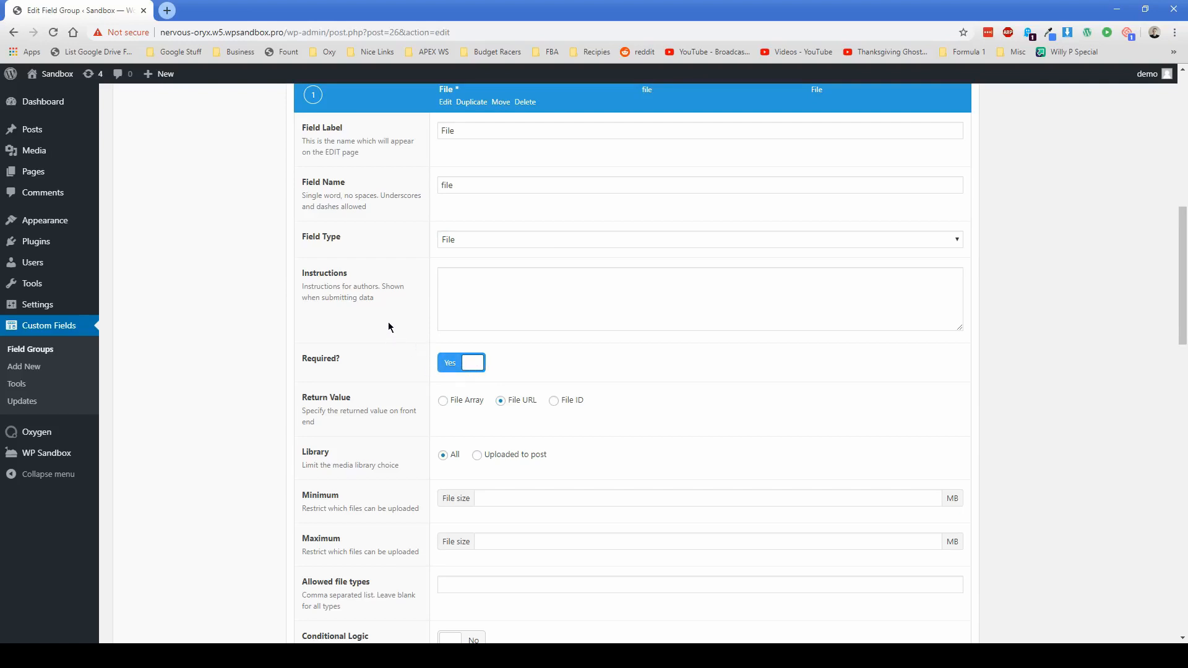
# Change further options on the File sub field's settings
pyautogui.scroll(-3)
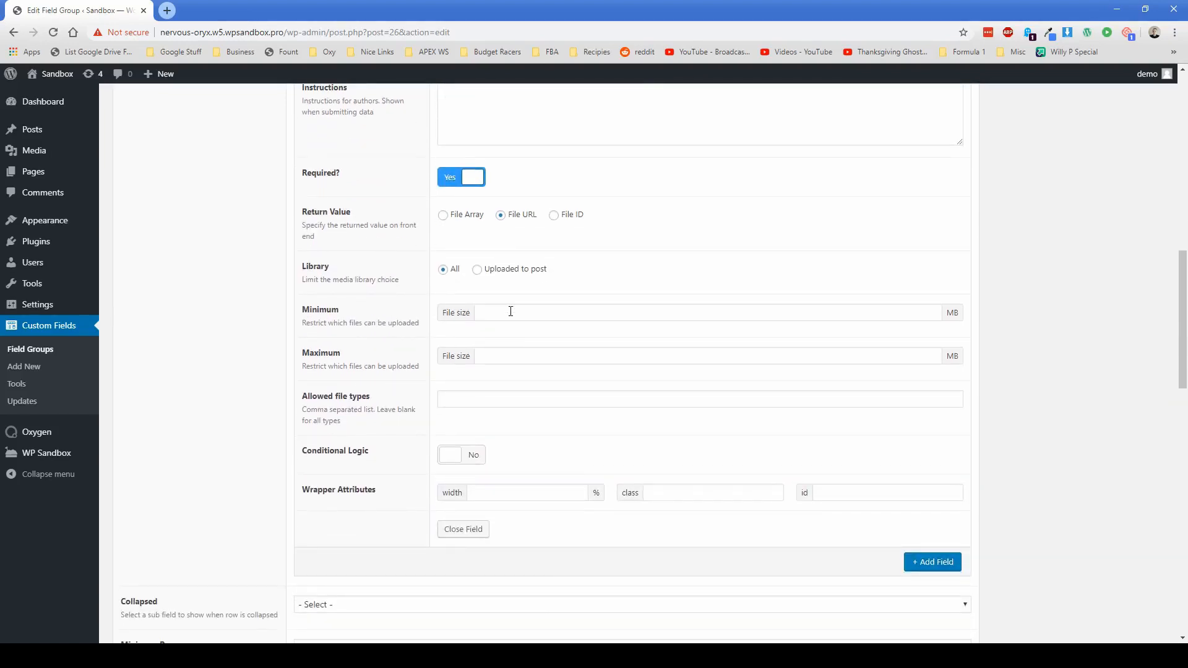
pyautogui.scroll(-3)
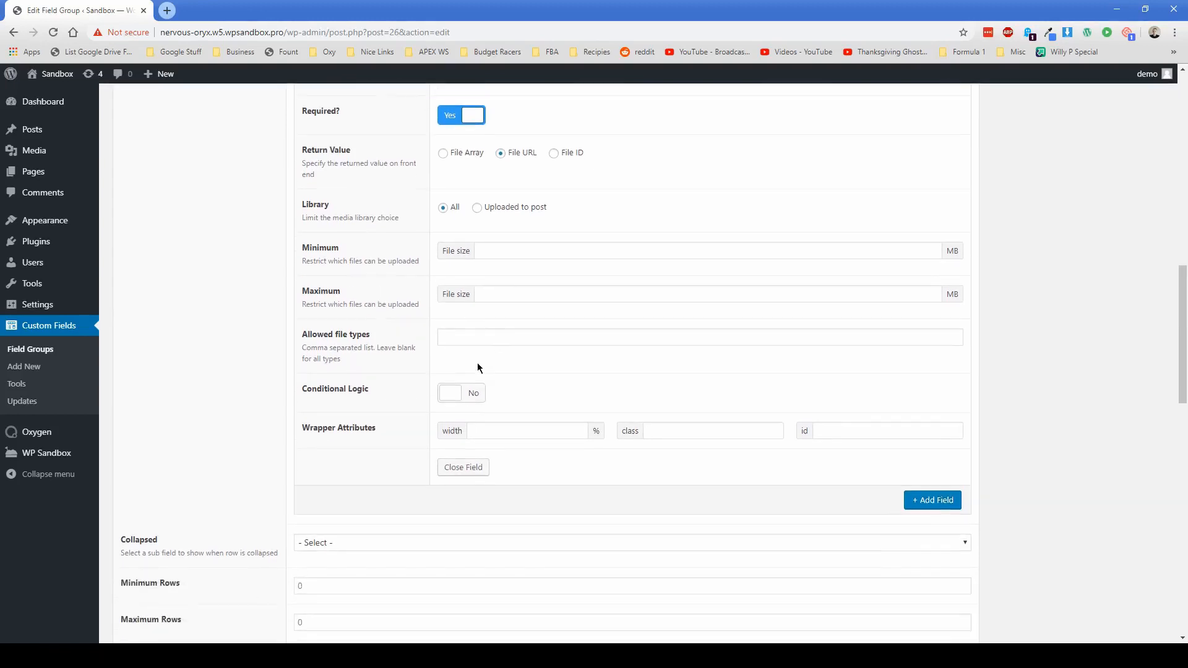
pyautogui.click(699, 339)
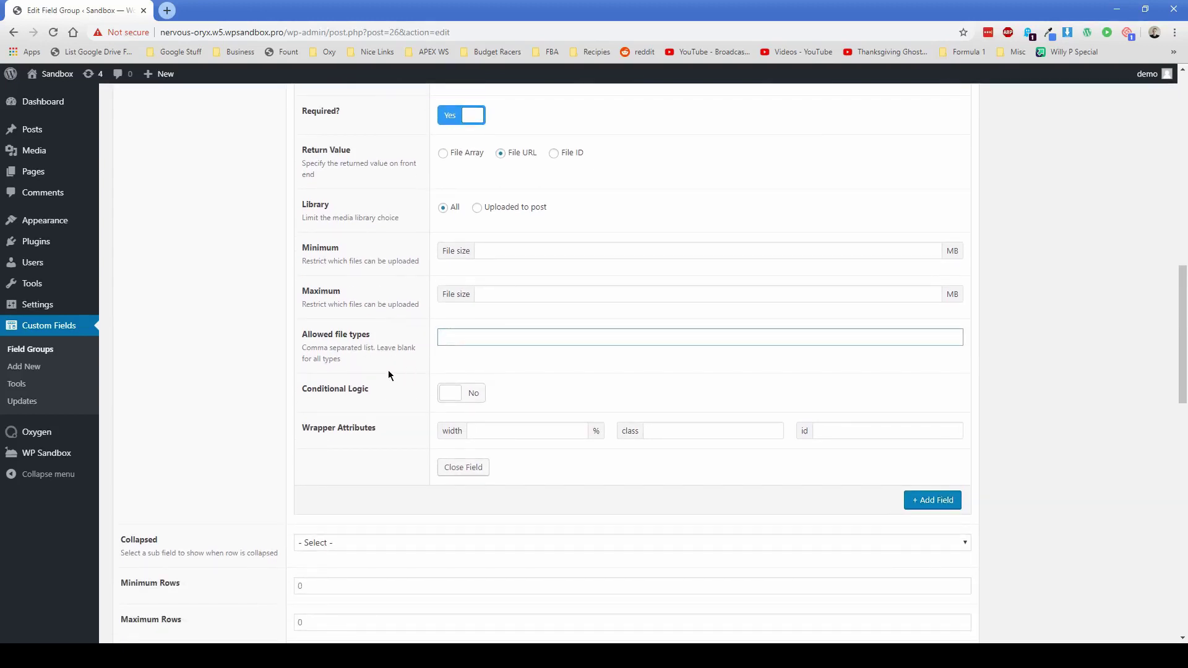
pyautogui.click(671, 342)
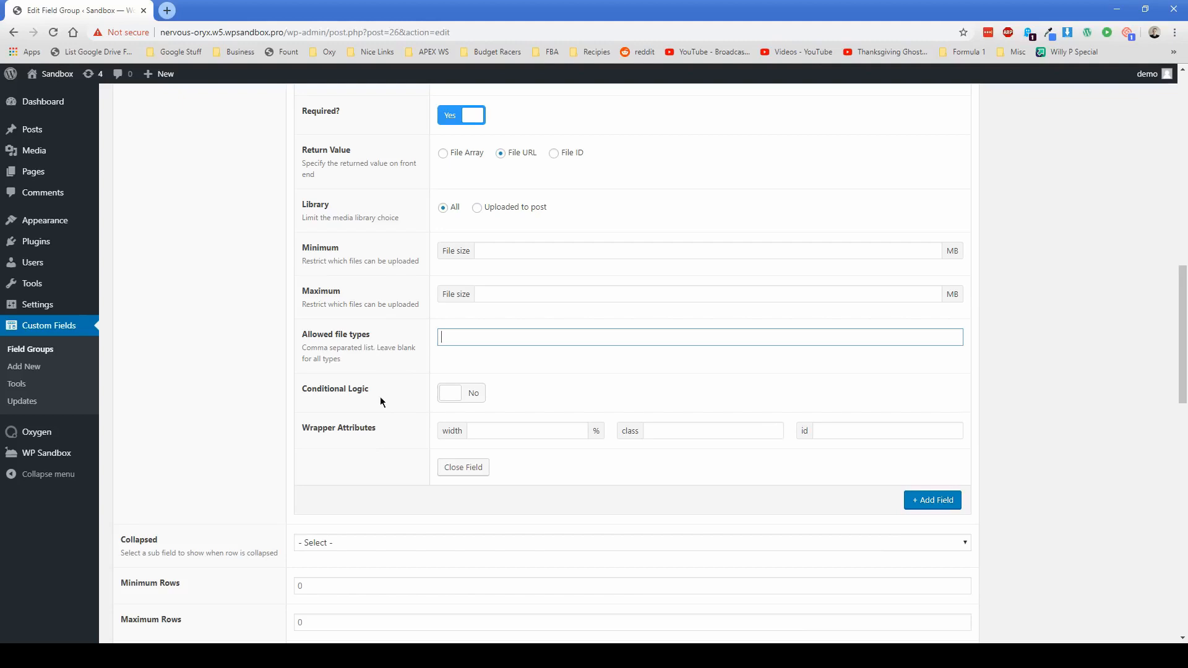
# Add a 'File Name' text sub field to the repeater
pyautogui.click(933, 500)
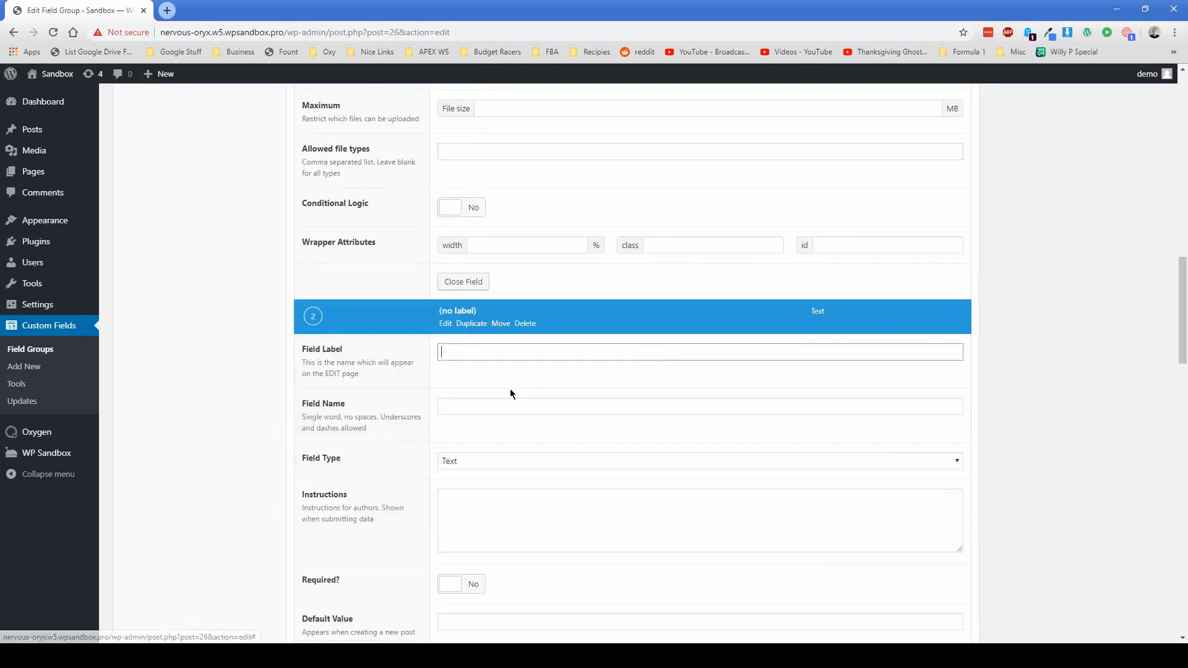
pyautogui.write('File Name')
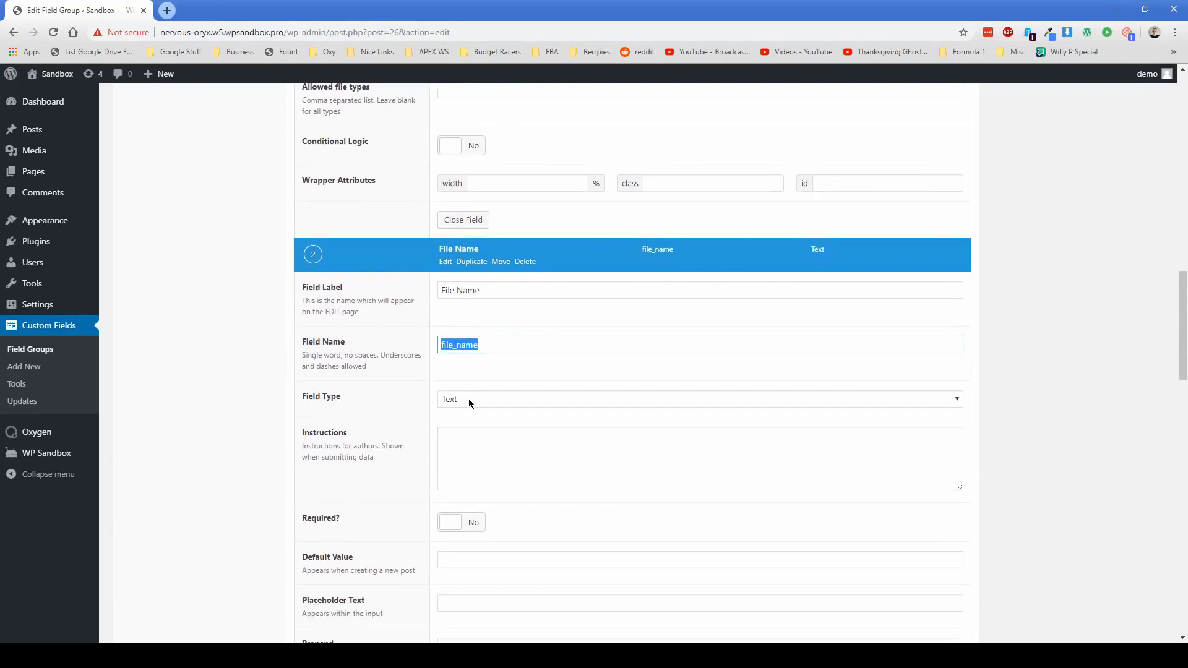
pyautogui.scroll(-3)
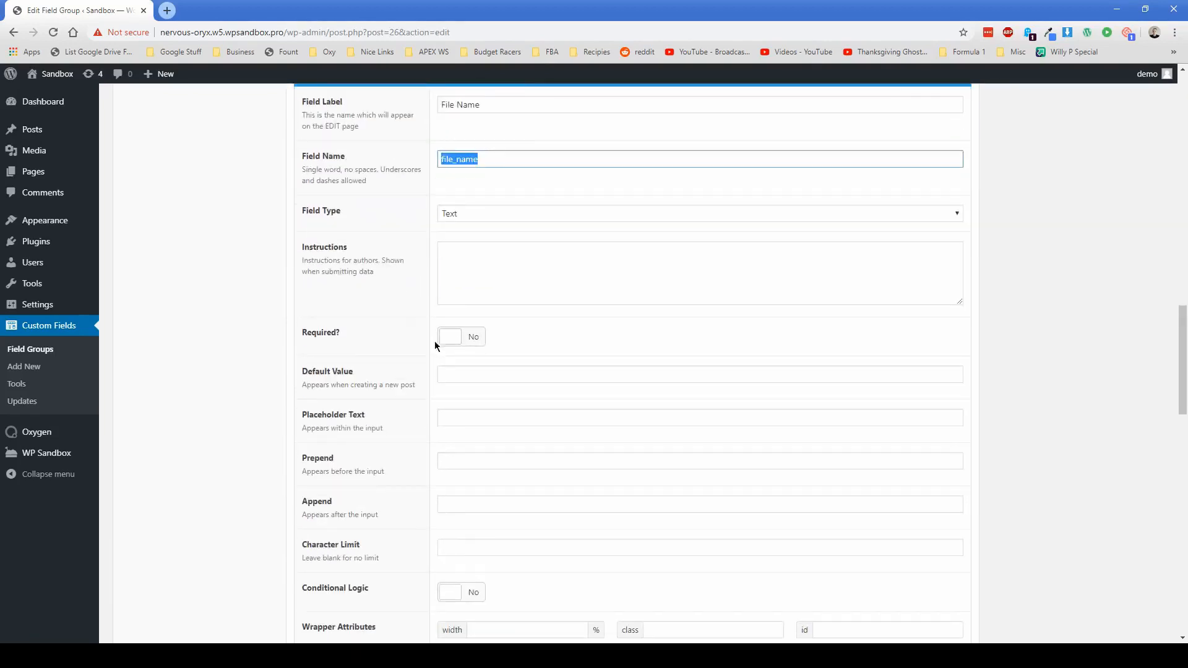
pyautogui.scroll(-3)
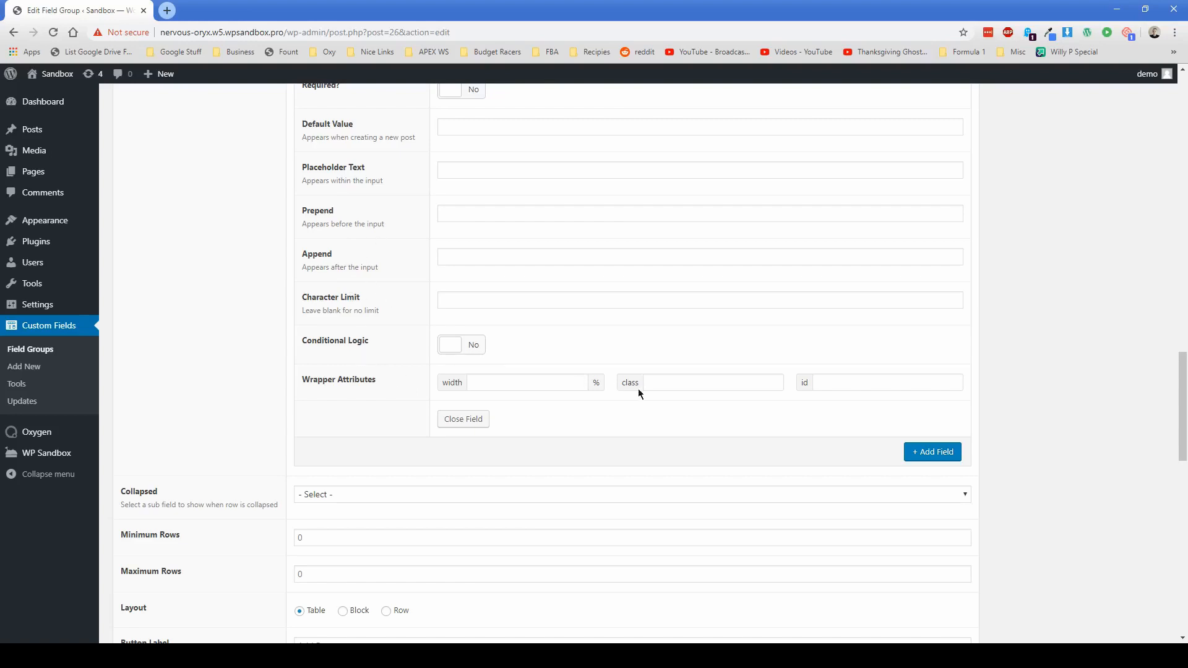
# Add a 'File Description' text sub field after File Name
pyautogui.click(932, 452)
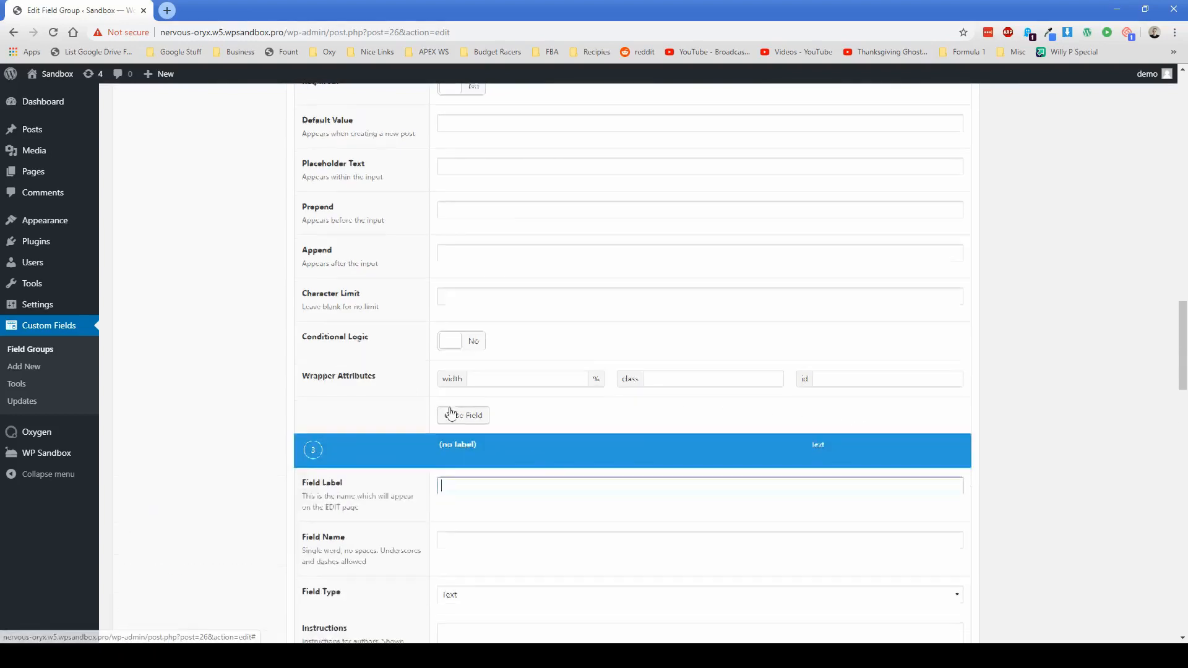
pyautogui.write('File Descri')
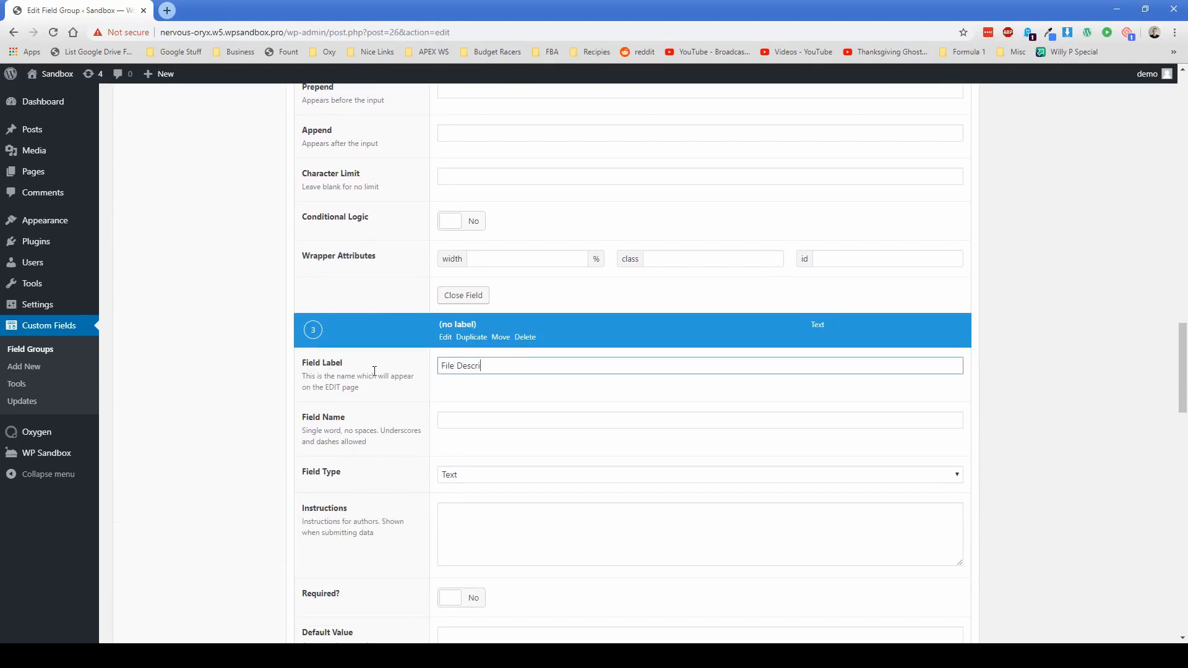
pyautogui.write('File Description')
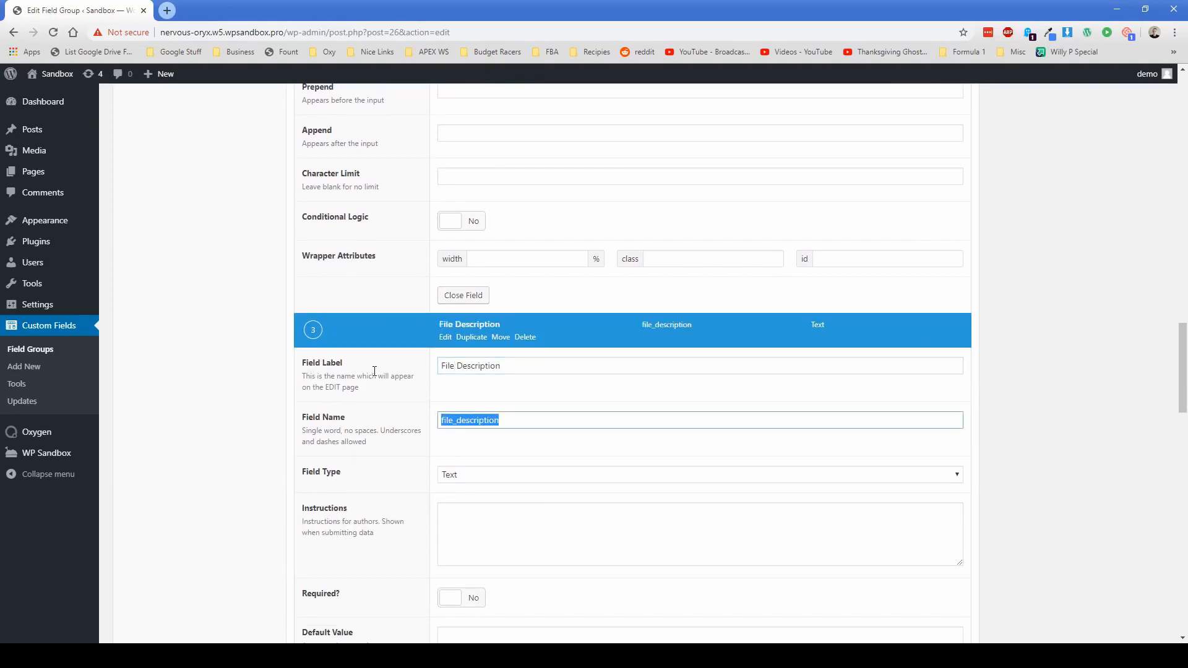
pyautogui.scroll(-3)
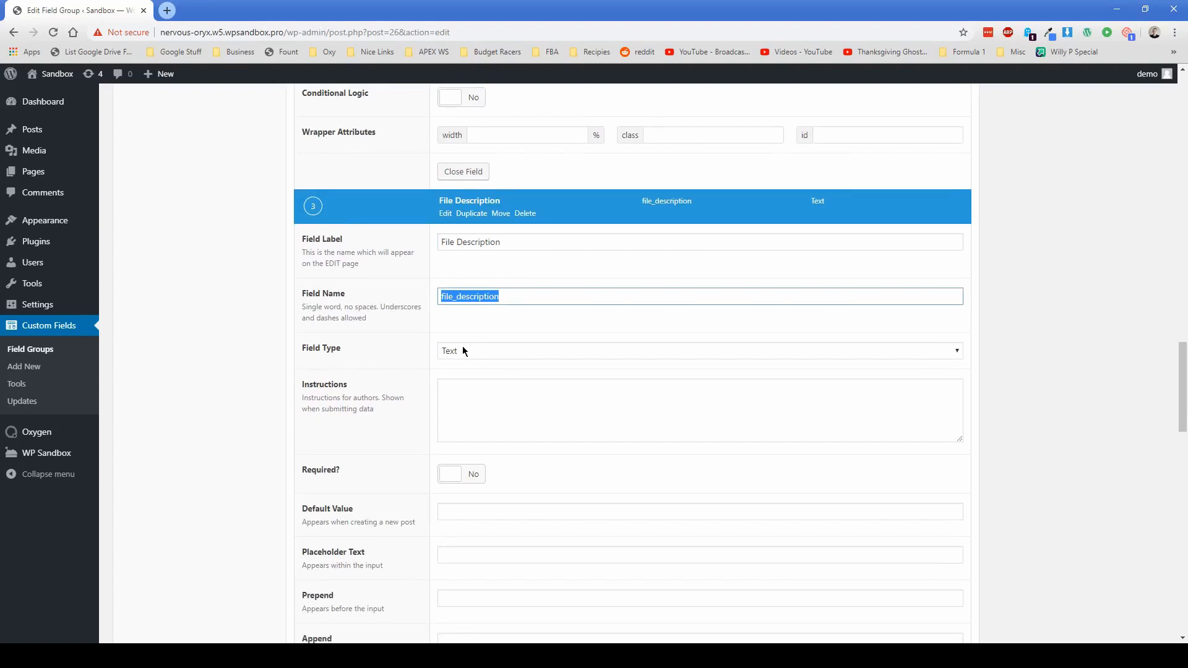
pyautogui.scroll(-3)
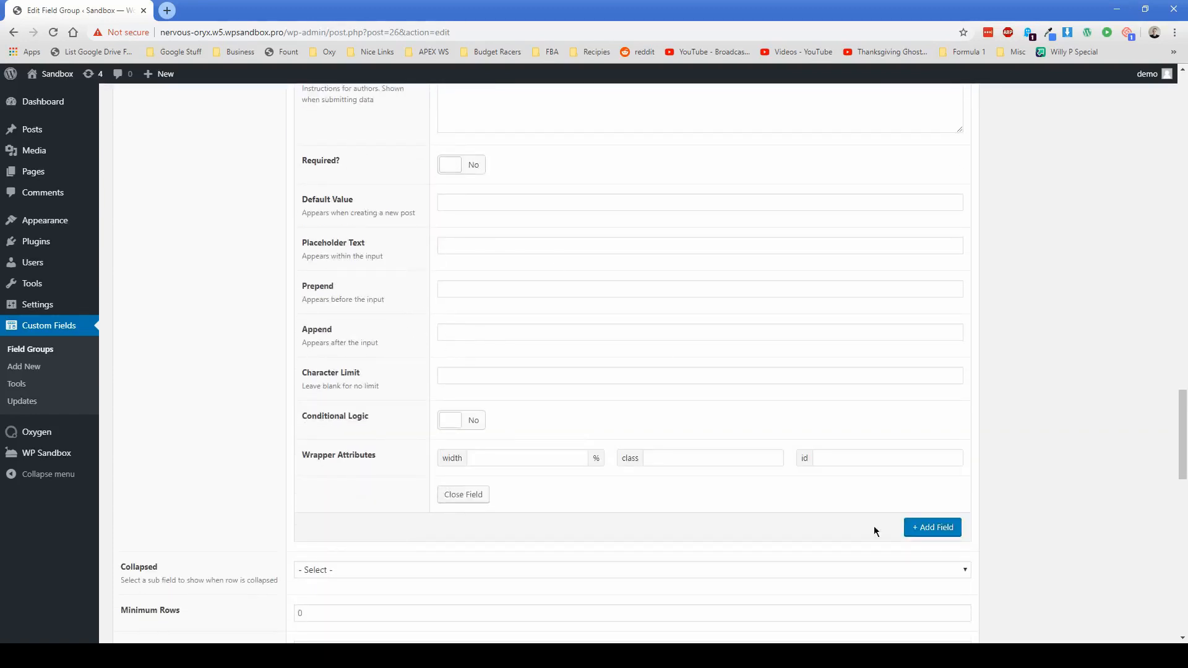
# Add a 'File Type' sub field and update the Document Library field group
pyautogui.click(932, 527)
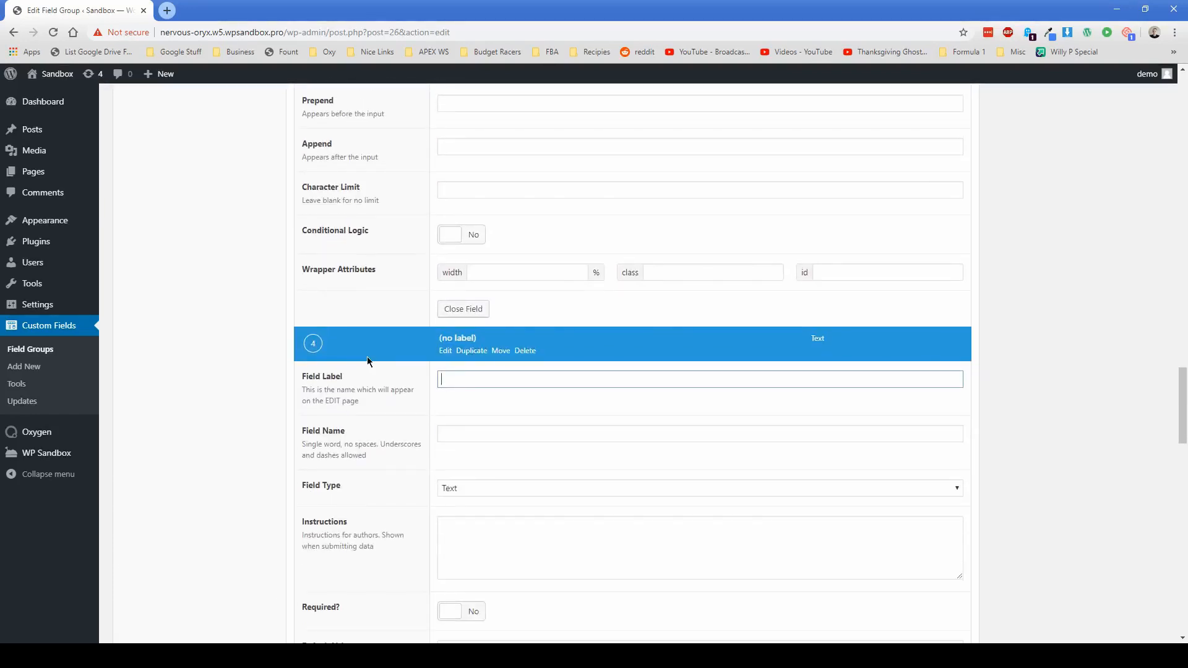
pyautogui.write('File Type')
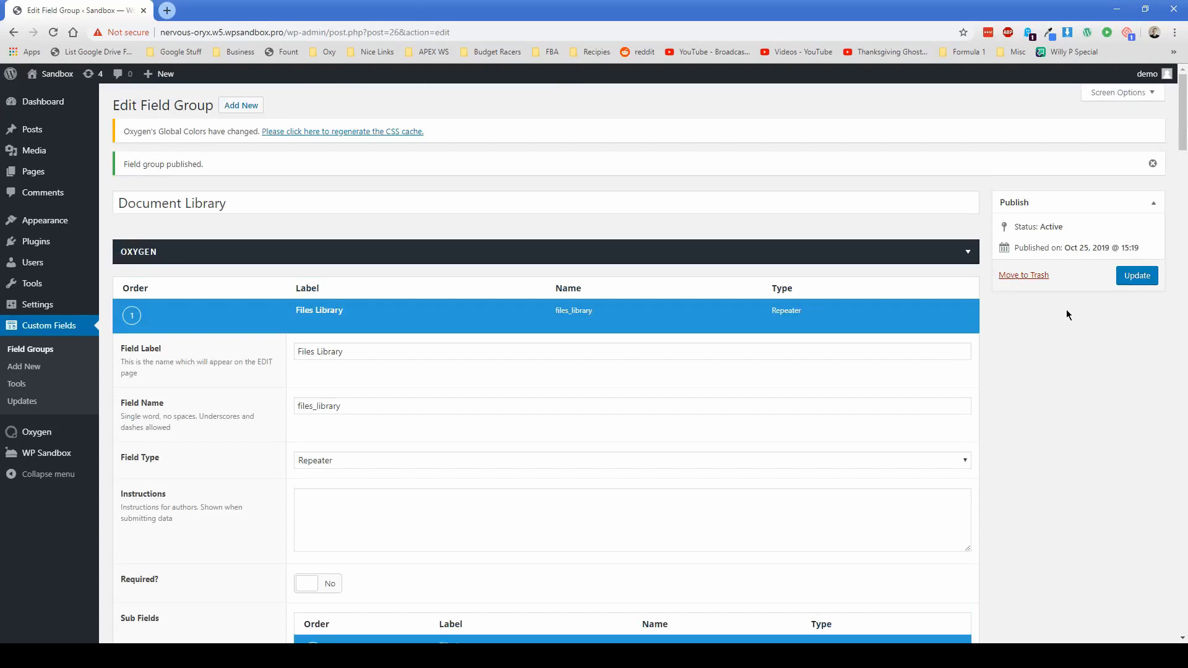
pyautogui.click(1136, 275)
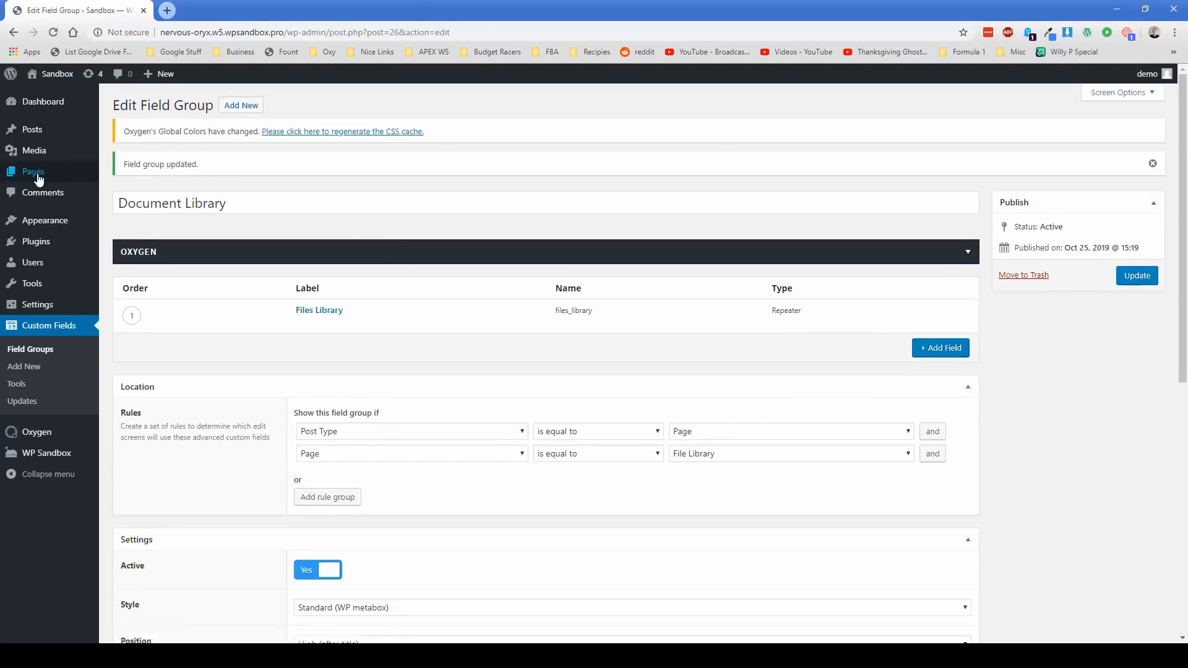
# Edit the File Library page and fill its repeater with four files, names, descriptions and types
pyautogui.click(32, 171)
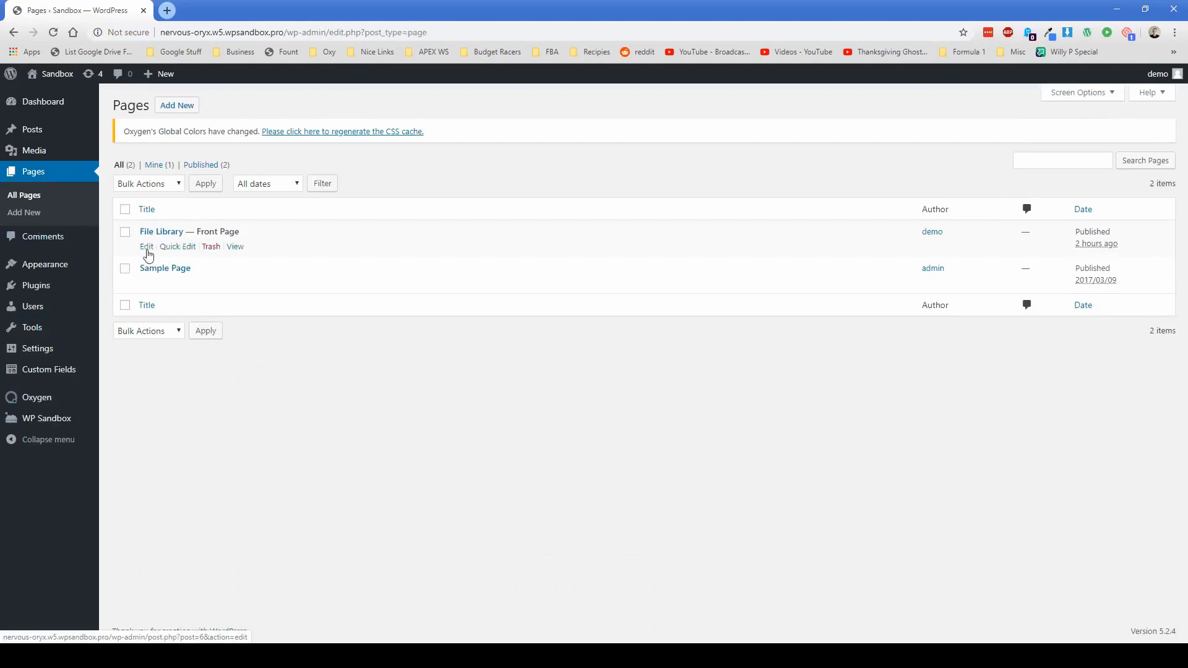
pyautogui.click(146, 246)
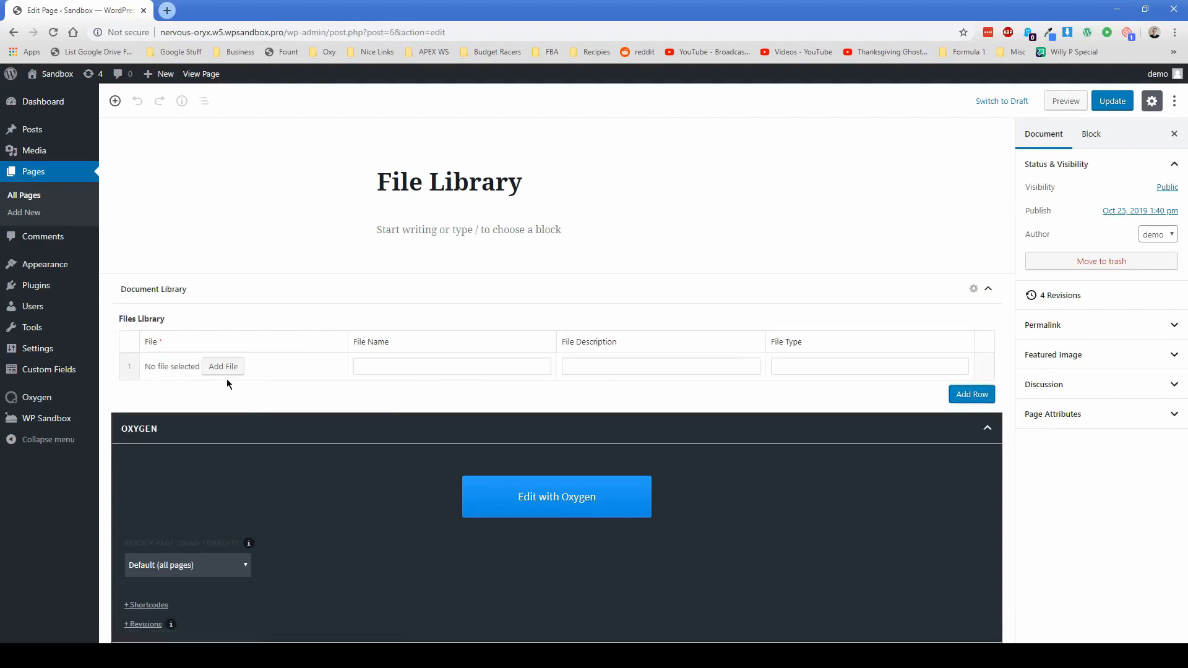
pyautogui.click(223, 366)
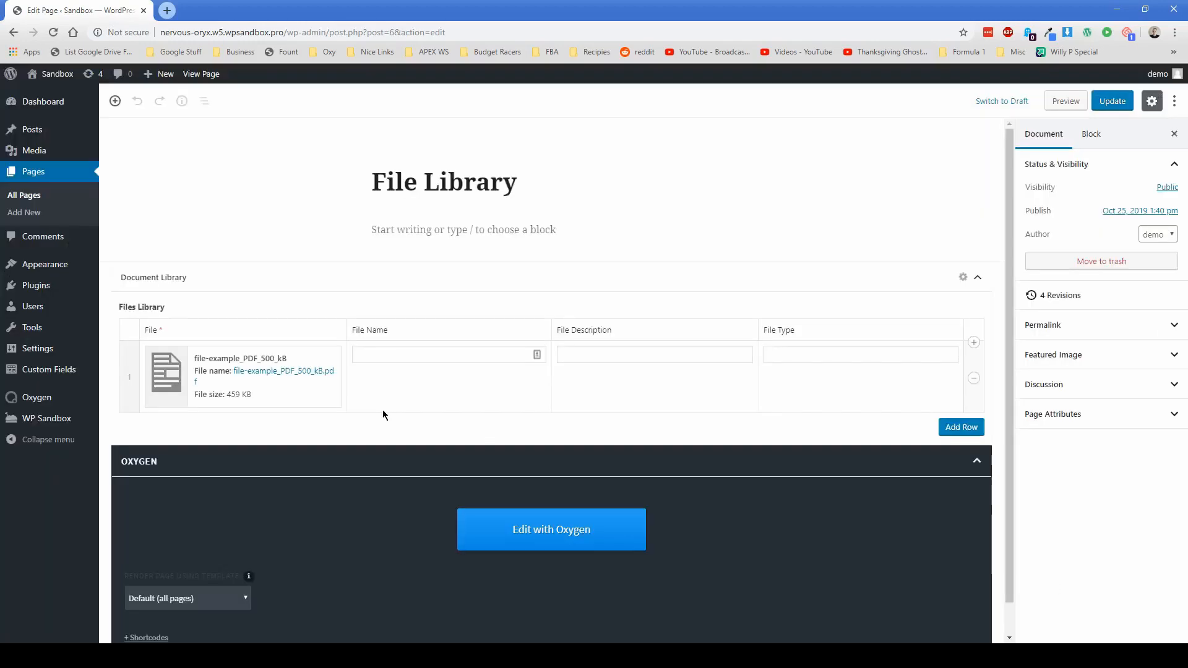
pyautogui.click(437, 354)
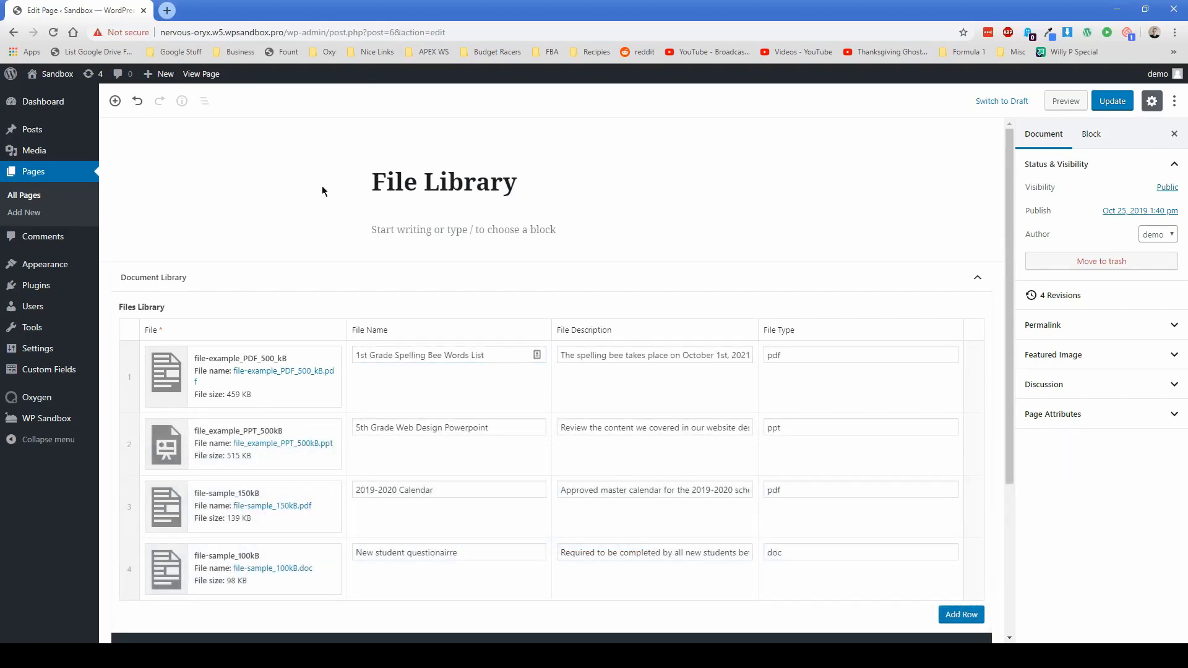
pyautogui.scroll(-3)
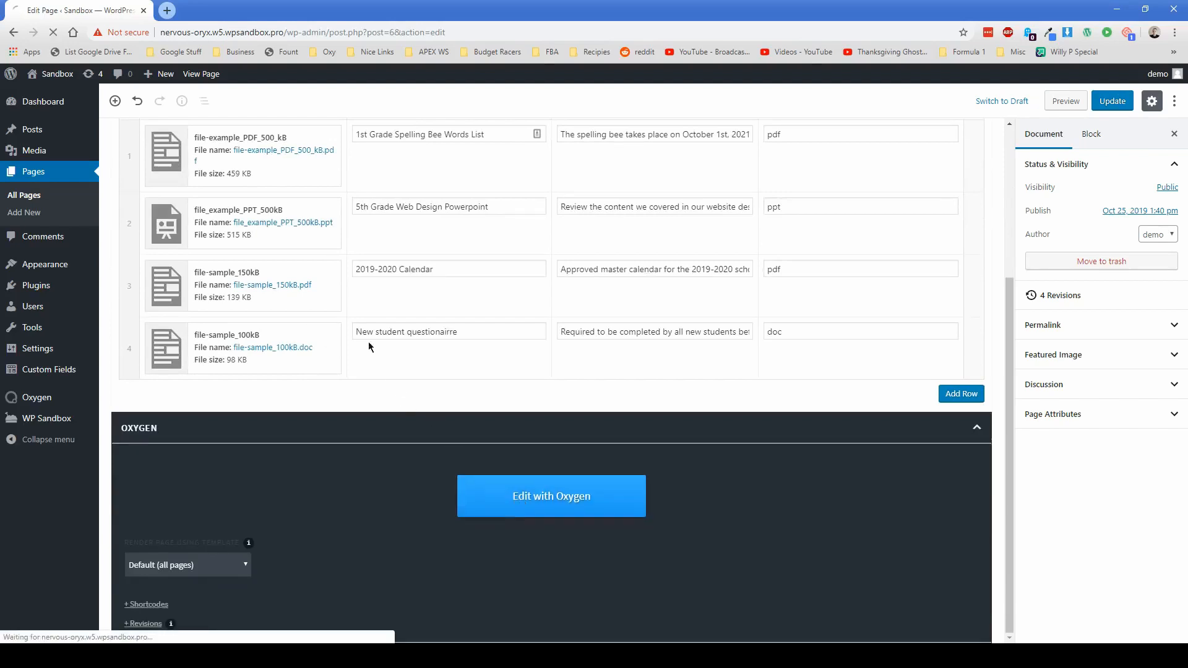
# Edit the page with Oxygen and add a 25/25/25/25 four-column layout, selecting the first column
pyautogui.click(552, 496)
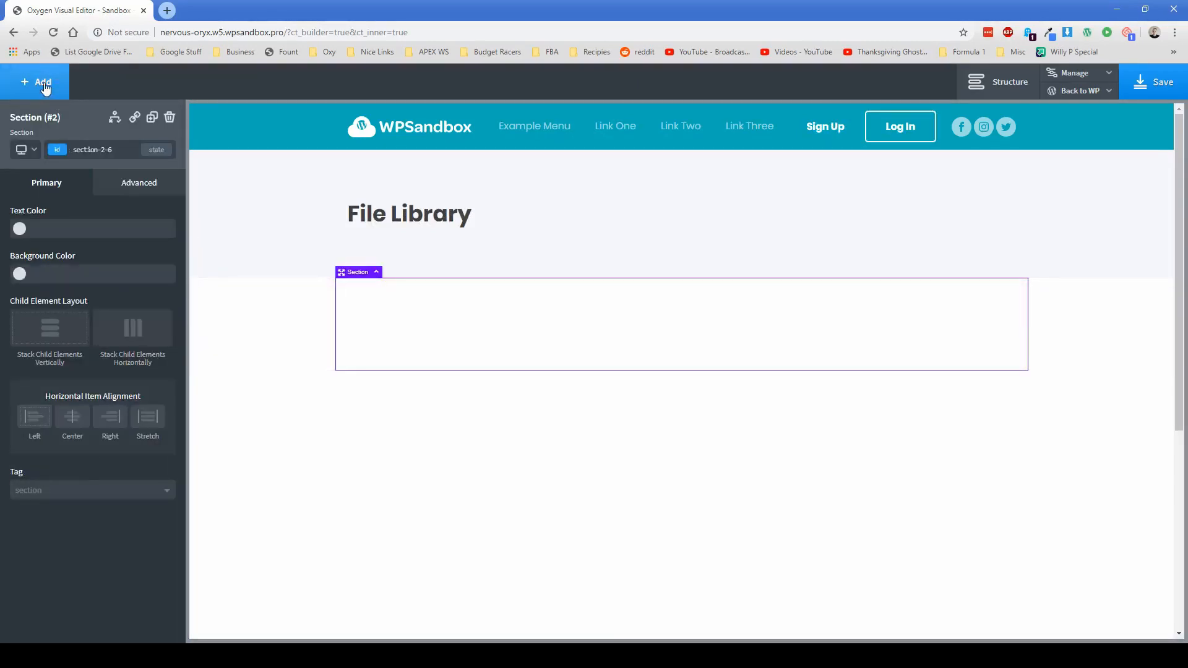
pyautogui.click(35, 82)
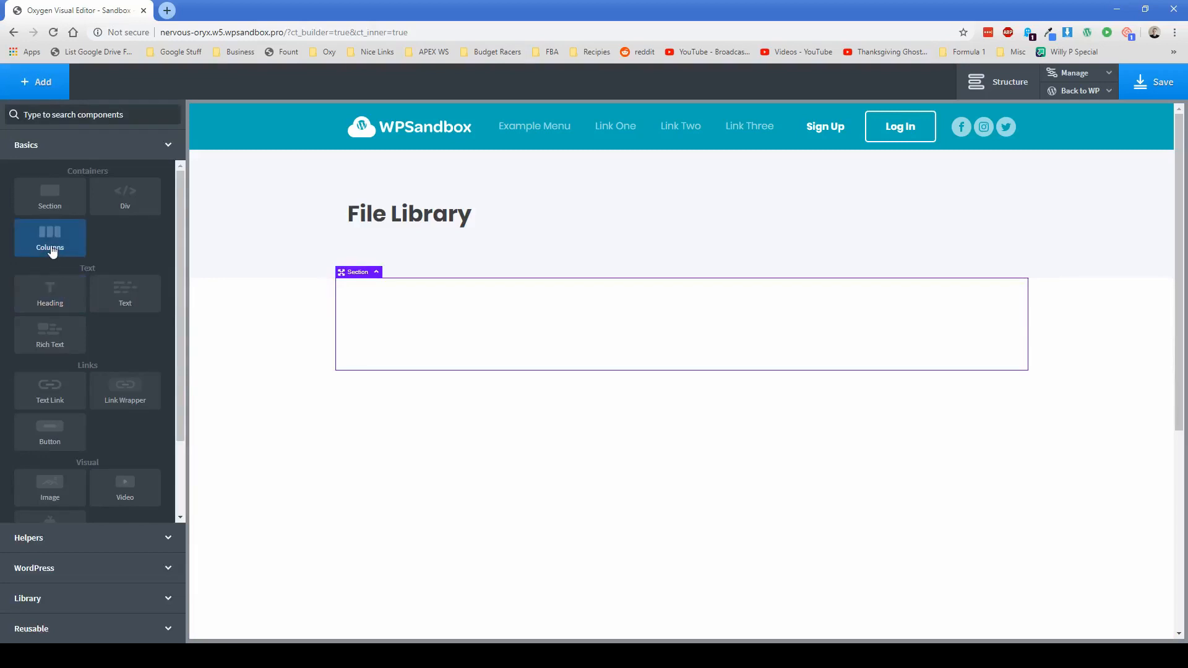
pyautogui.click(50, 239)
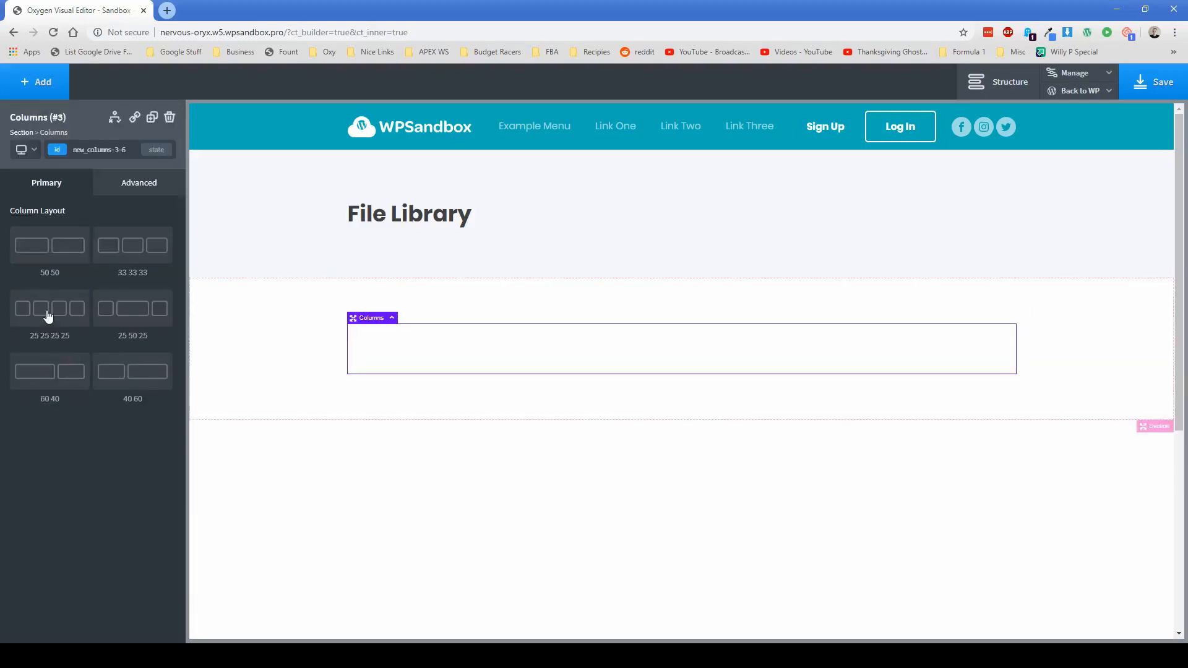
pyautogui.click(49, 308)
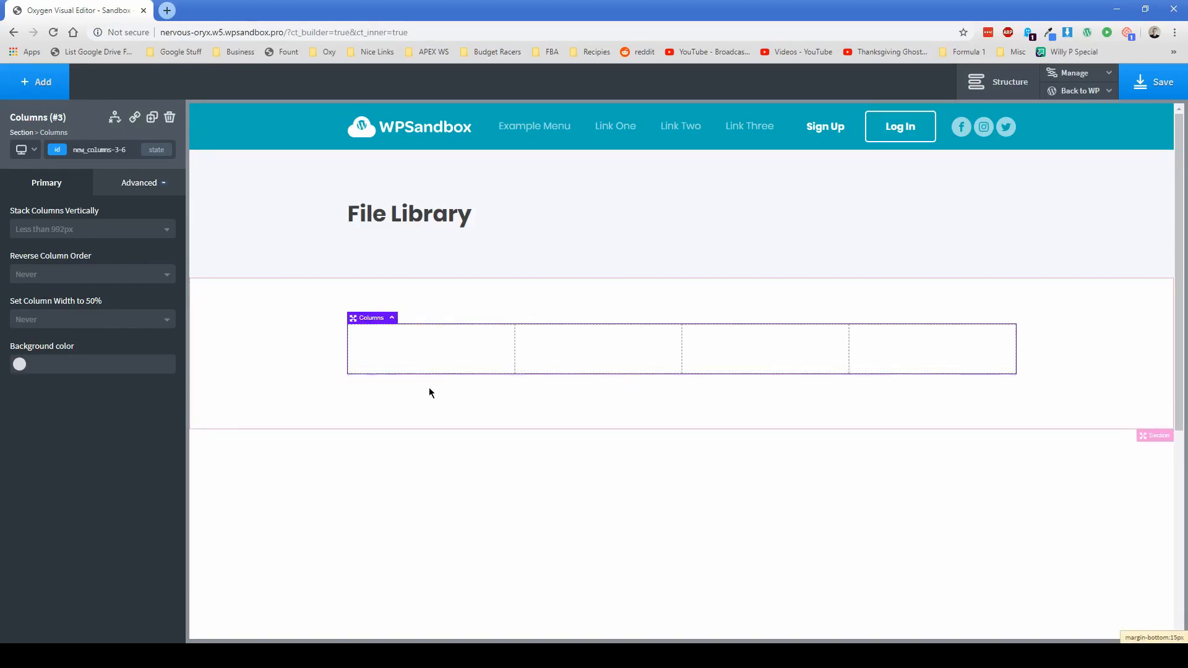
pyautogui.click(431, 349)
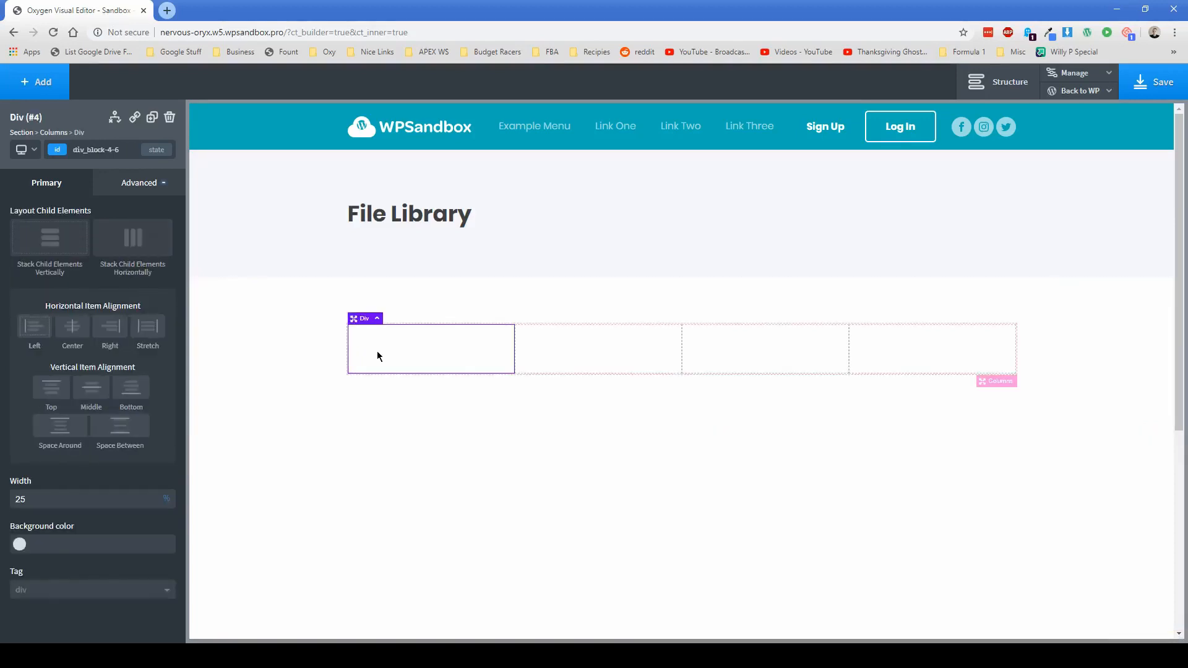
pyautogui.moveTo(394, 221)
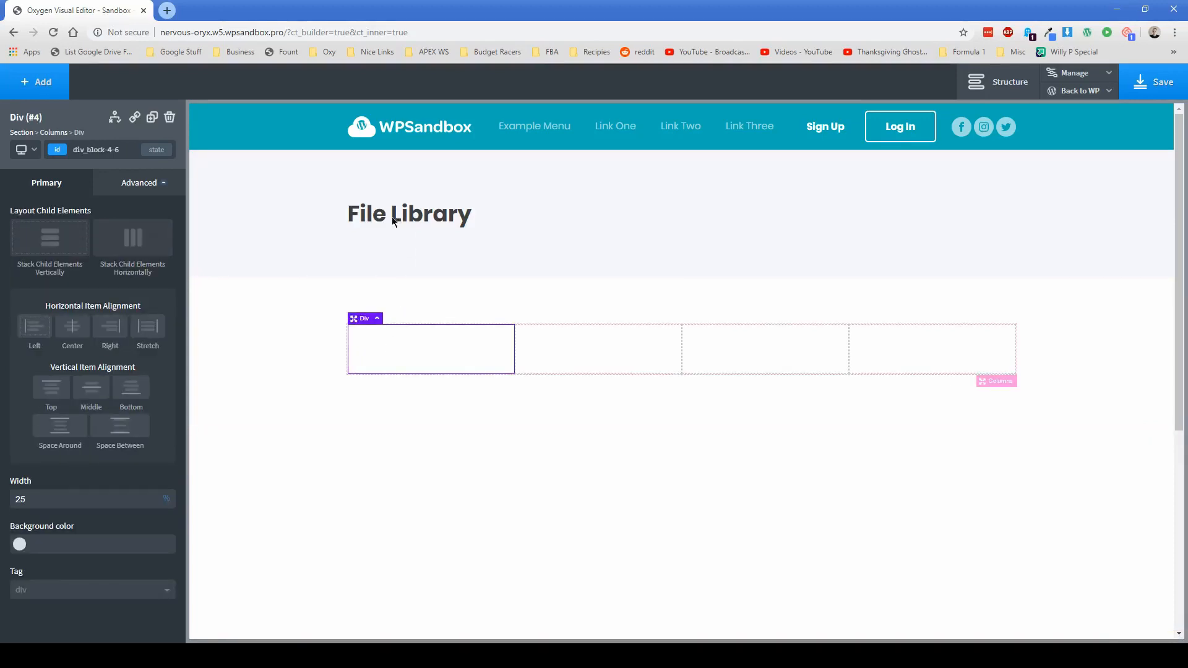
# Add a column Heading with class heading-titles at 25px and retitle it File Name
pyautogui.click(35, 81)
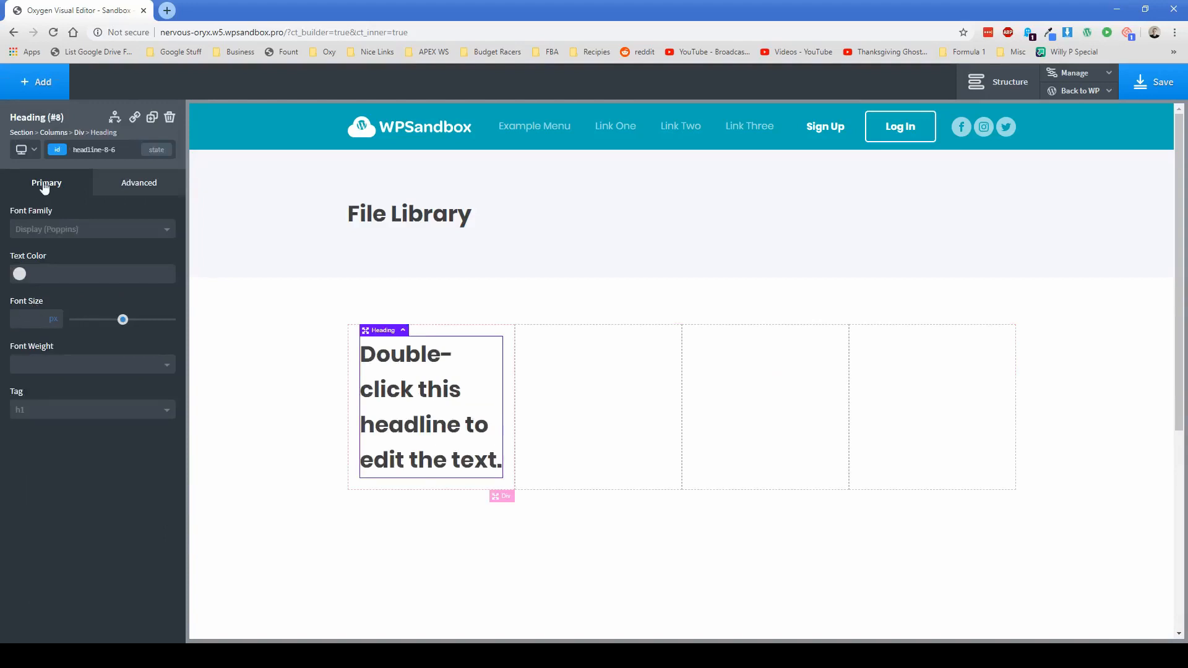
pyautogui.click(57, 149)
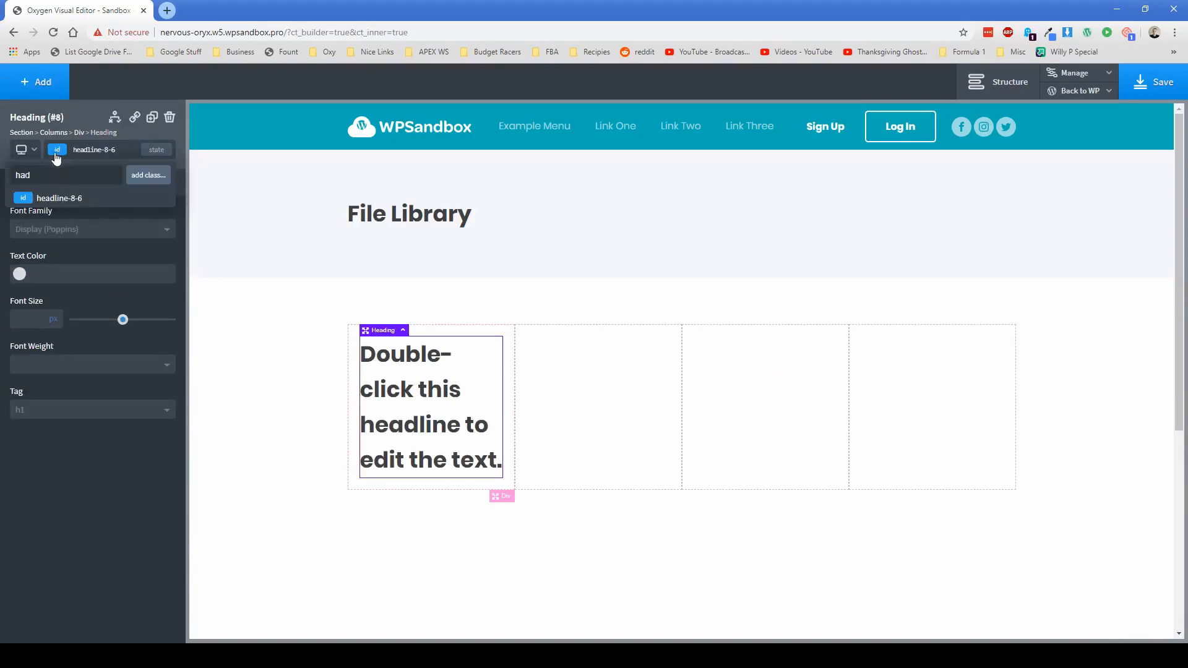
pyautogui.write('heading-titles')
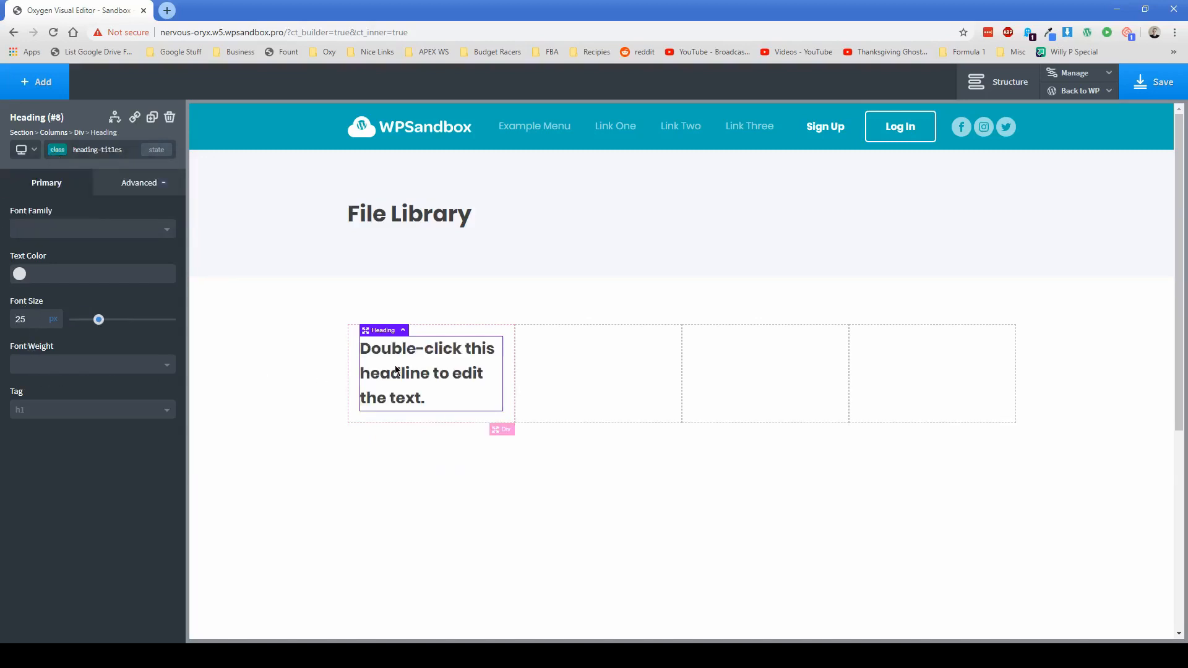
pyautogui.doubleClick(416, 369)
pyautogui.write('File Name')
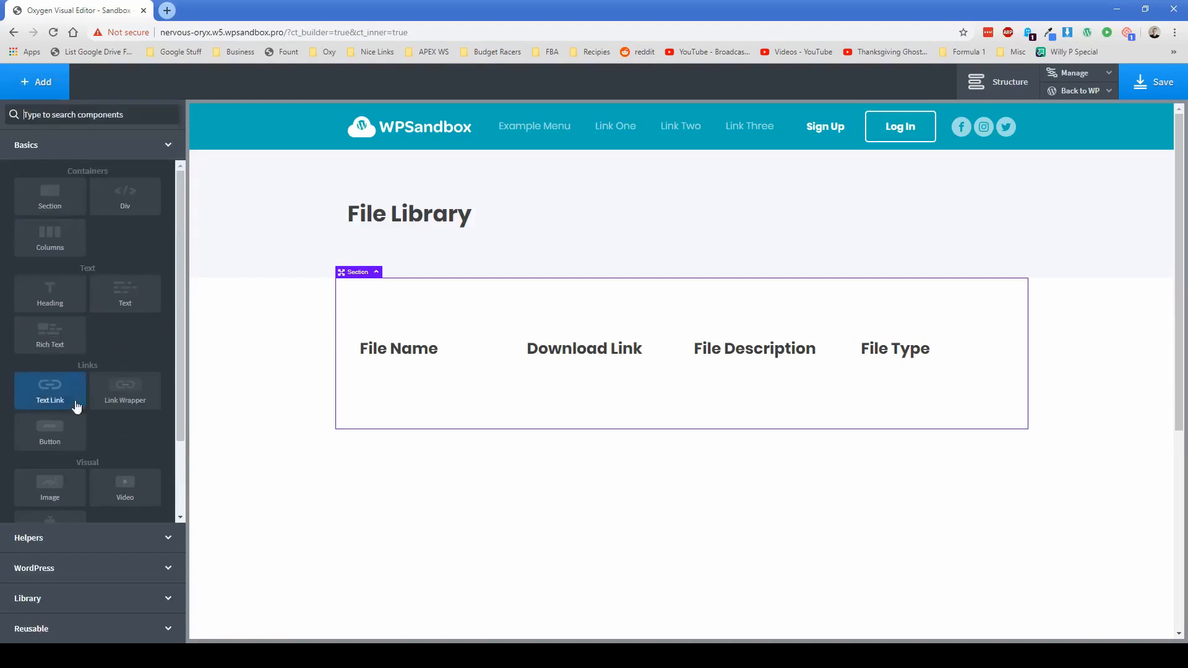
# Point the Repeater query at the Files Library ACF repeater field and apply the query params
pyautogui.write('rea')
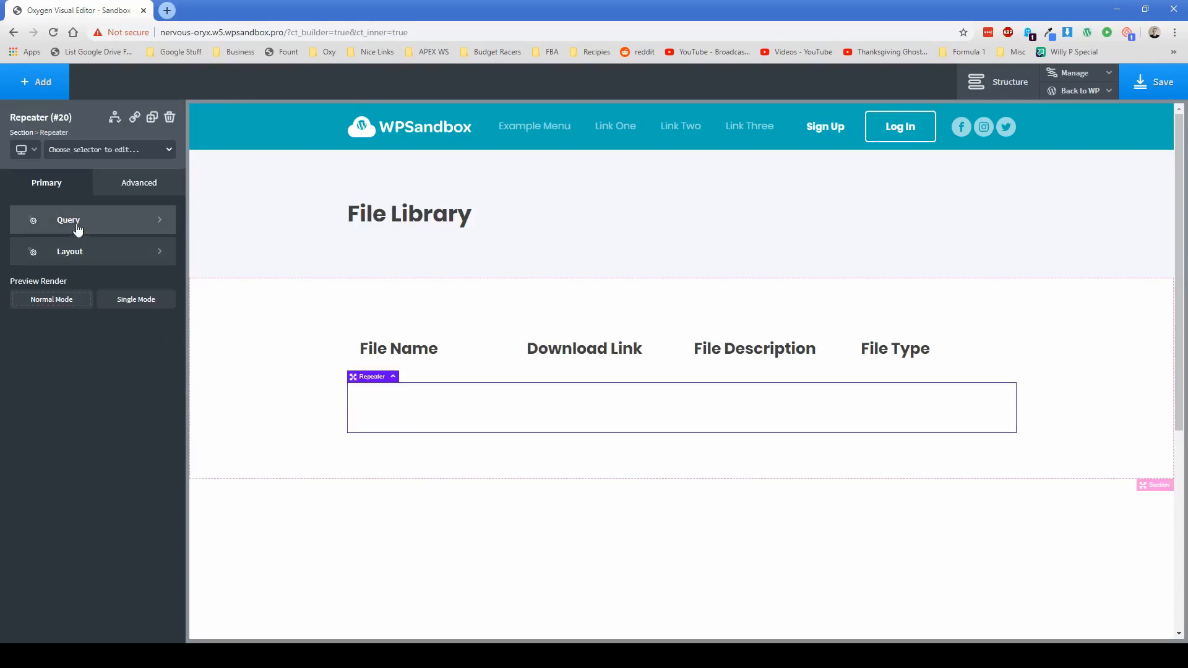
pyautogui.click(68, 220)
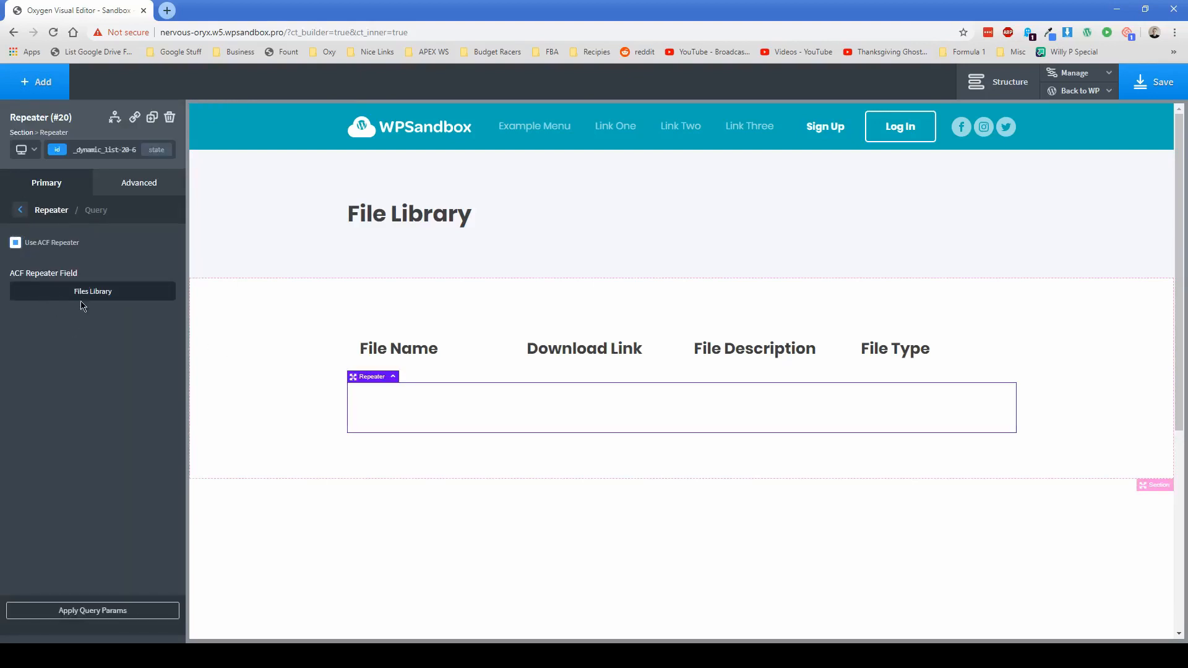
pyautogui.click(91, 291)
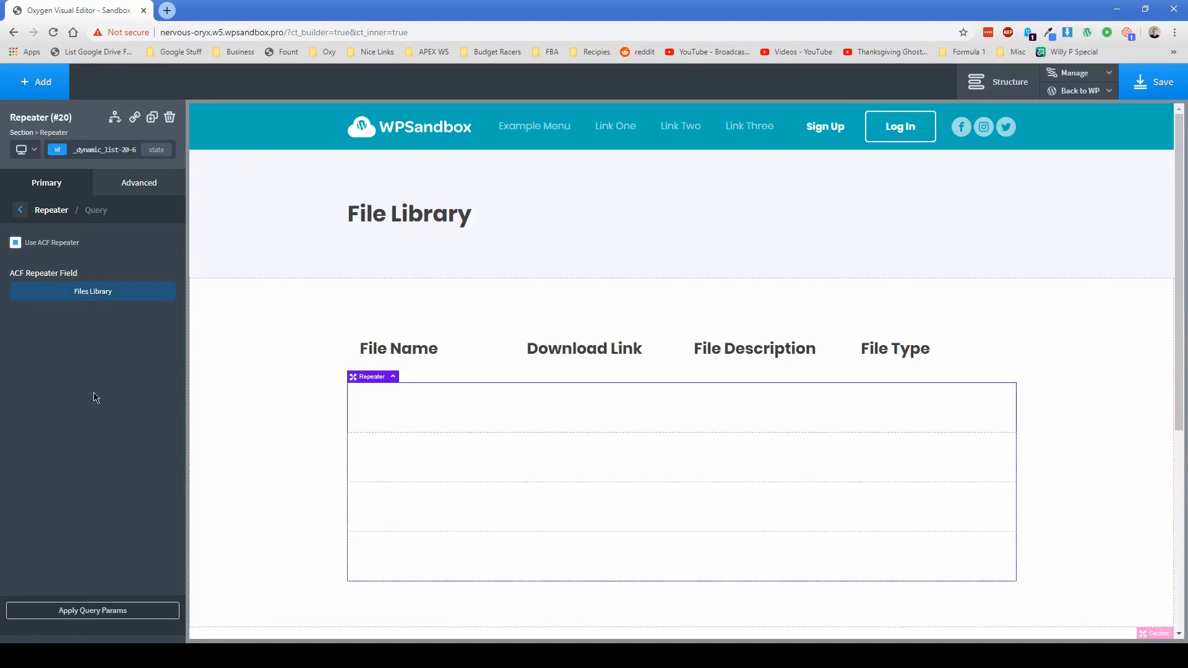
pyautogui.click(19, 209)
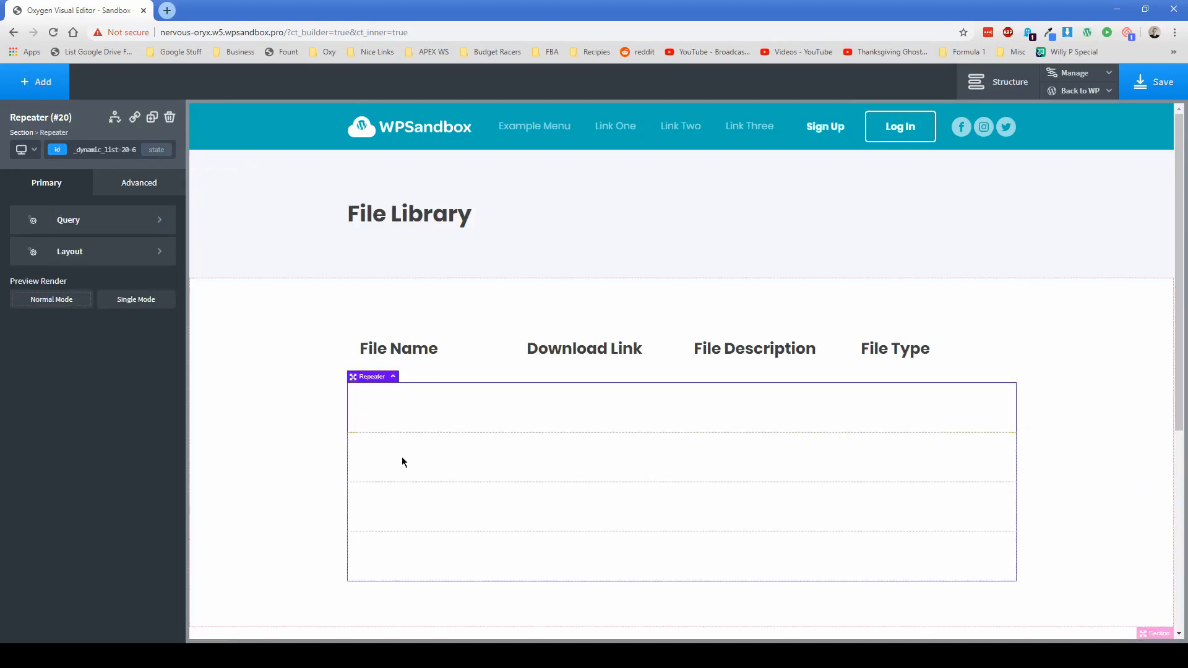
pyautogui.moveTo(267, 399)
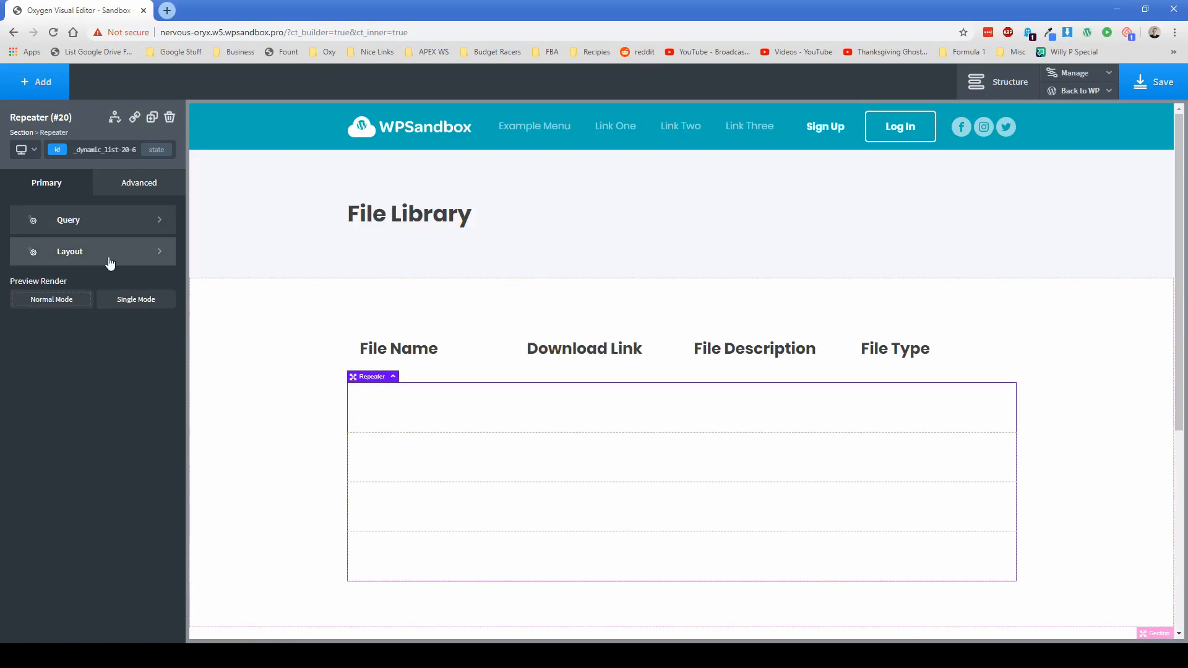
# Split each repeater row's Div into four 25/25/25/25 columns
pyautogui.click(383, 410)
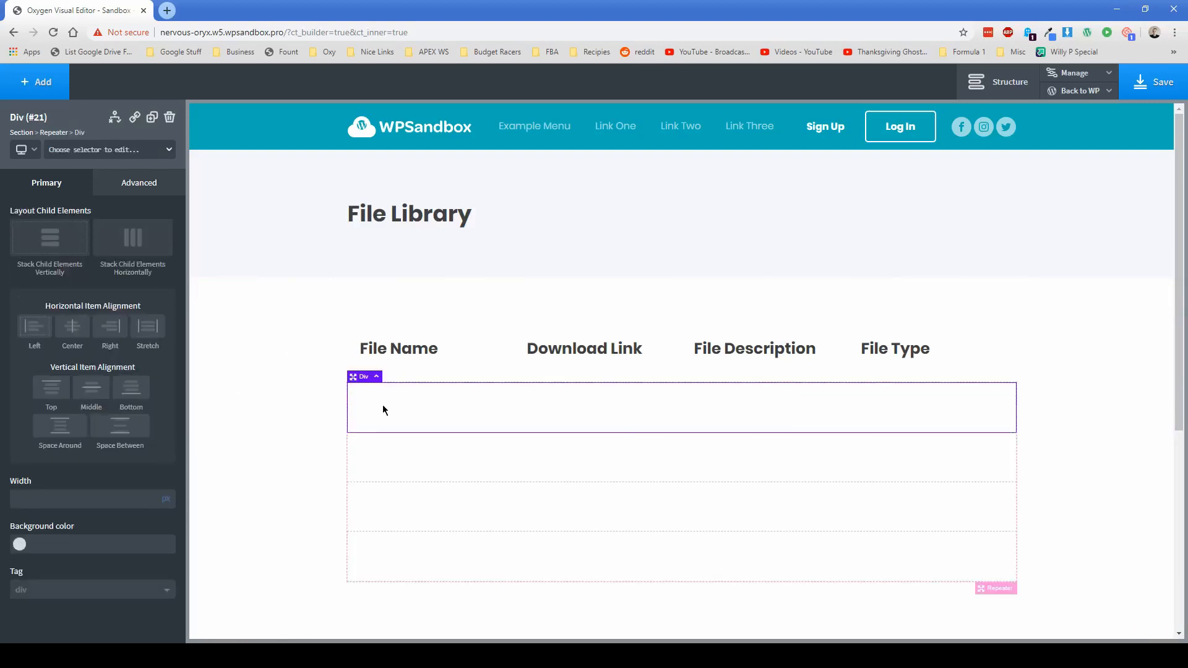
pyautogui.moveTo(395, 410)
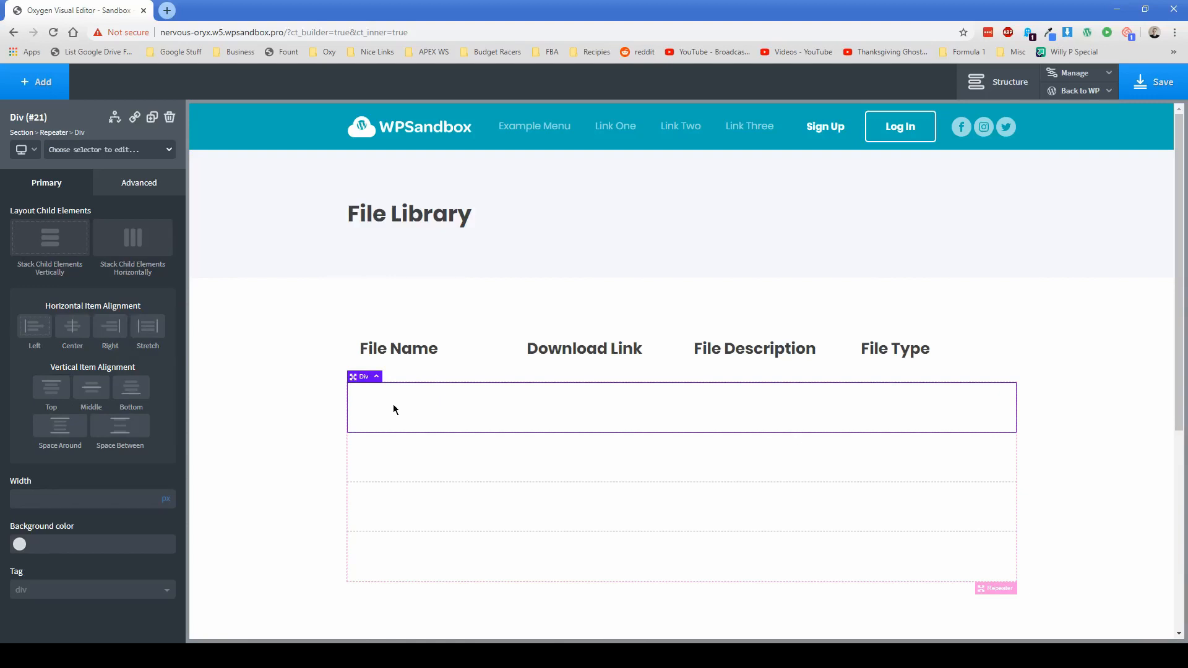
pyautogui.click(35, 82)
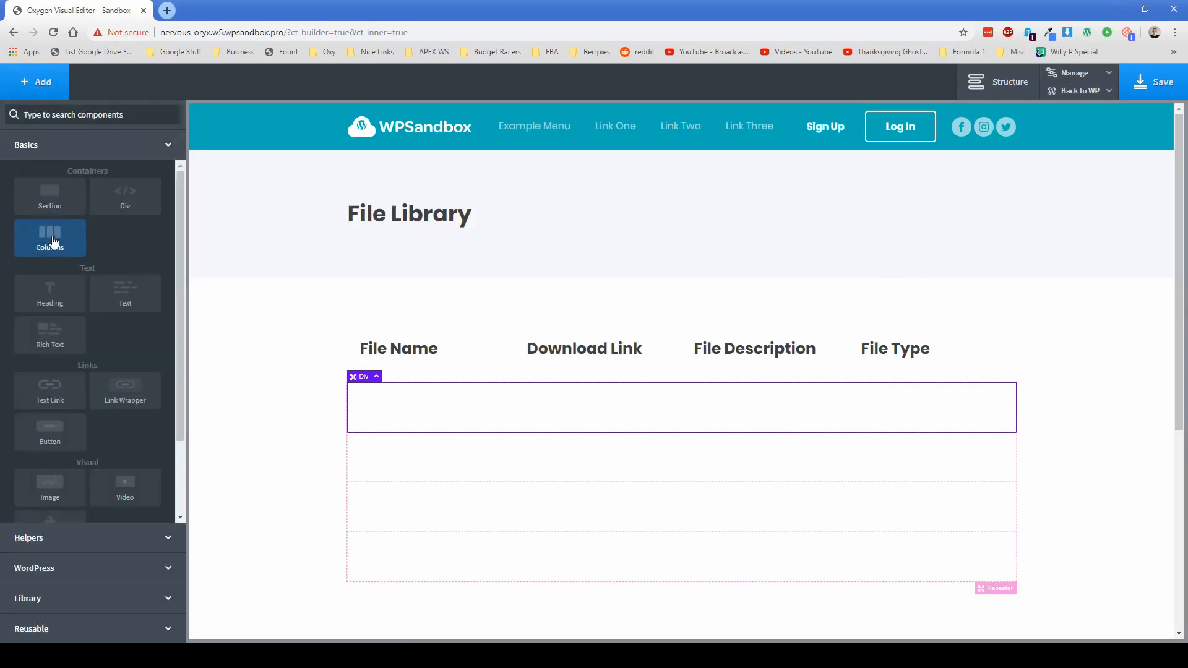
pyautogui.click(50, 237)
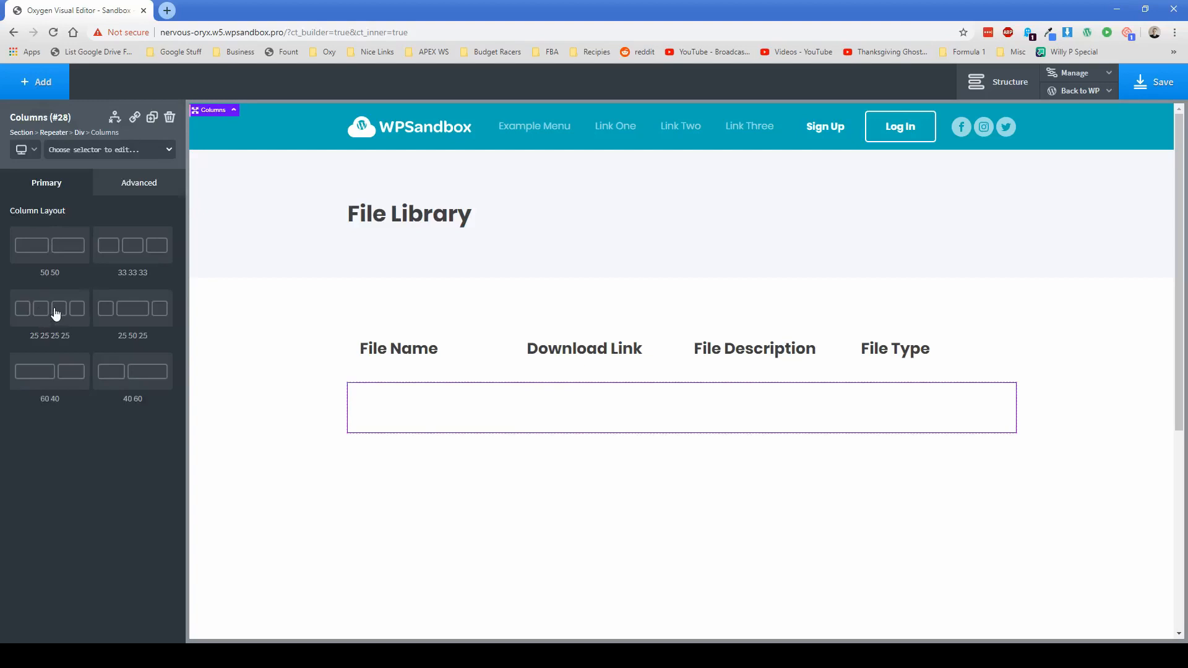
pyautogui.click(50, 309)
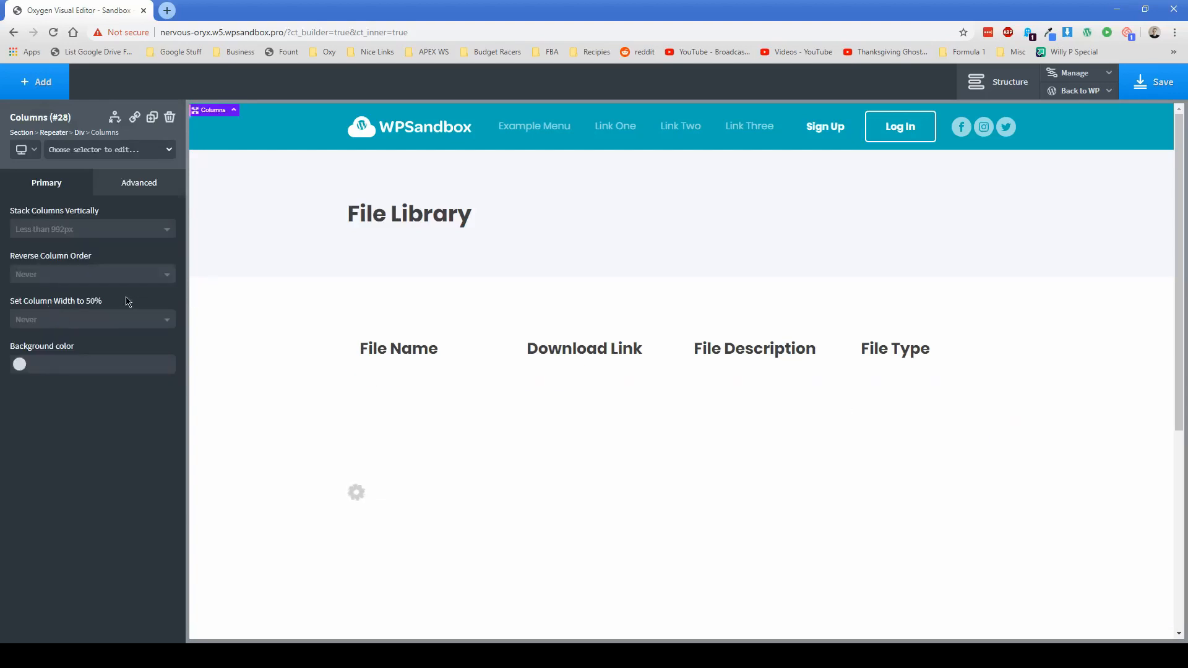
# Add a Heading to the row's first column at 18px font size and weight 400
pyautogui.click(424, 407)
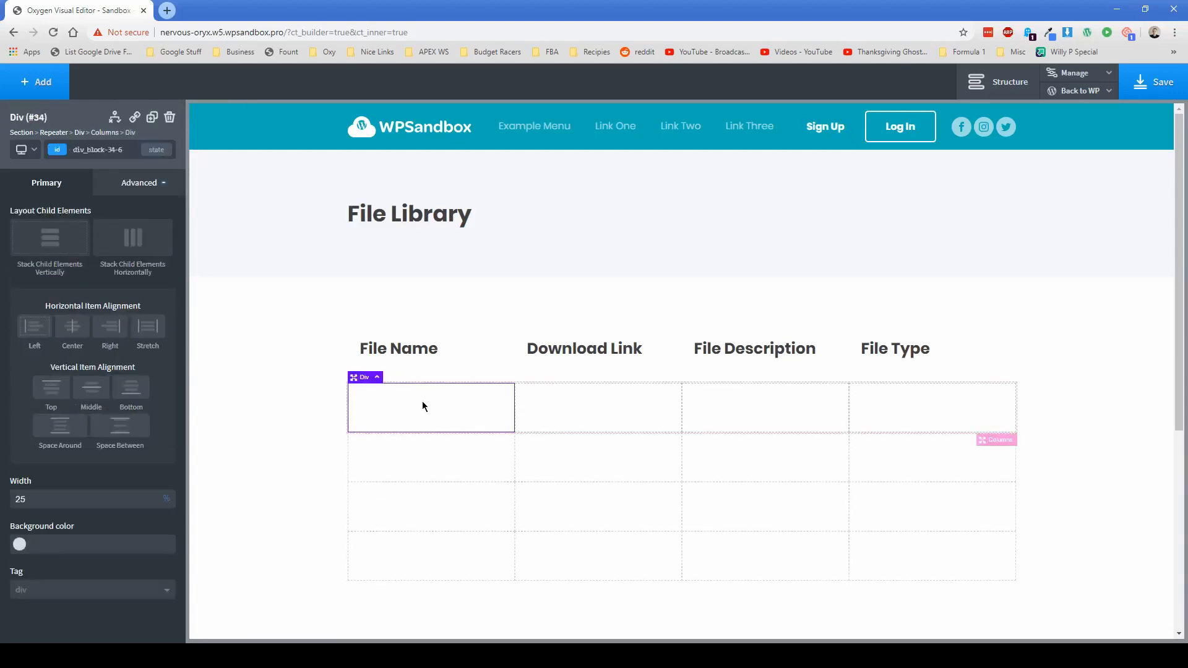
pyautogui.click(34, 82)
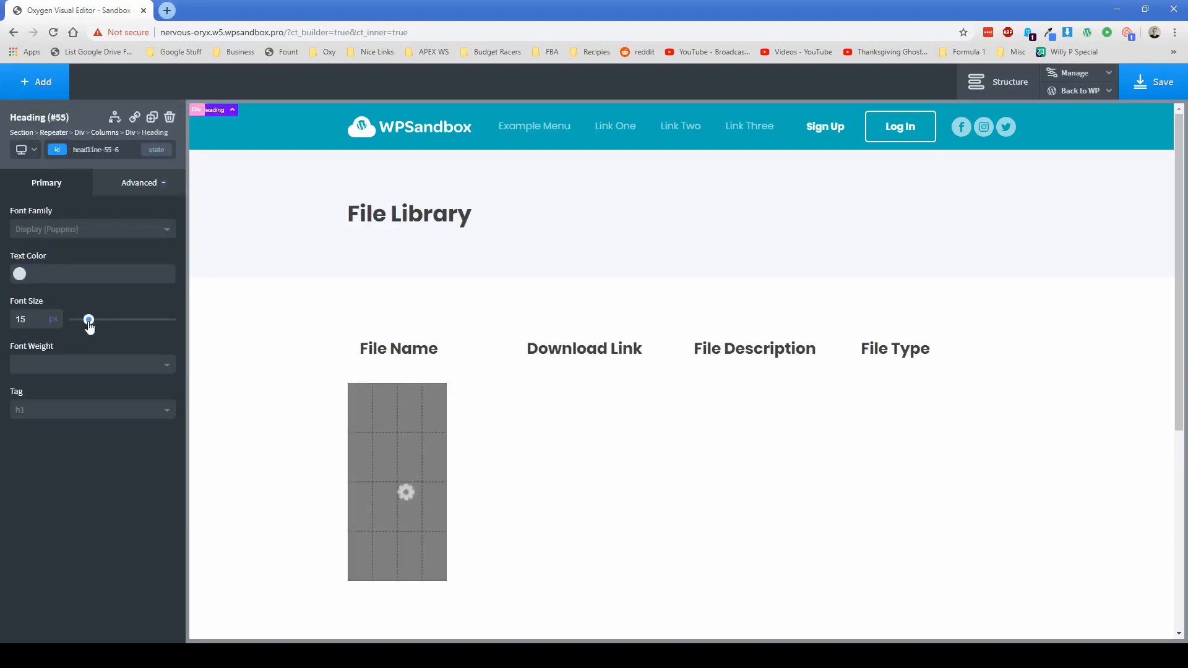
pyautogui.moveTo(88, 320); pyautogui.dragTo(92, 319)
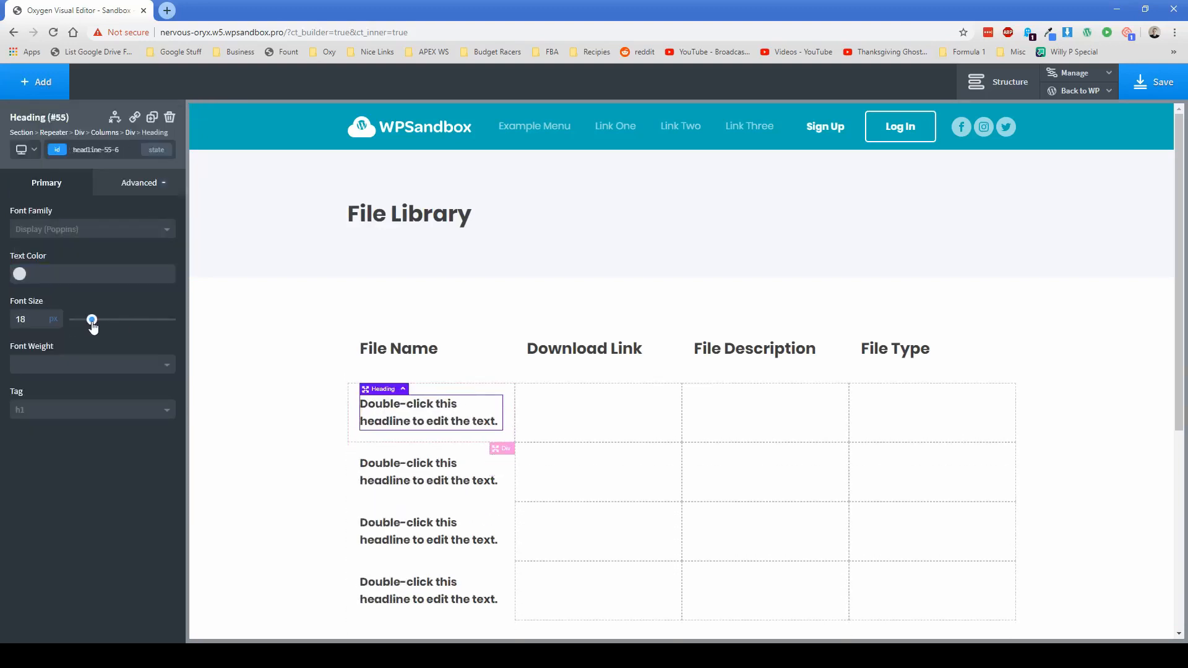
pyautogui.click(92, 364)
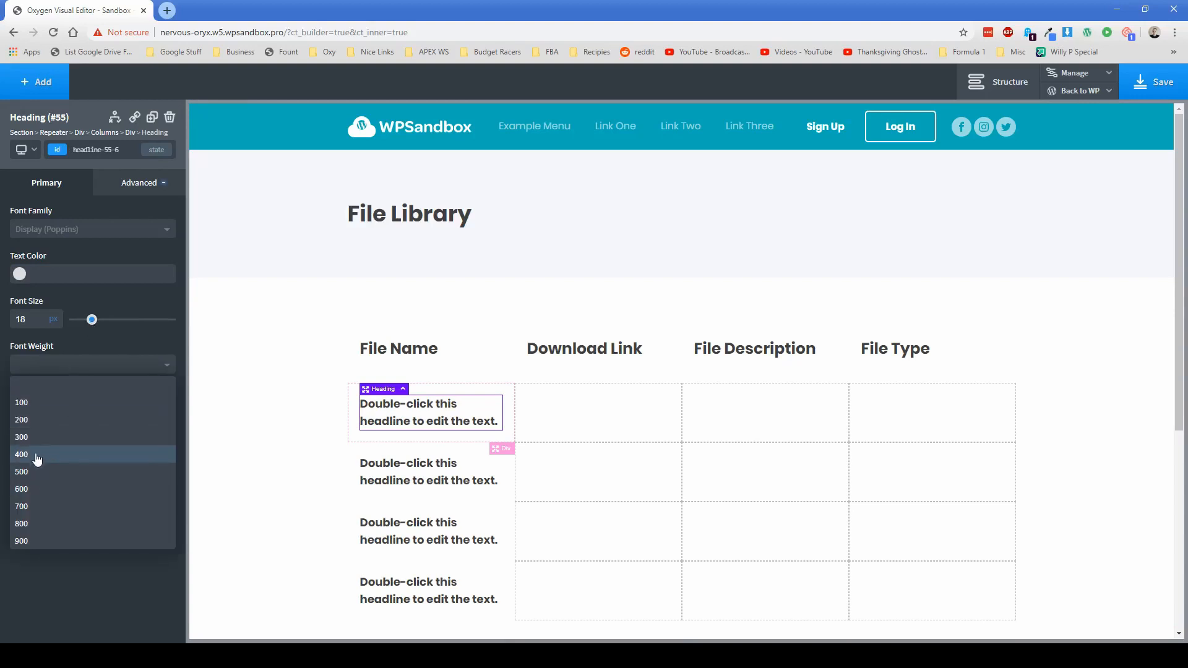
pyautogui.click(27, 454)
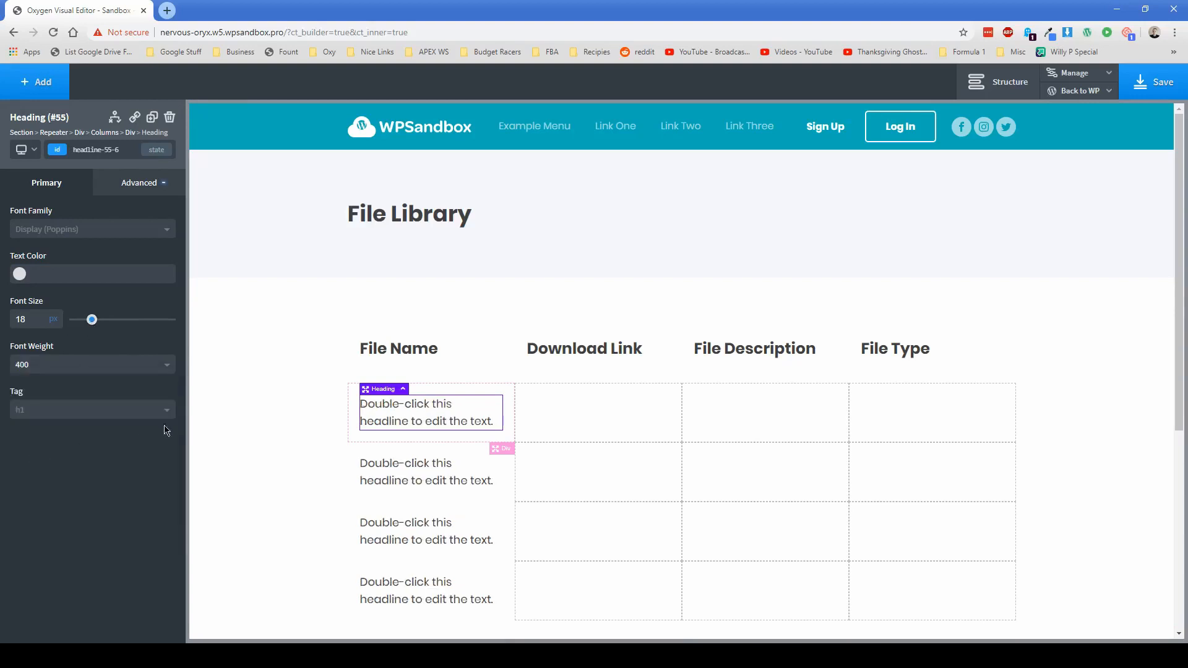
# Fill that heading dynamically with each row's File Name repeater field
pyautogui.doubleClick(425, 412)
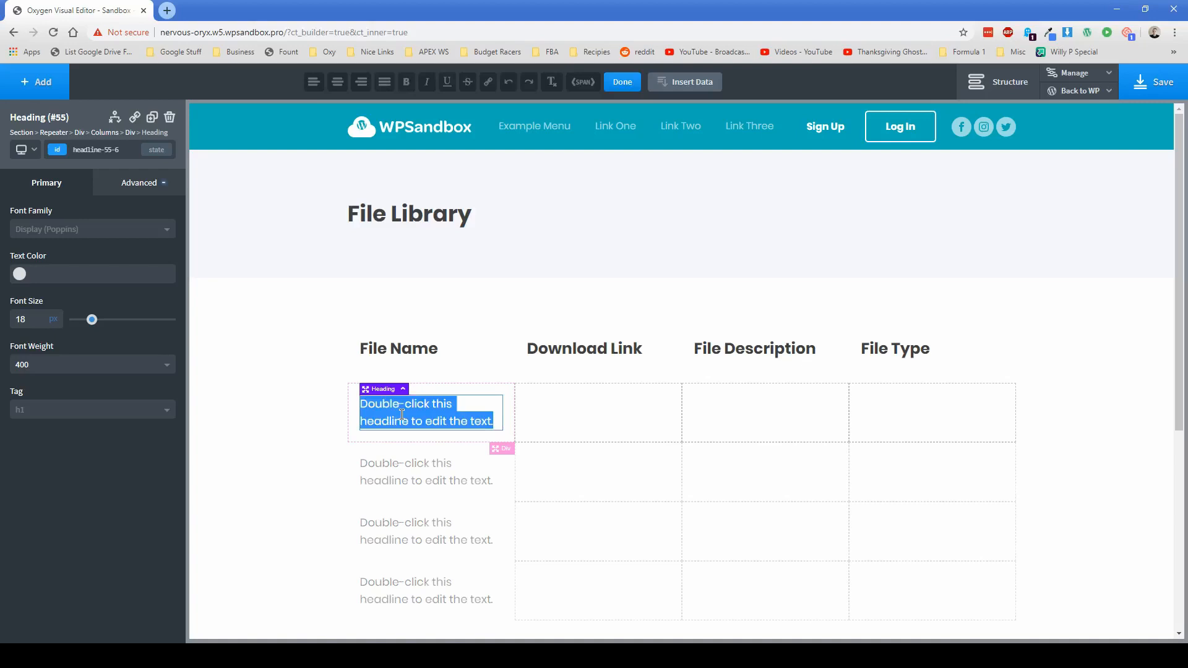
pyautogui.click(692, 82)
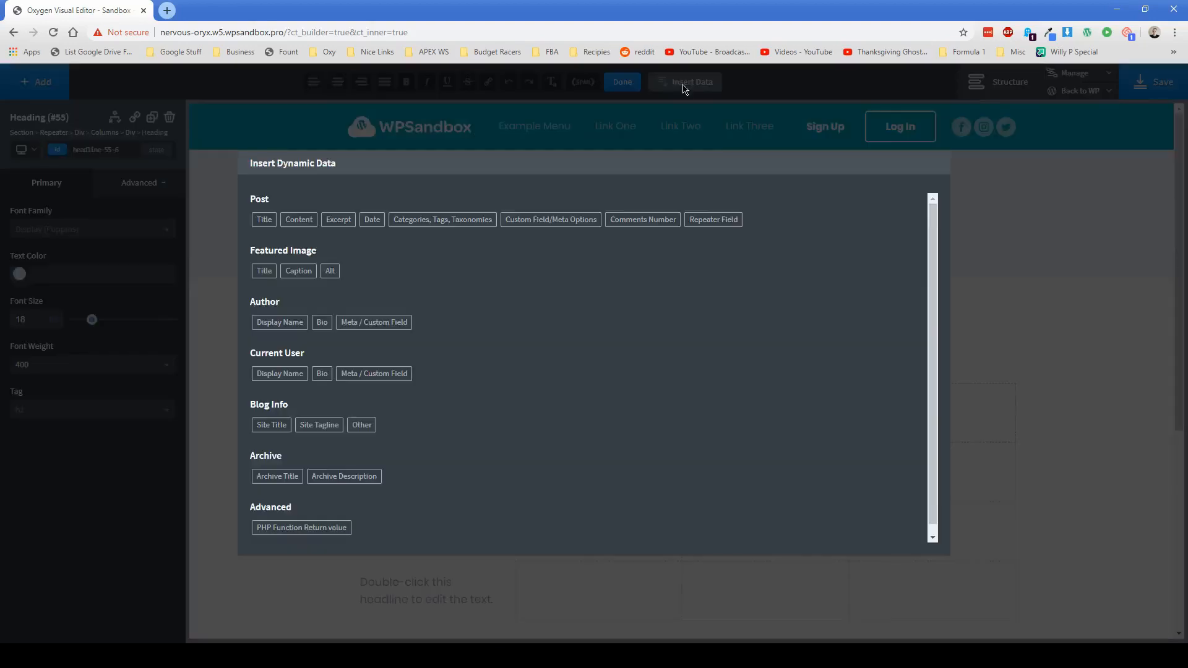
pyautogui.click(713, 220)
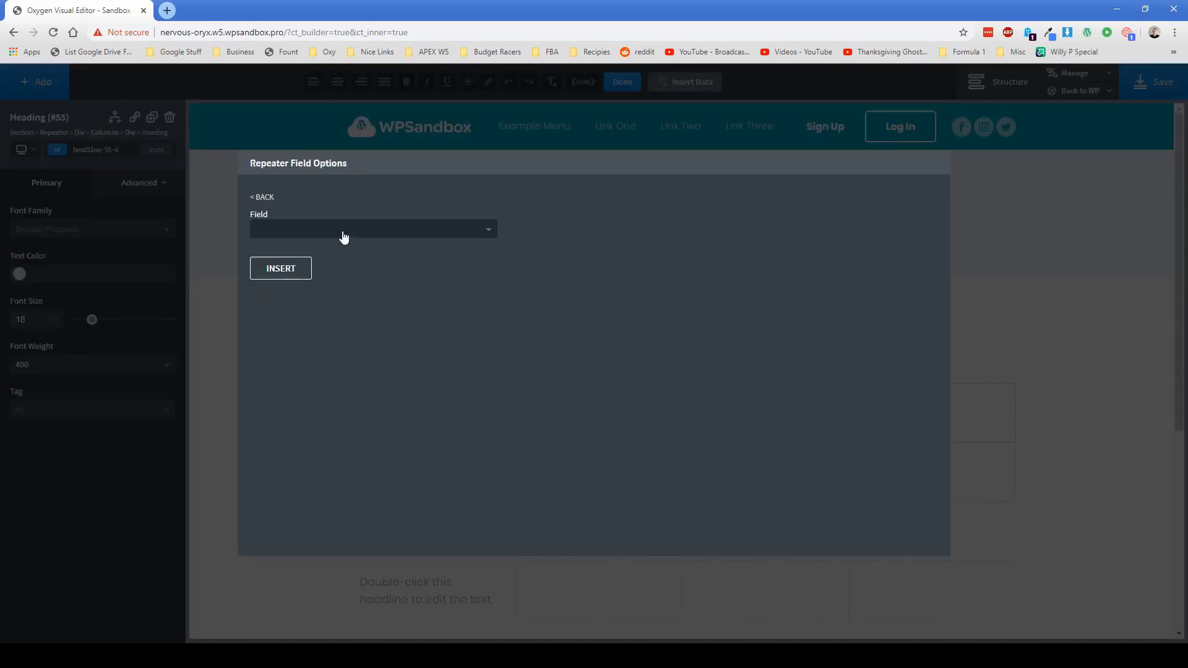
pyautogui.click(373, 229)
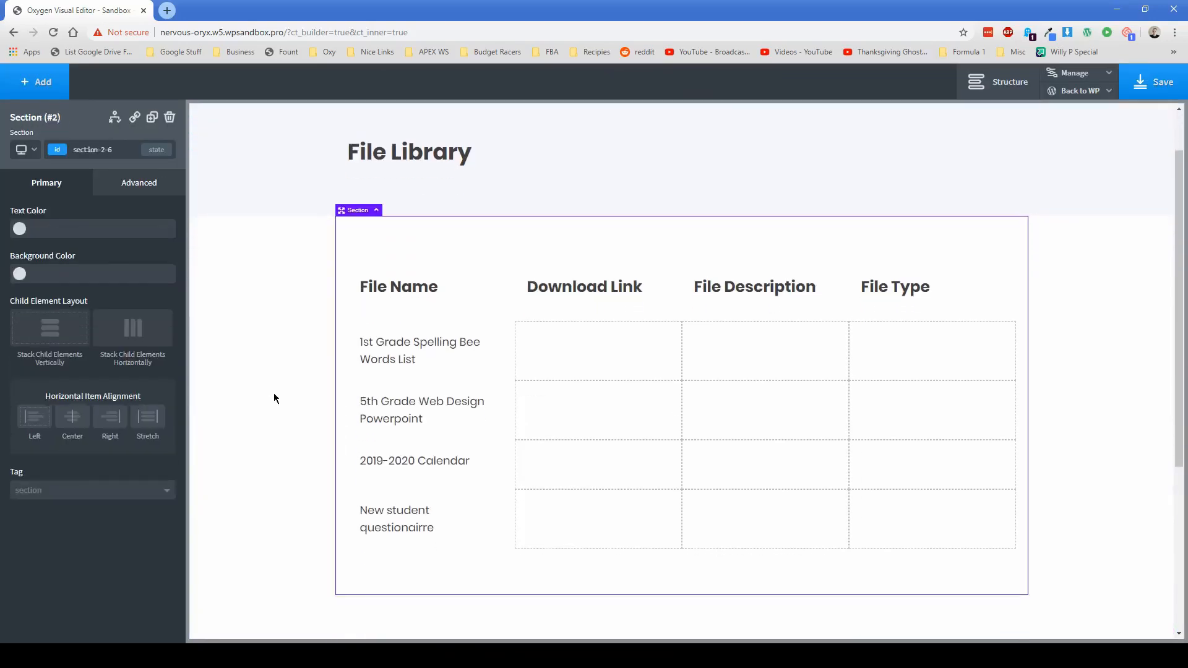
pyautogui.moveTo(292, 334)
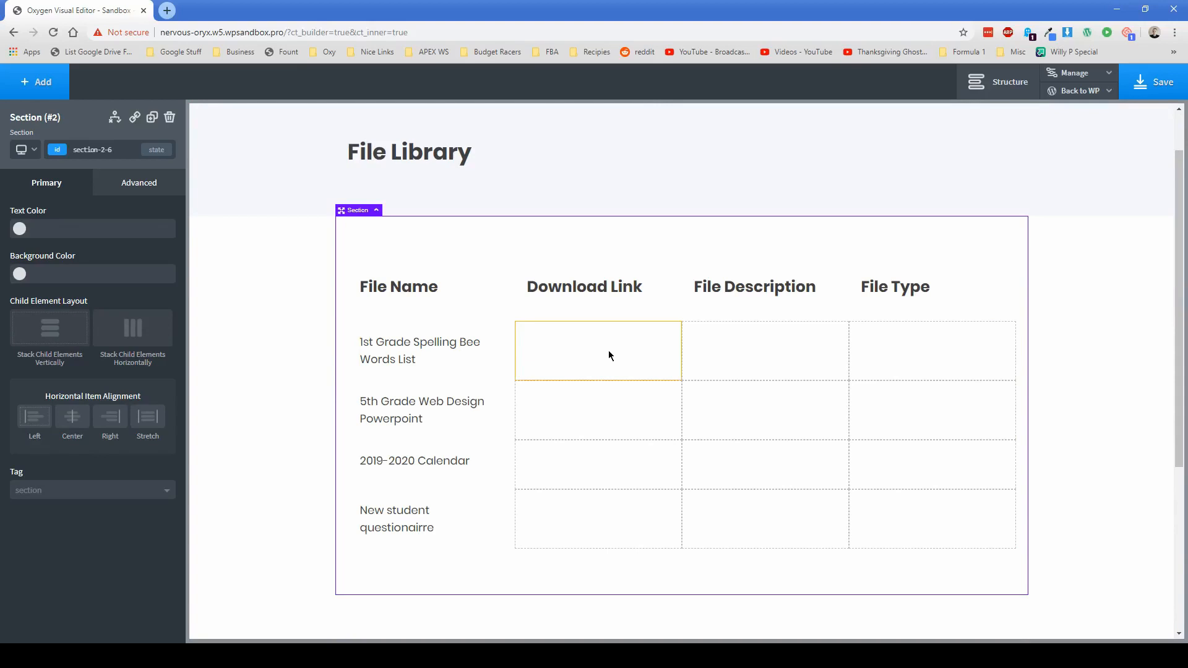
# Set the Download Link cell's URL dynamically from the repeater's File field
pyautogui.click(598, 352)
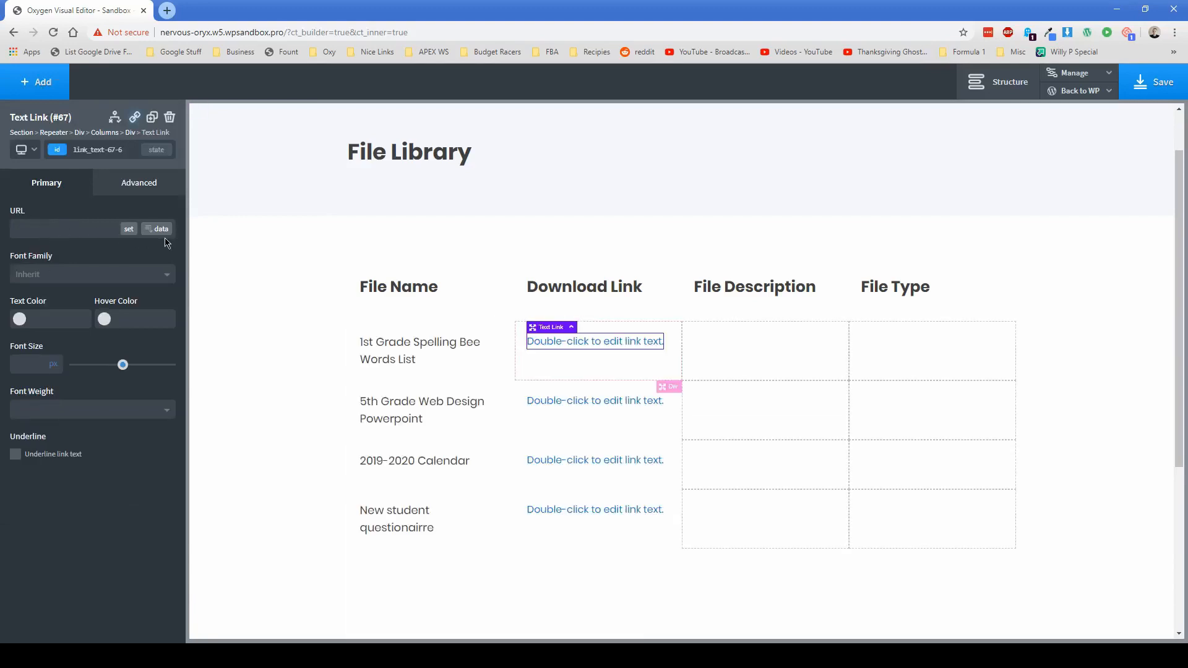
pyautogui.click(163, 228)
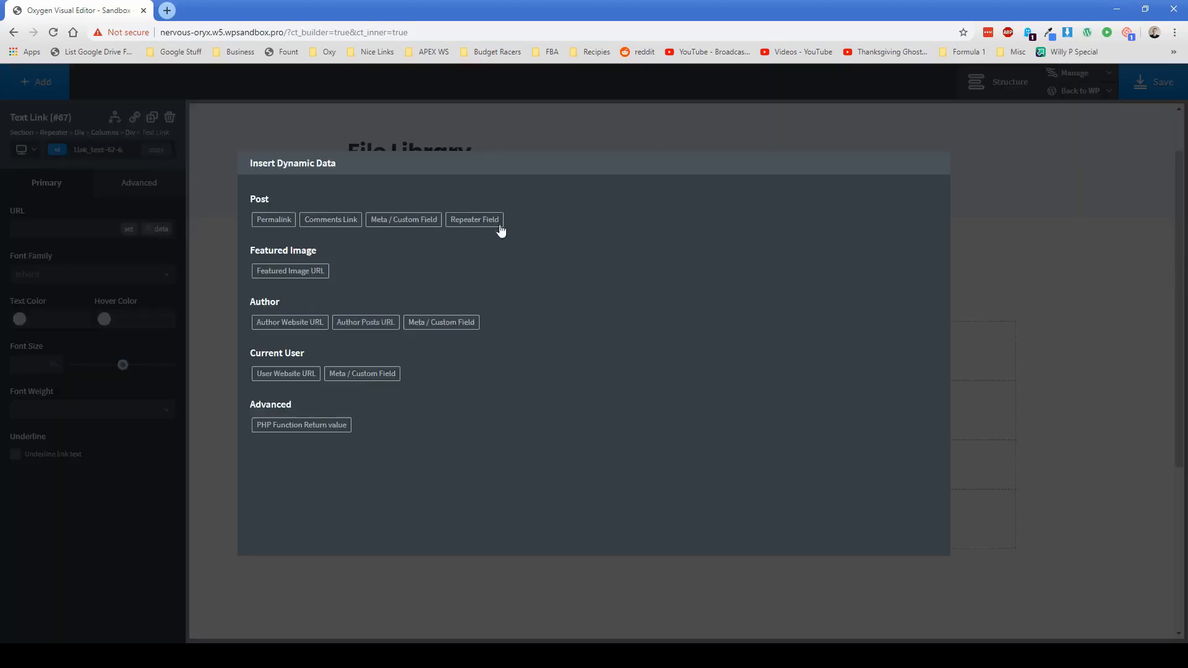
pyautogui.click(474, 220)
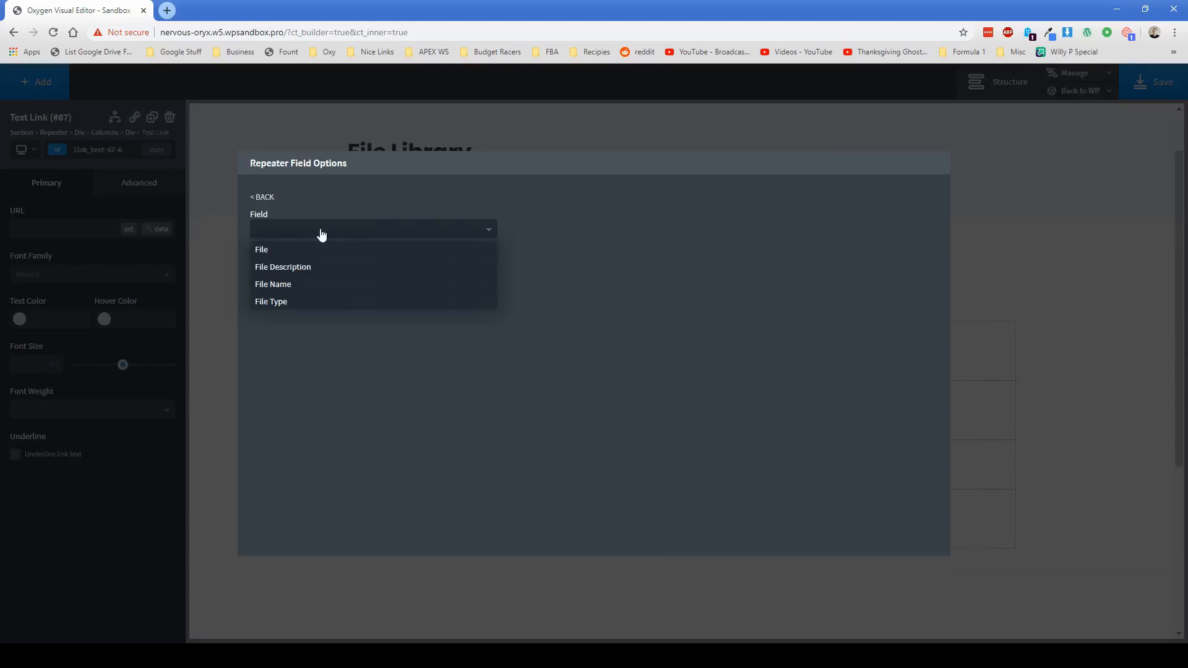
pyautogui.moveTo(277, 250)
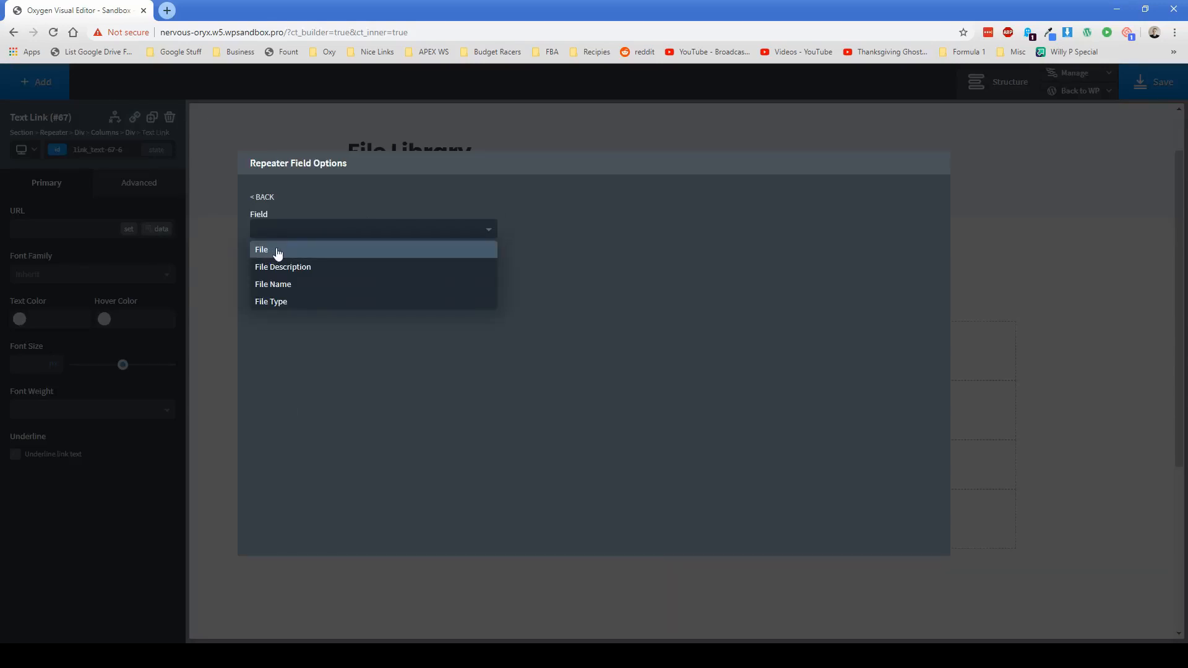
pyautogui.click(262, 250)
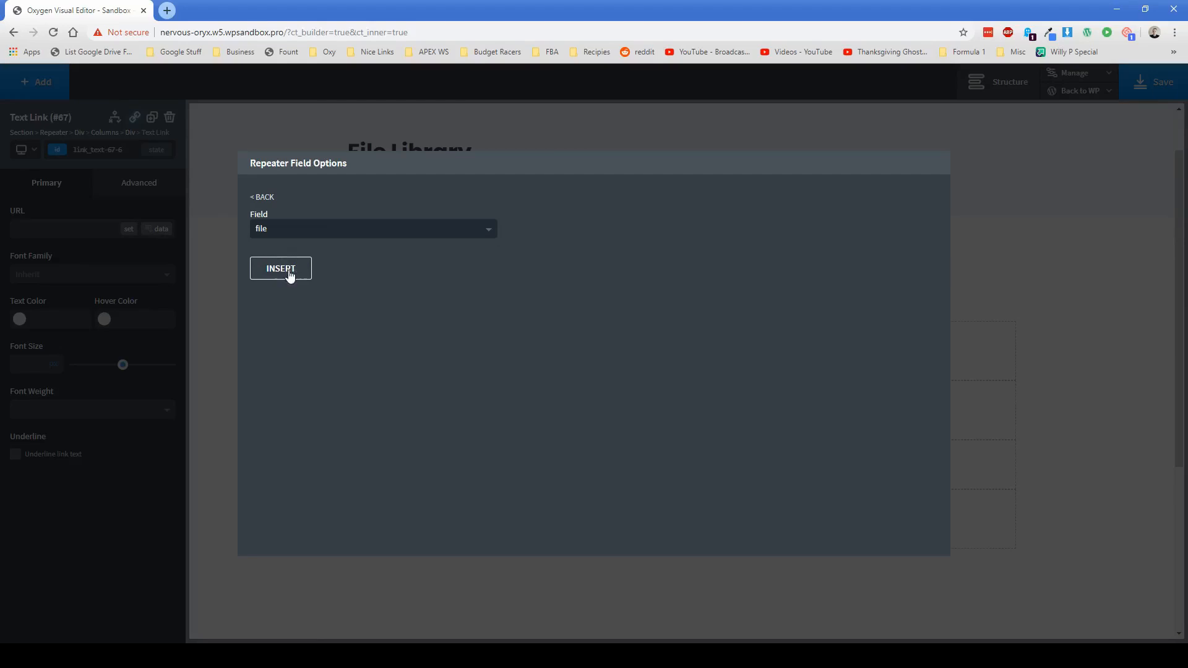
pyautogui.click(280, 268)
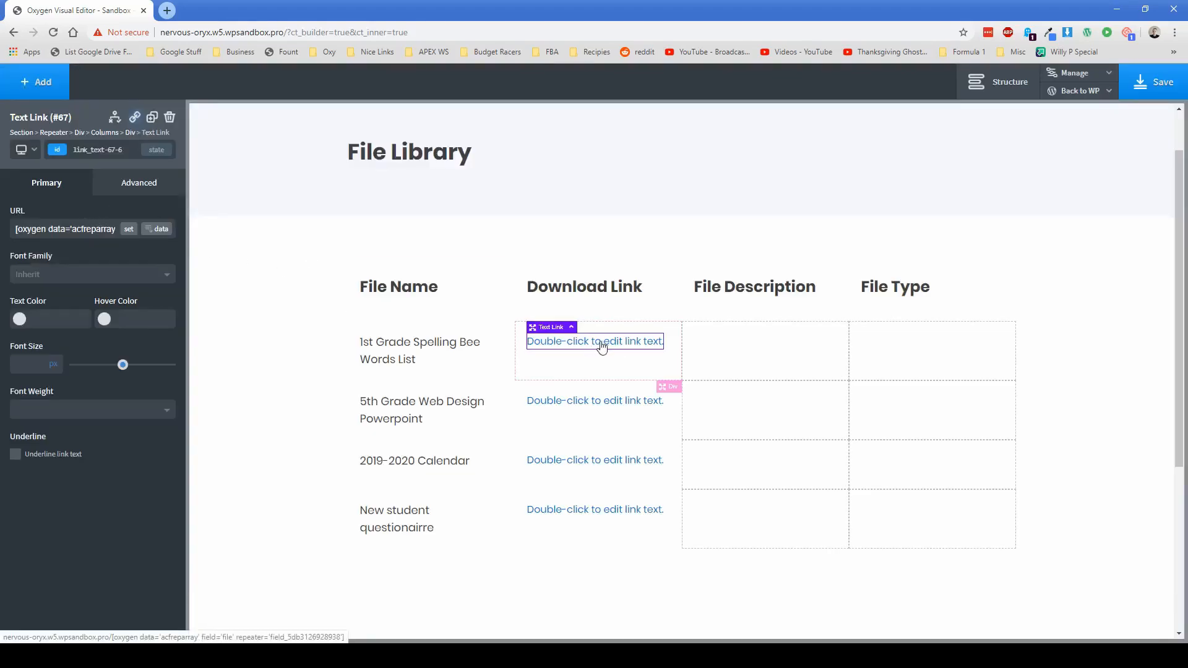
pyautogui.moveTo(592, 347)
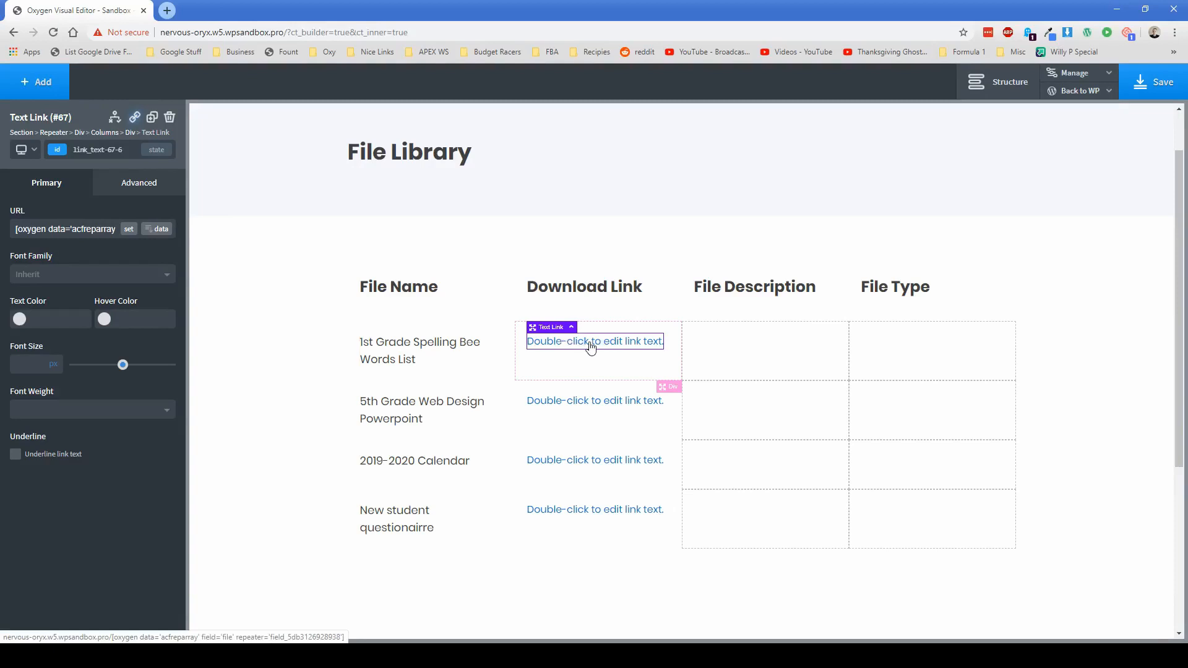
# Replace the link's placeholder text with 'Click here to download'
pyautogui.doubleClick(594, 342)
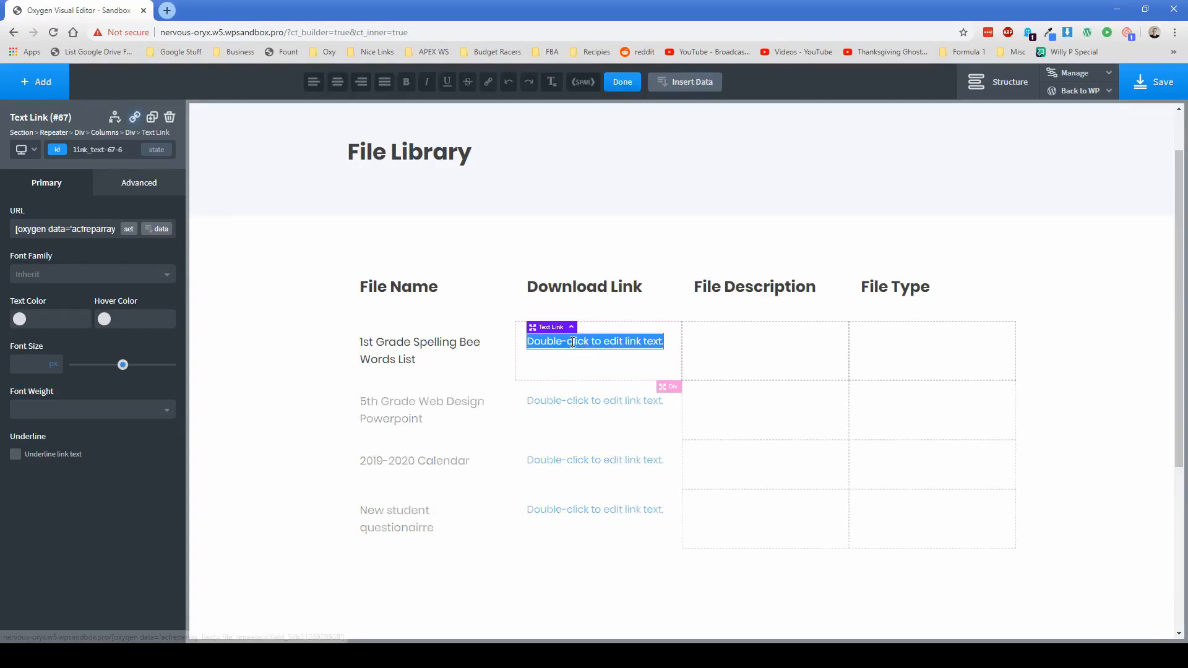
pyautogui.write('Cl')
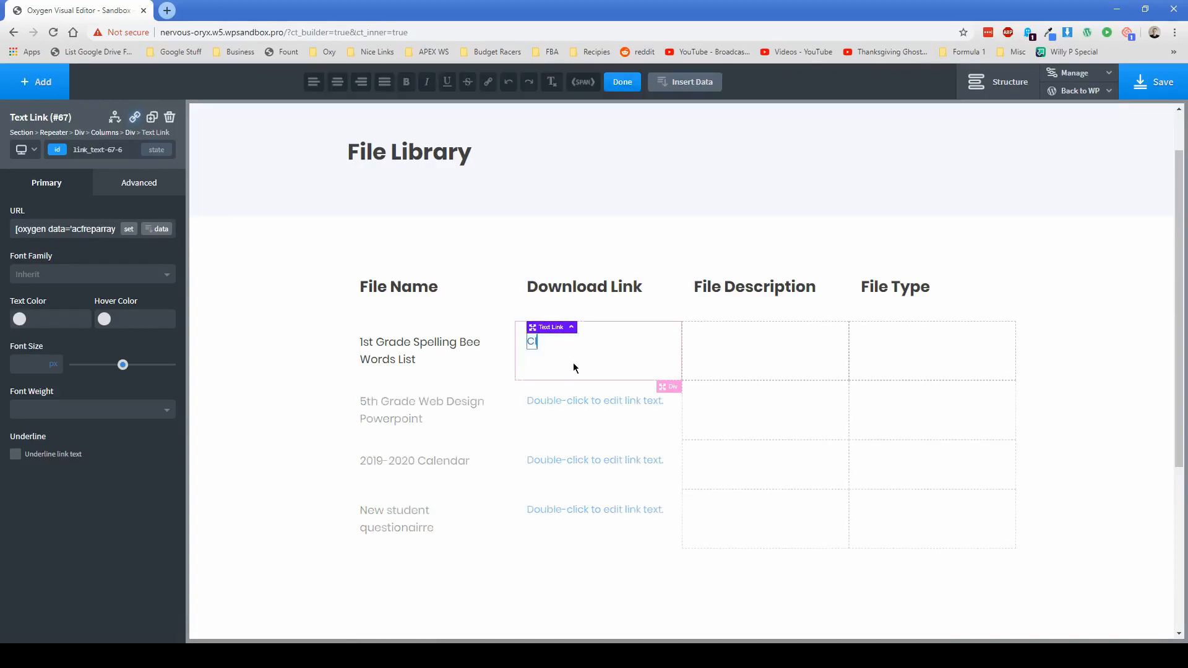
pyautogui.write('Click here to download')
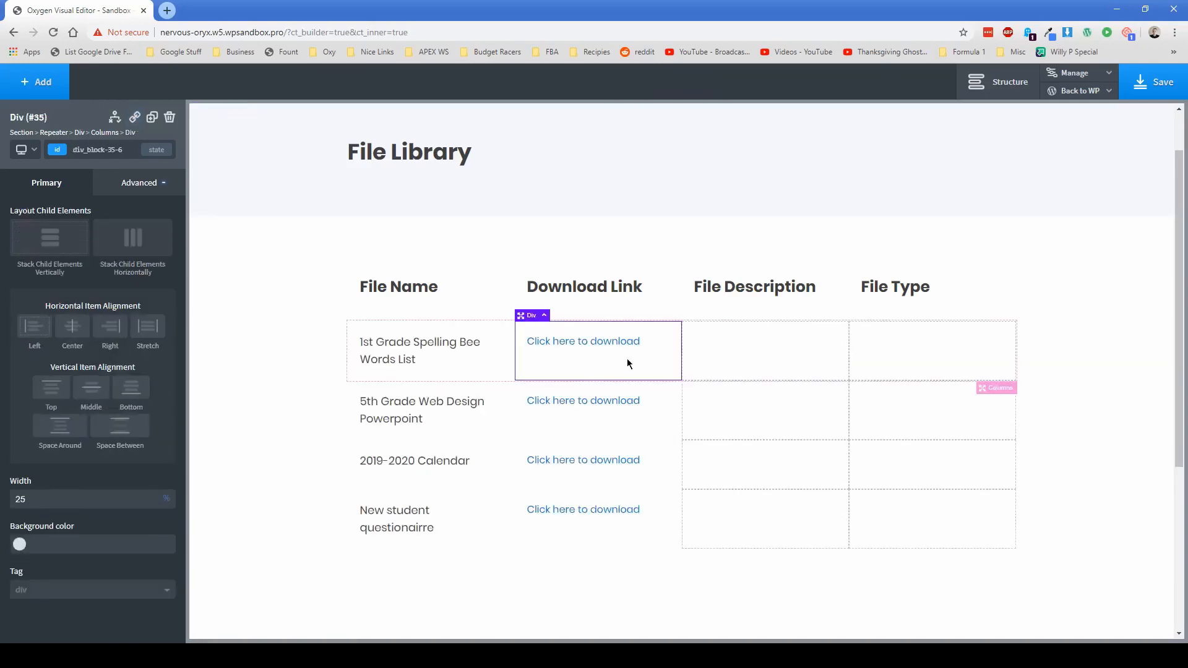
# Fill the File Description column with each file's description from the repeater
pyautogui.click(34, 82)
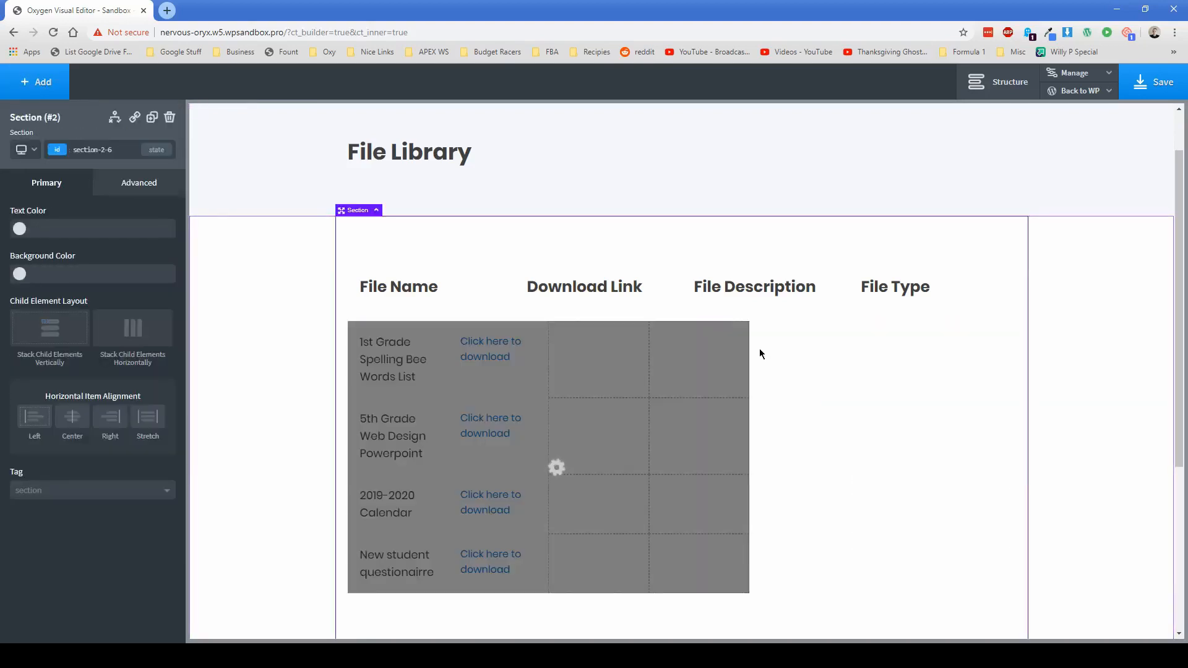
pyautogui.doubleClick(761, 356)
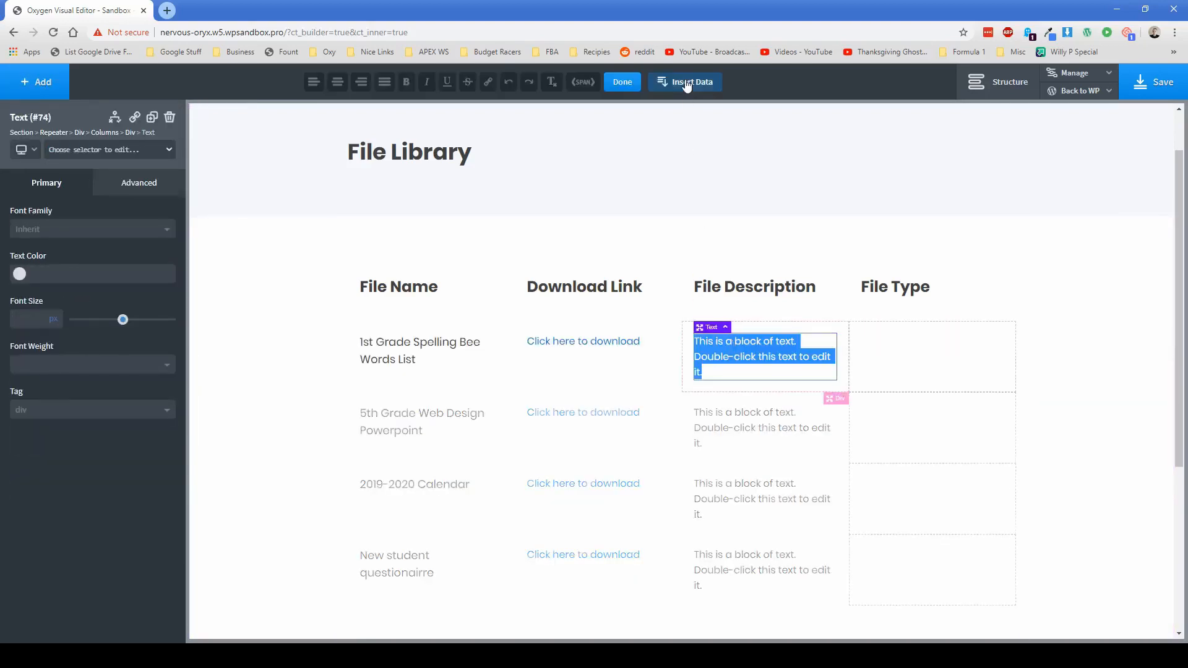
pyautogui.click(690, 81)
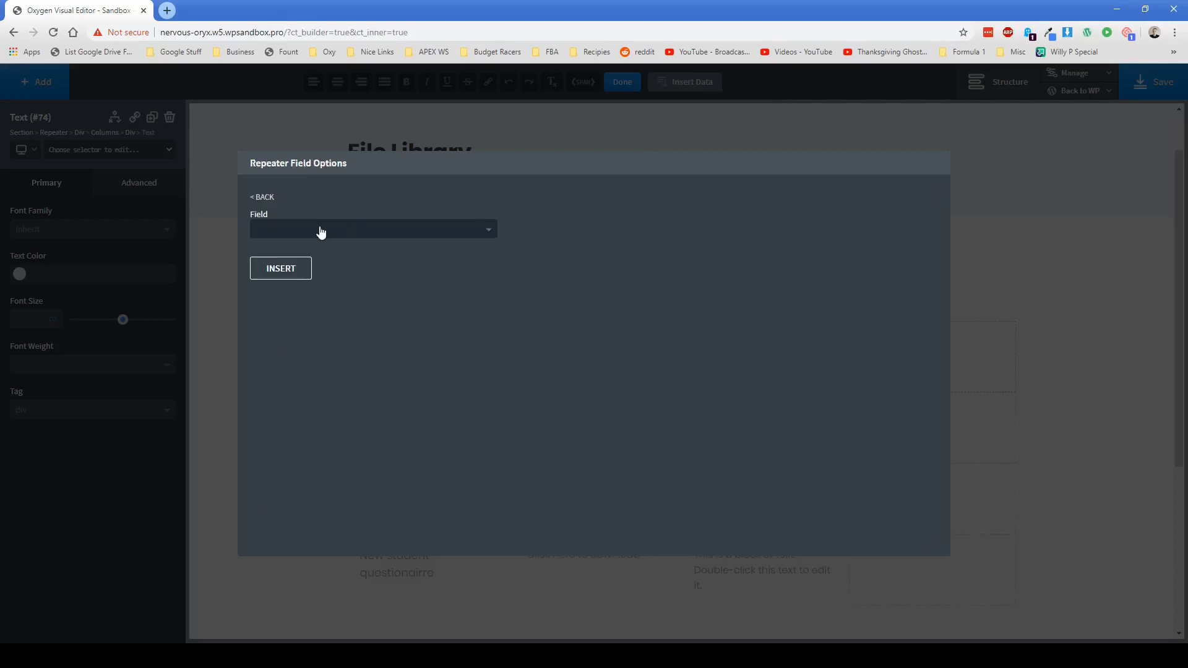
pyautogui.click(280, 267)
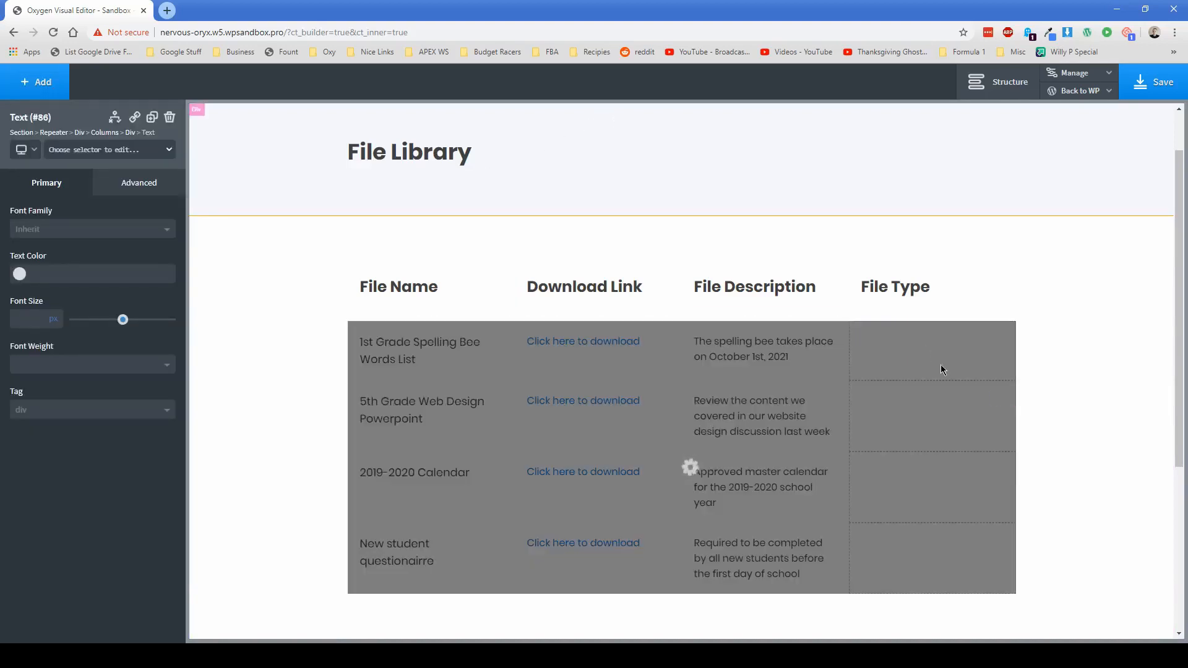
# Fill the File Type column with each file's type from the repeater
pyautogui.doubleClick(929, 357)
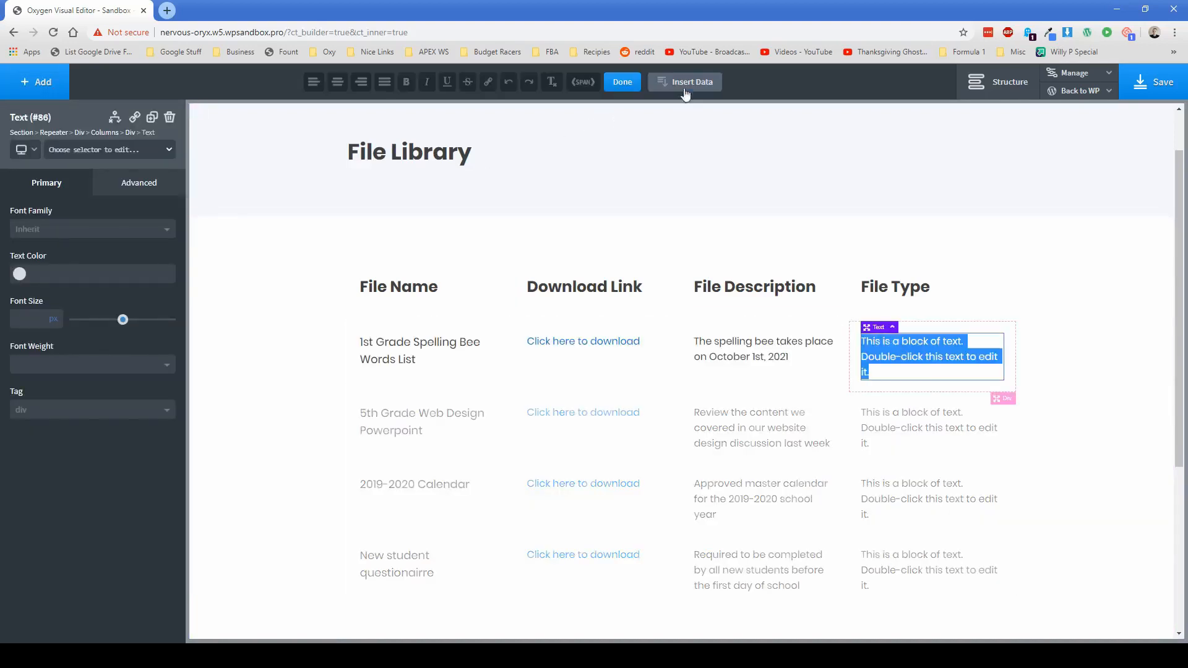
pyautogui.click(690, 82)
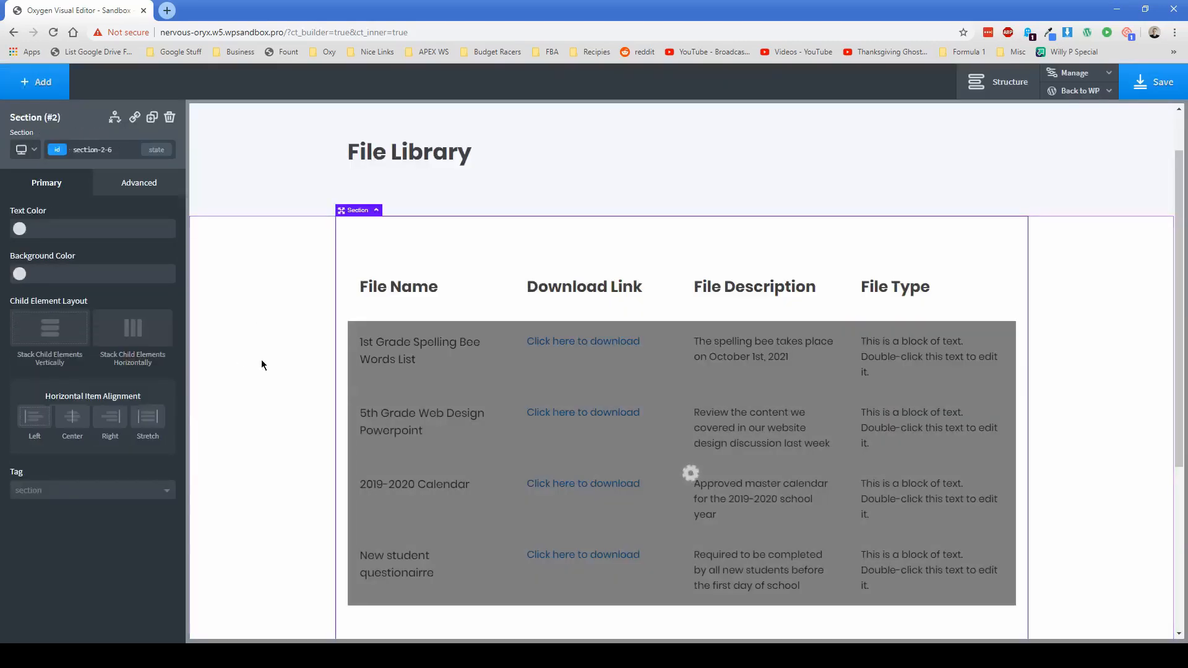
pyautogui.click(1161, 81)
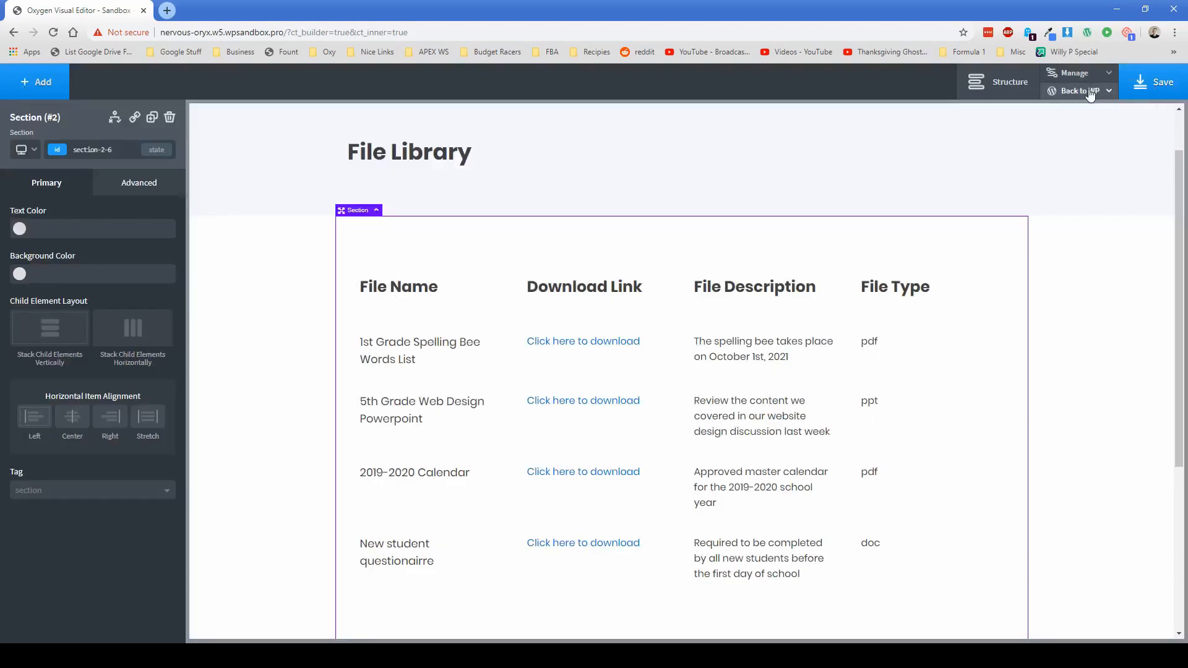
# View the live File Library page, follow the first file's download link to its PDF, then close it
pyautogui.click(1080, 90)
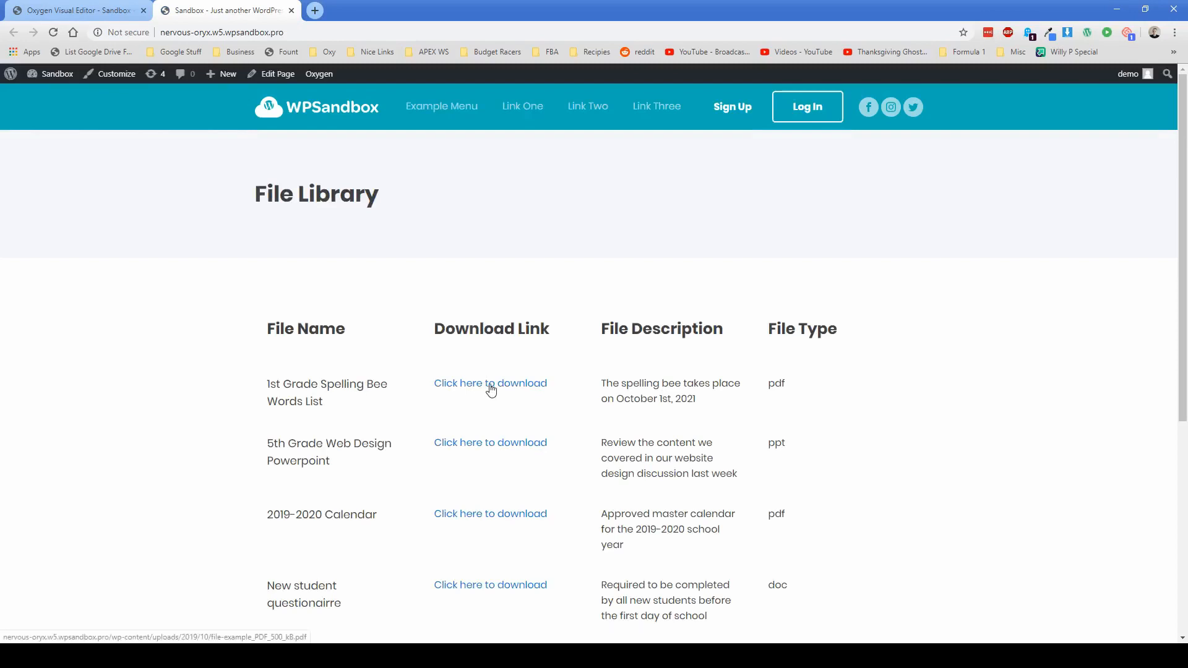
pyautogui.moveTo(498, 391)
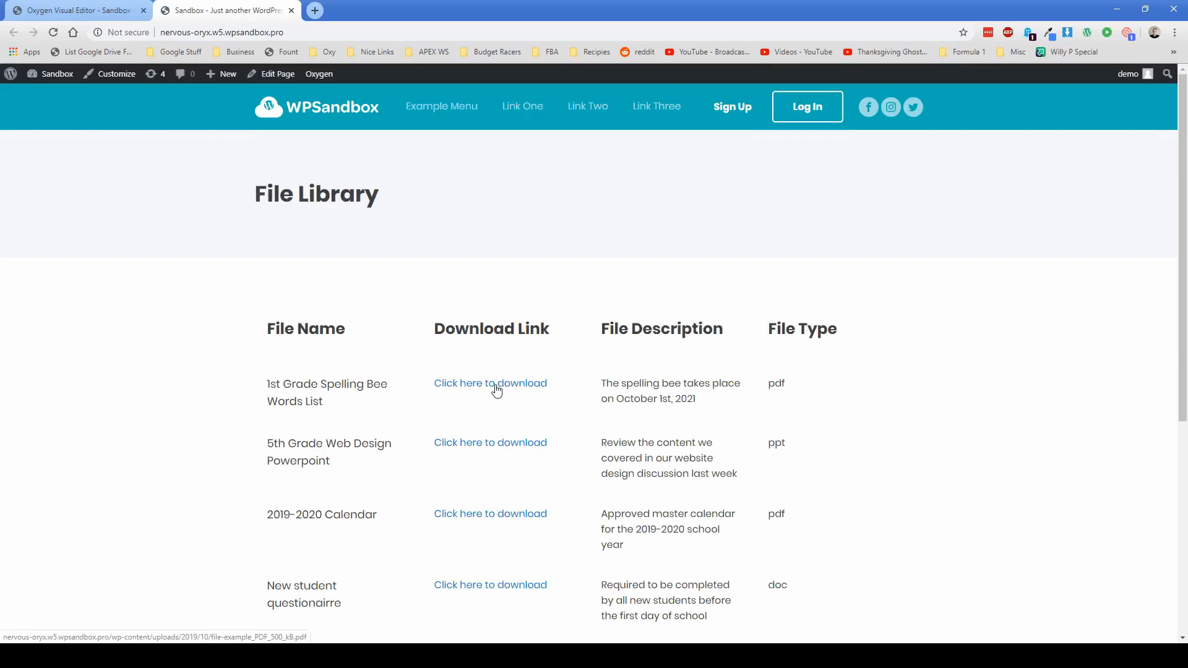
pyautogui.click(491, 384)
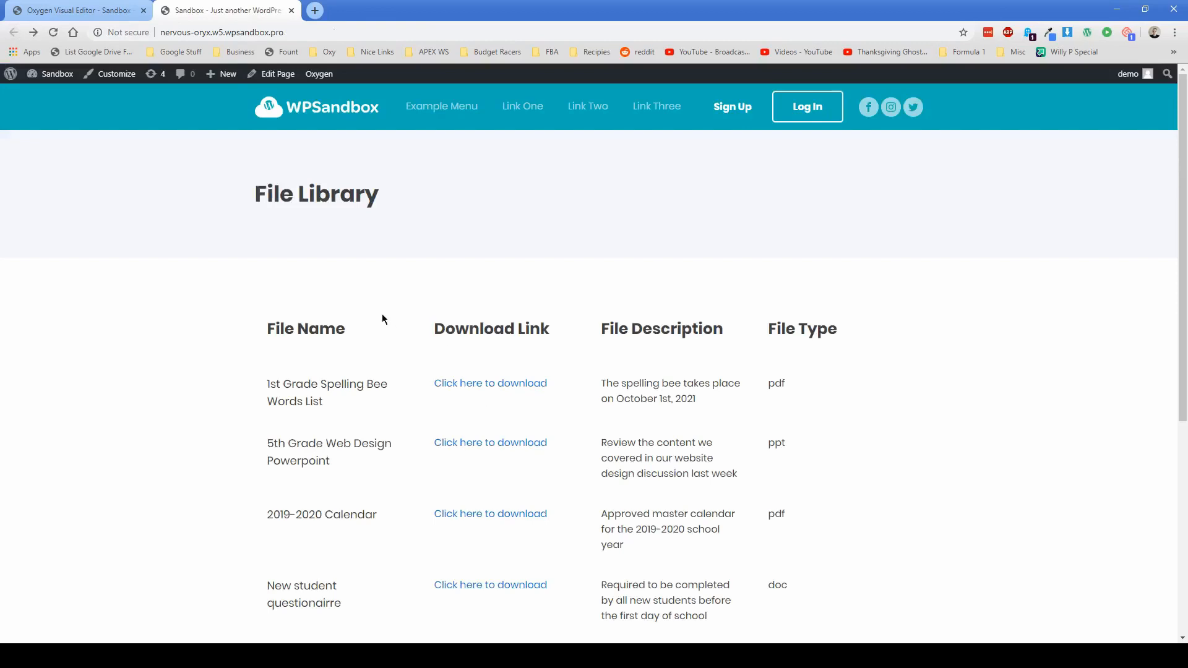
pyautogui.moveTo(483, 364)
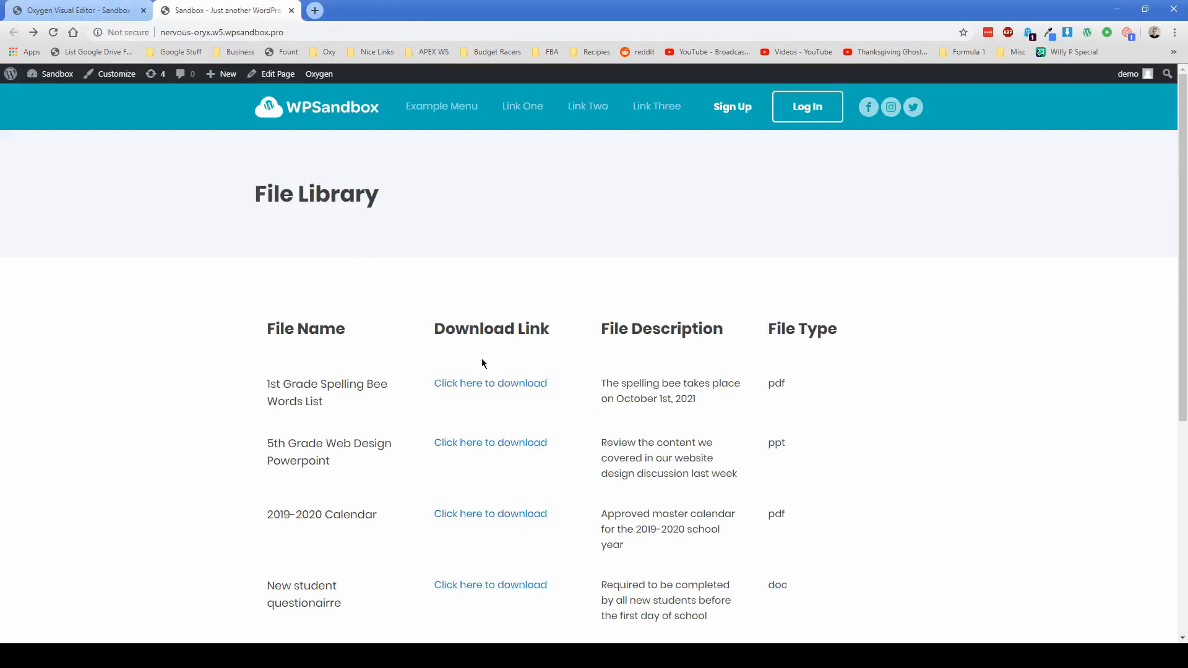
pyautogui.moveTo(490, 386)
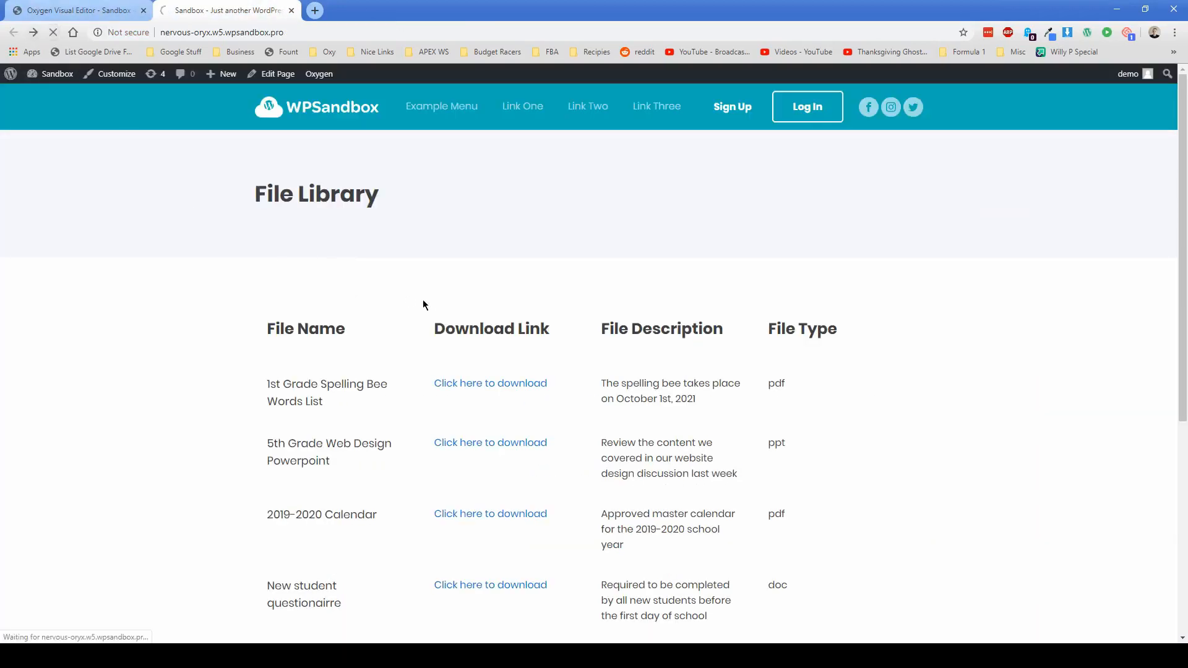
pyautogui.click(490, 384)
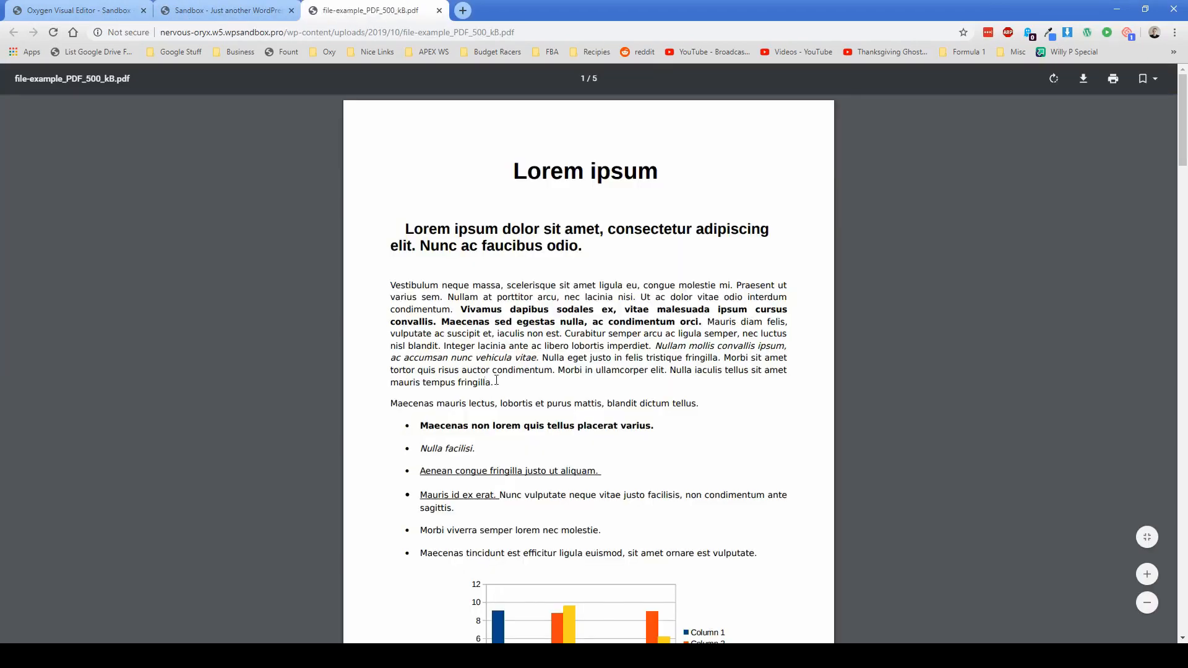
pyautogui.click(226, 9)
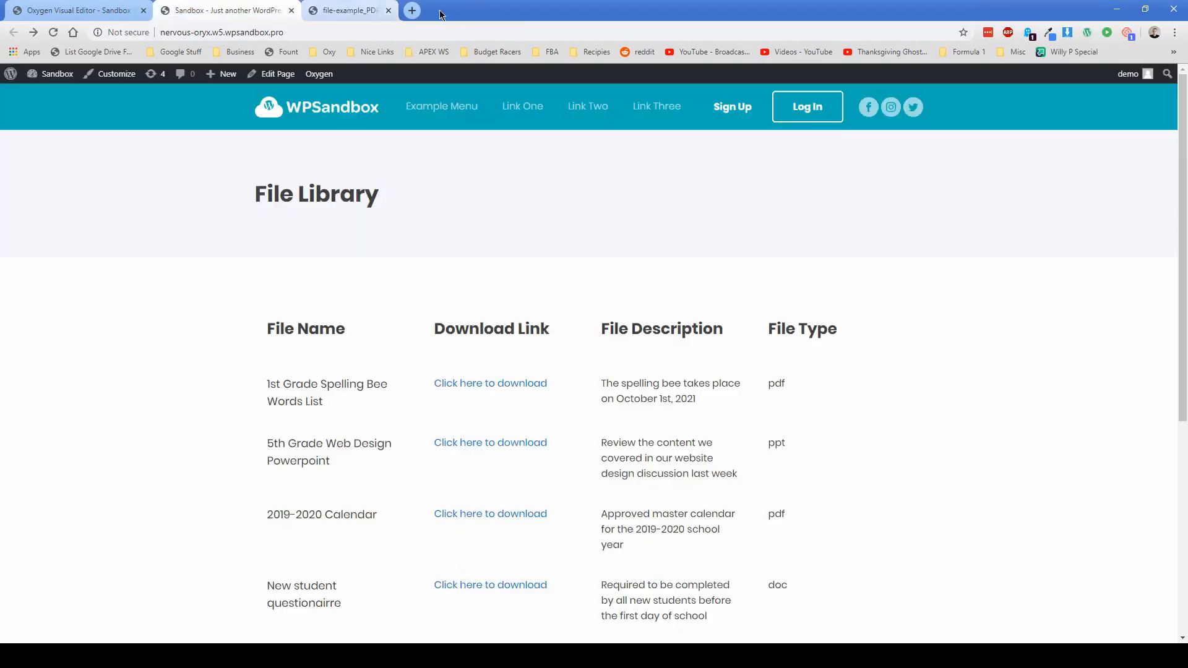
pyautogui.click(396, 10)
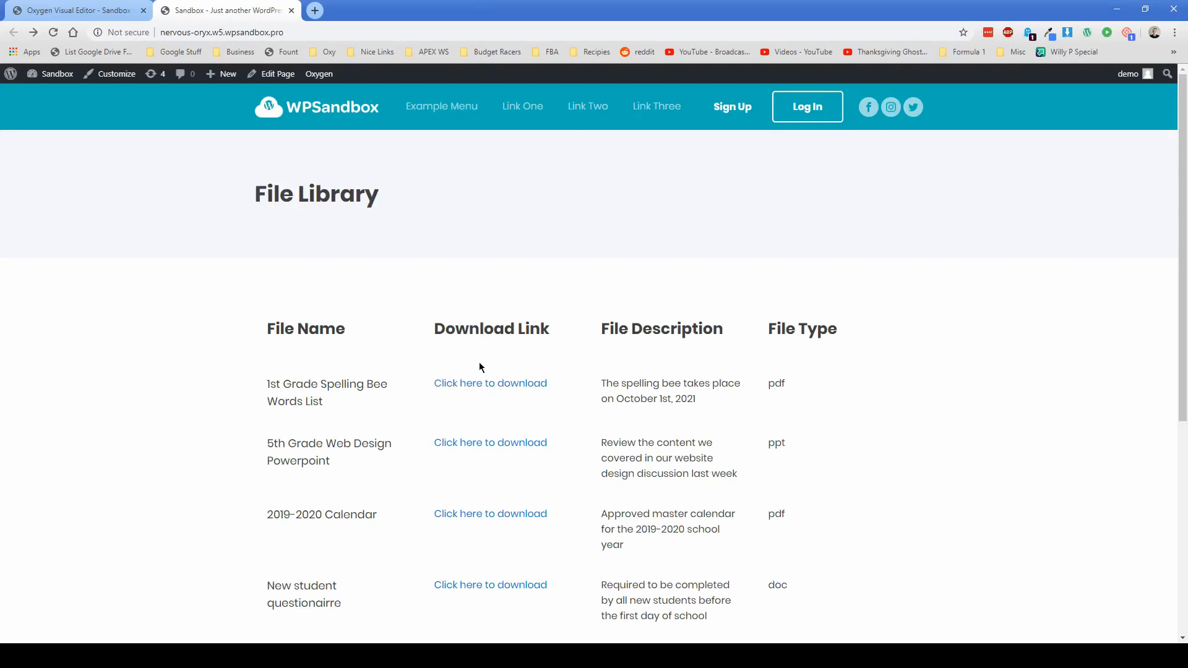
pyautogui.moveTo(564, 375)
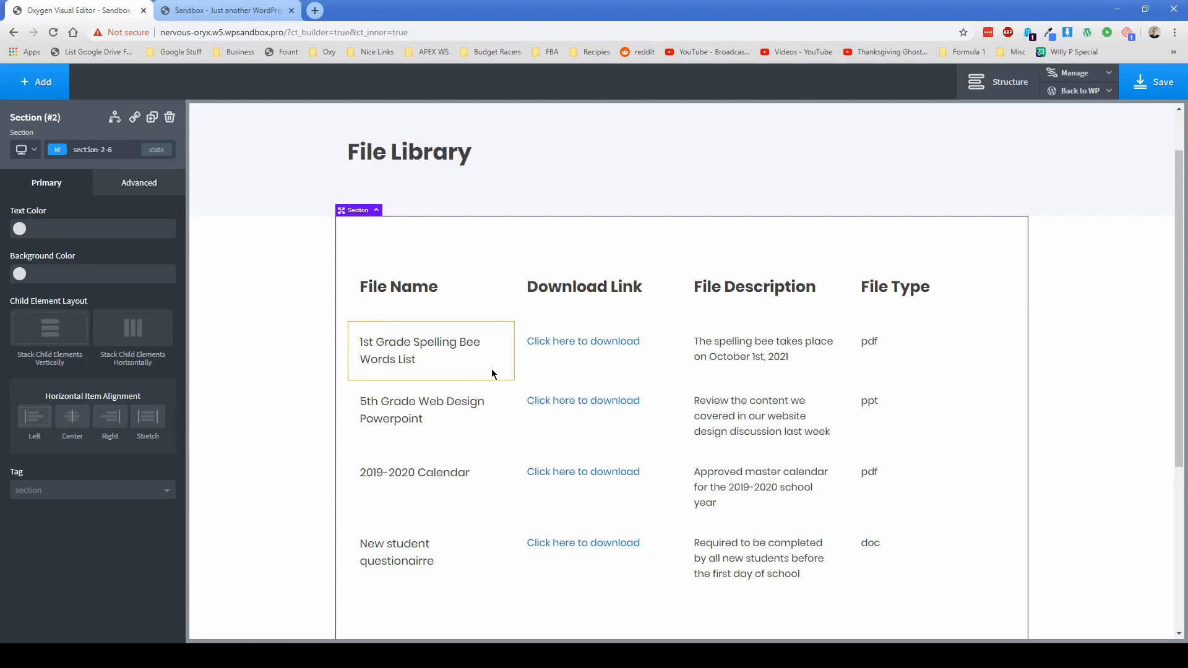
# Return from the Oxygen editor tab to the live File Library page
pyautogui.click(583, 342)
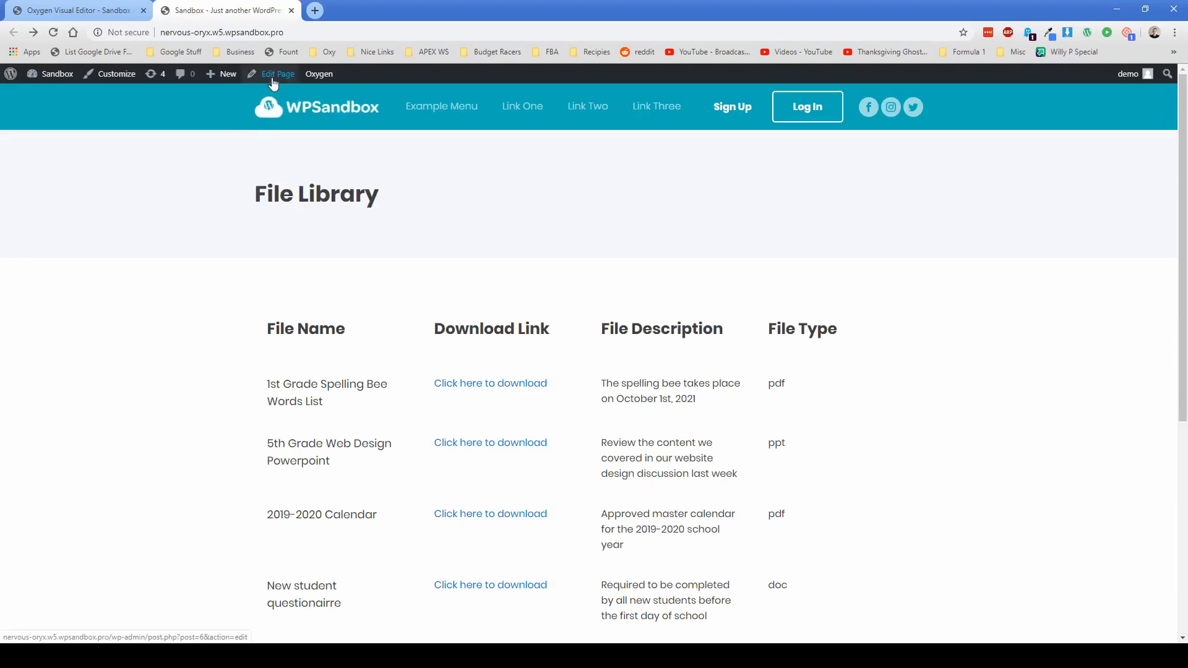
# Remove the 5th Grade Web Design Powerpoint repeater row, update the page and view it live
pyautogui.click(277, 75)
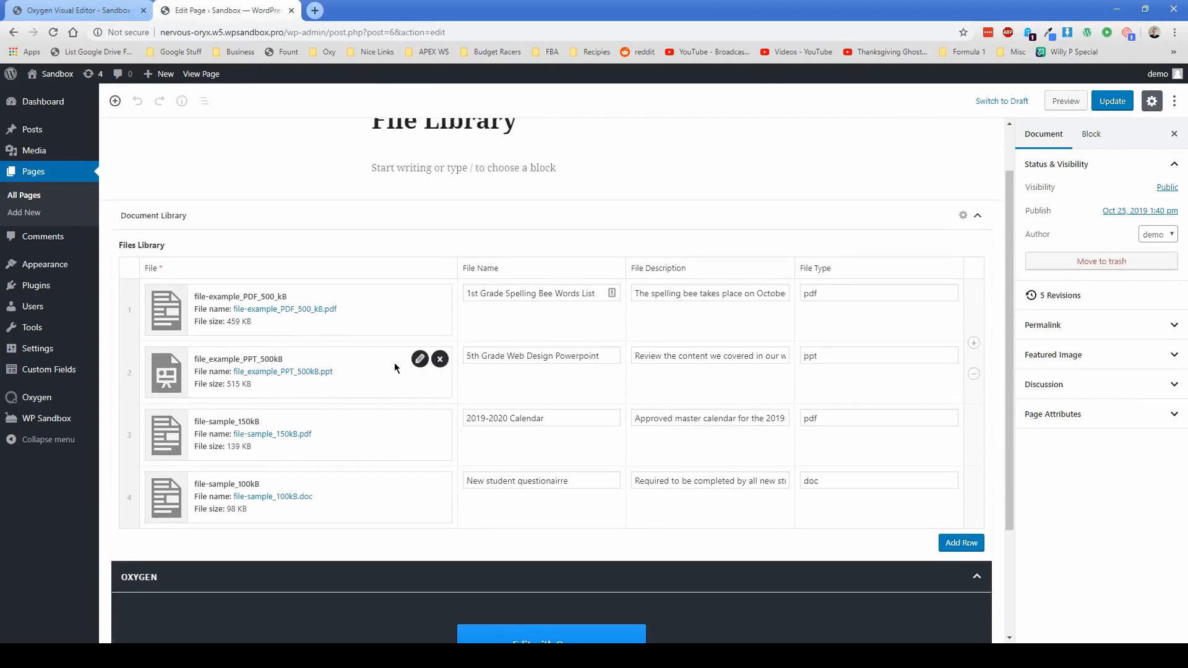
pyautogui.click(541, 356)
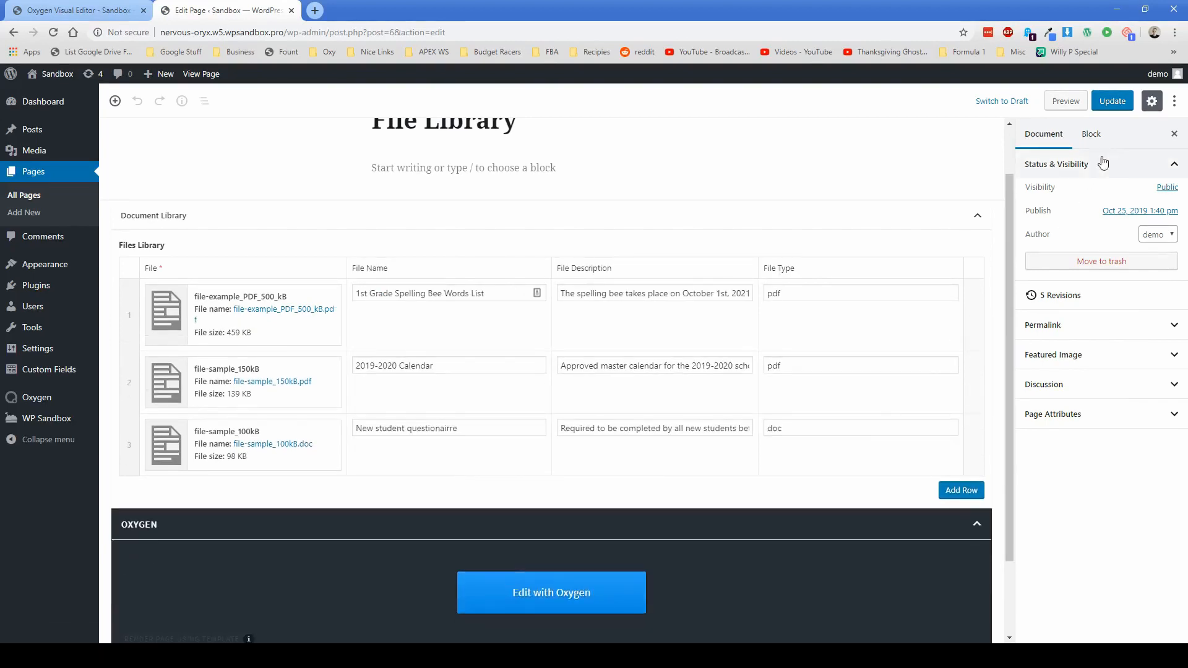
pyautogui.click(1111, 100)
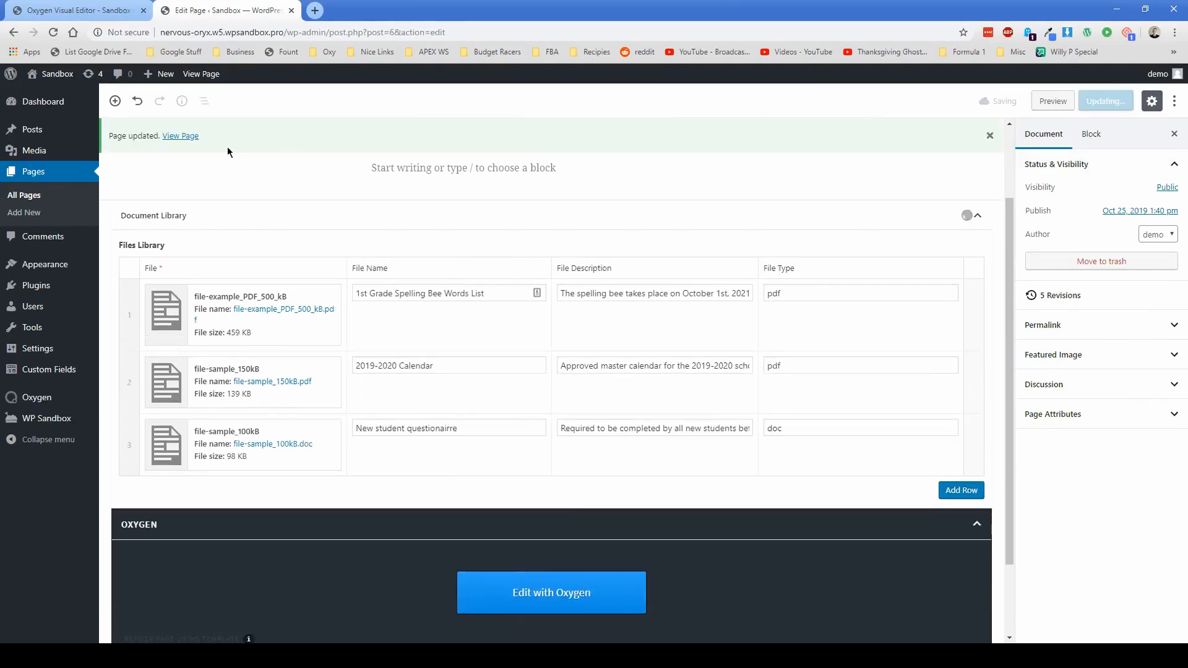
pyautogui.click(181, 136)
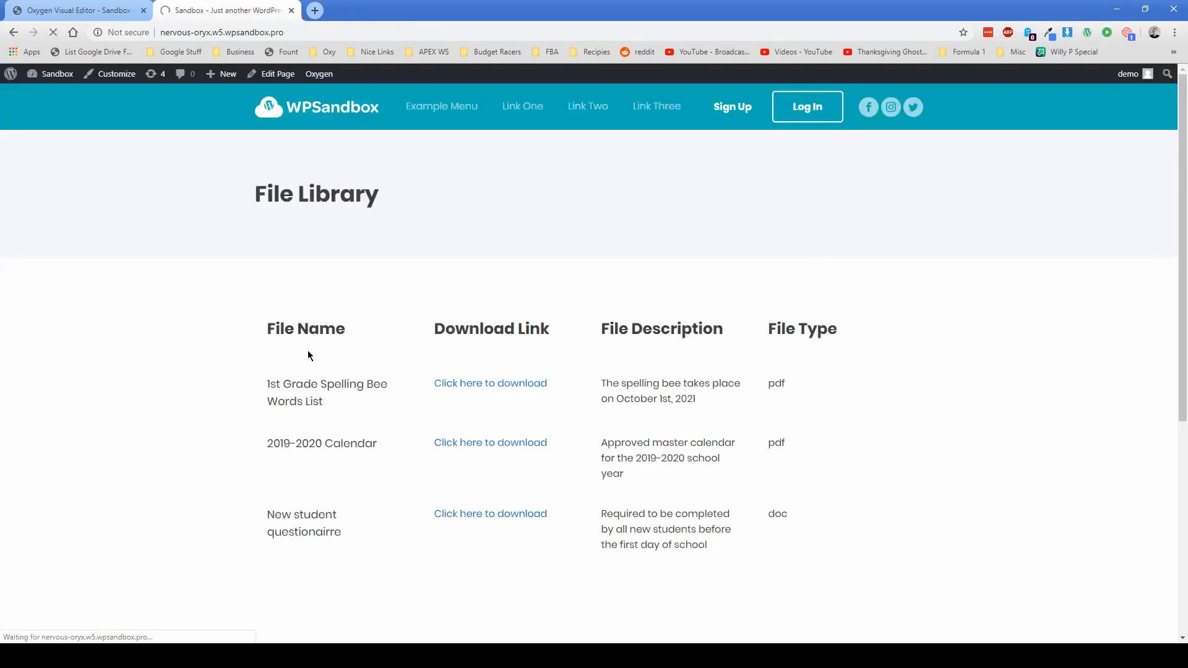
pyautogui.scroll(-3)
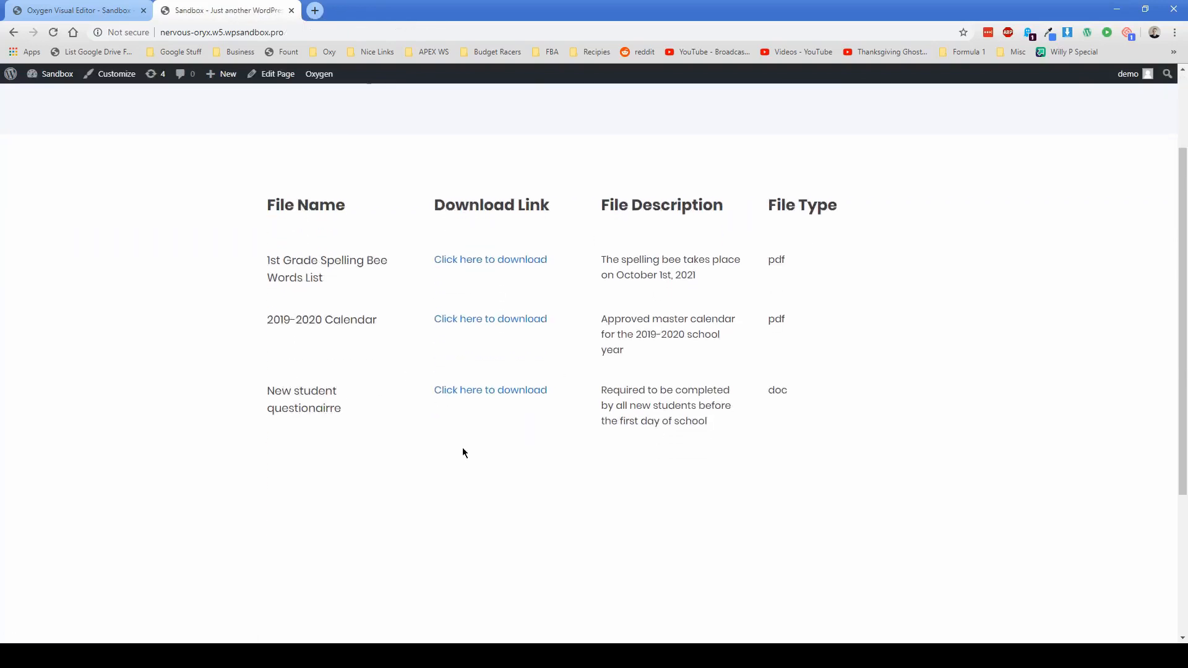
pyautogui.moveTo(406, 179)
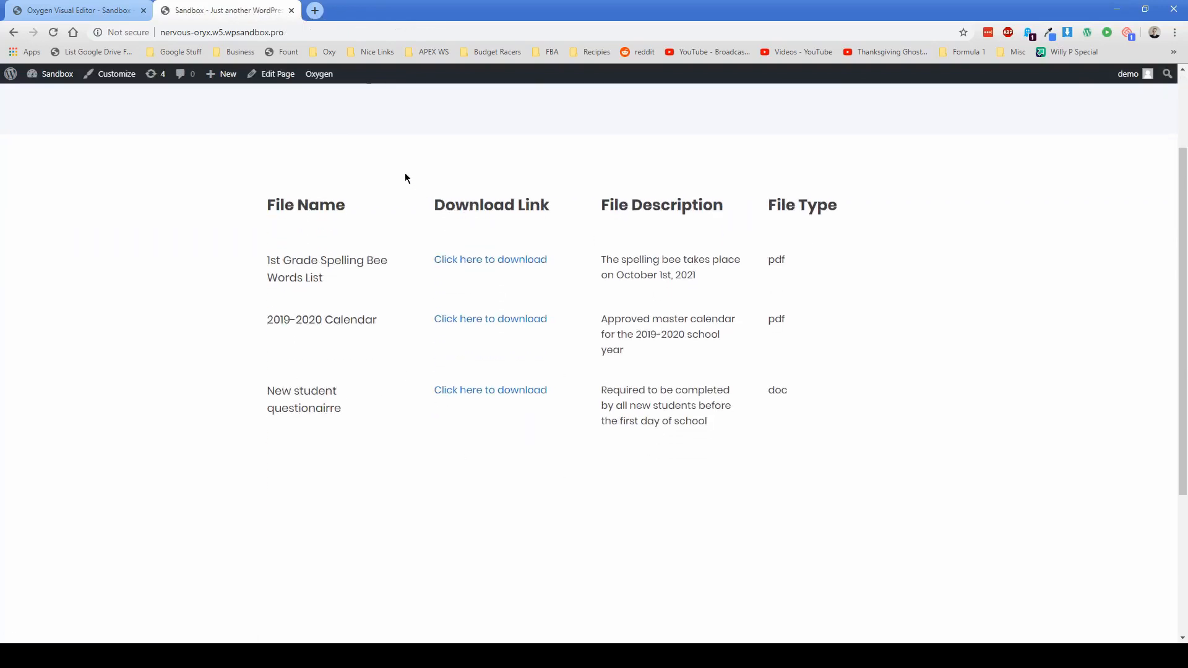